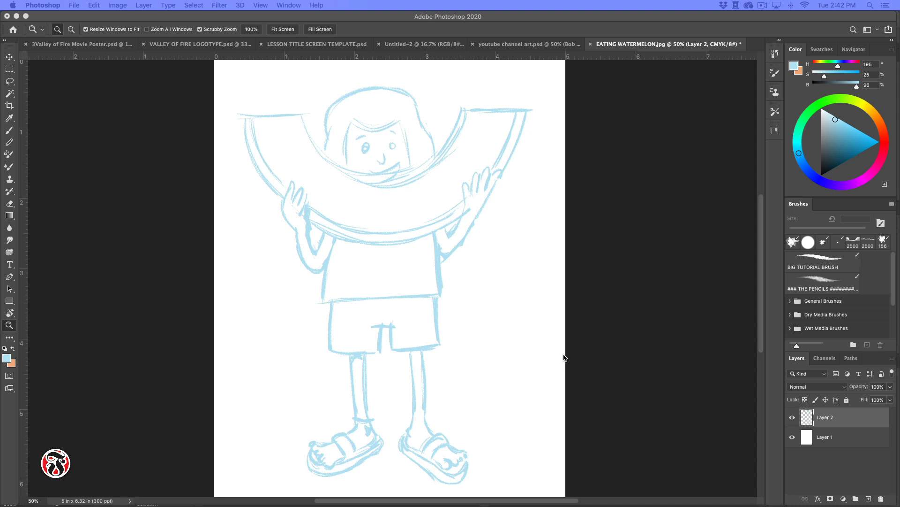
{"action": "mouse_move", "coordinate": [41, 175]}
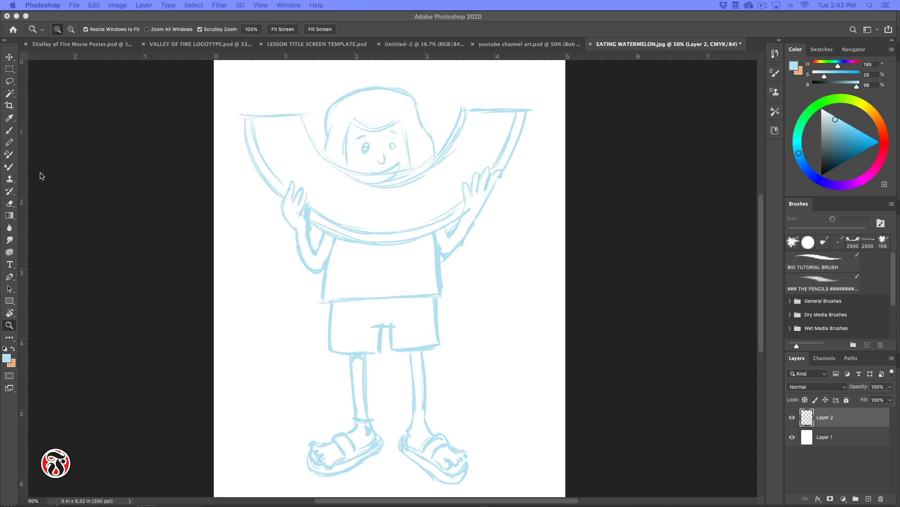
{"action": "mouse_move", "coordinate": [497, 293]}
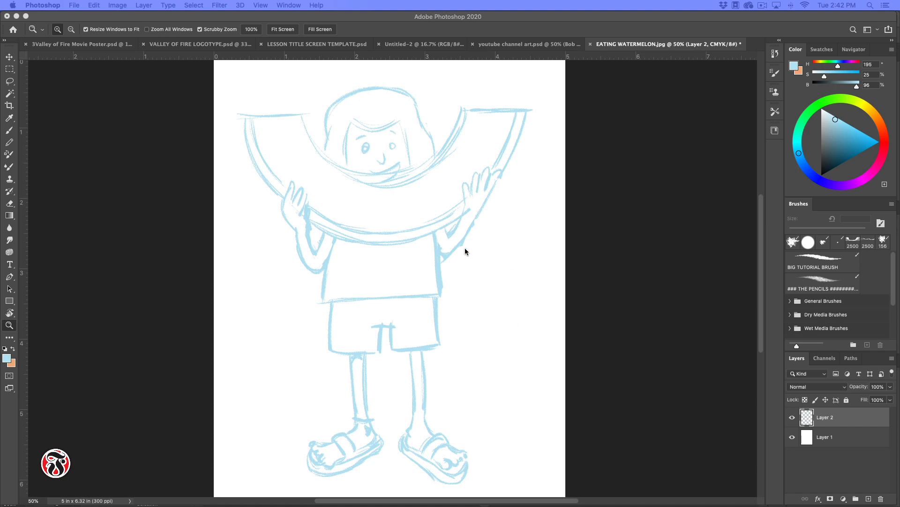
{"action": "mouse_move", "coordinate": [480, 368]}
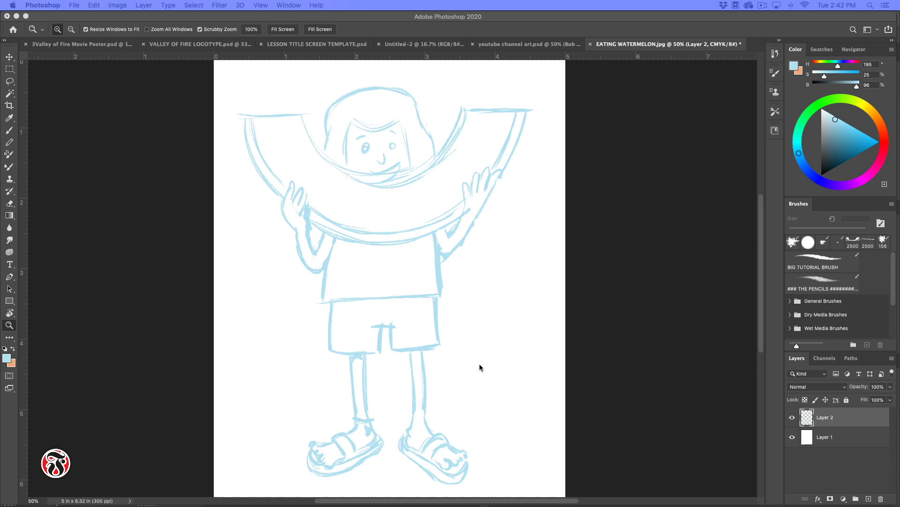
{"action": "mouse_move", "coordinate": [487, 357]}
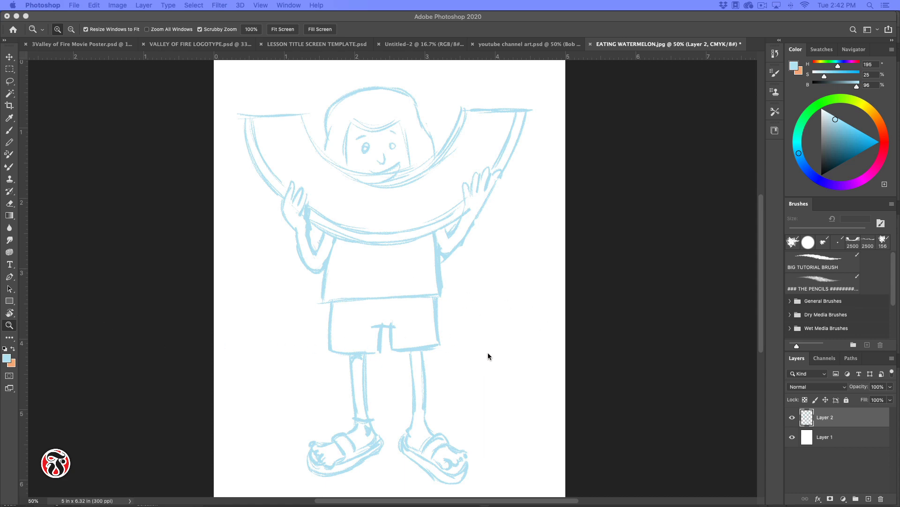
{"action": "mouse_move", "coordinate": [394, 288]}
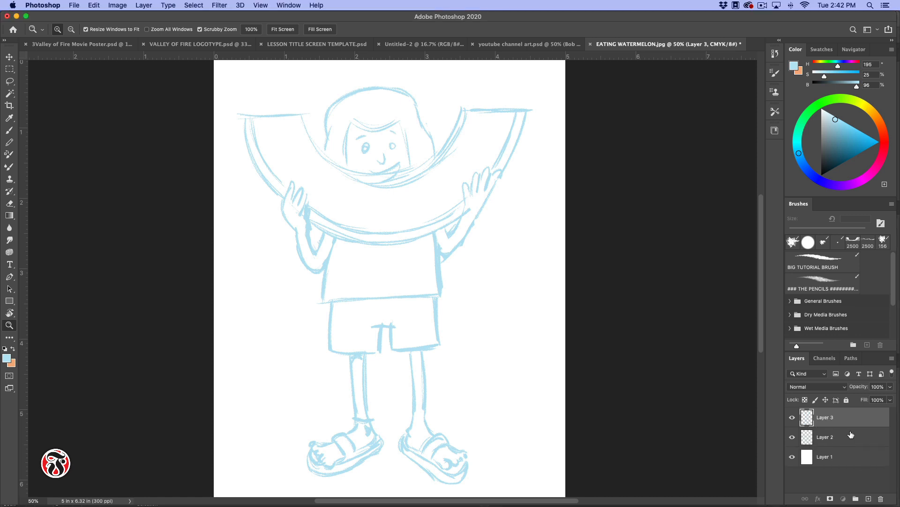
Fade the sketch Layer 2 to about 51% opacity and return to the new Layer 3
{"action": "left_click", "coordinate": [826, 437]}
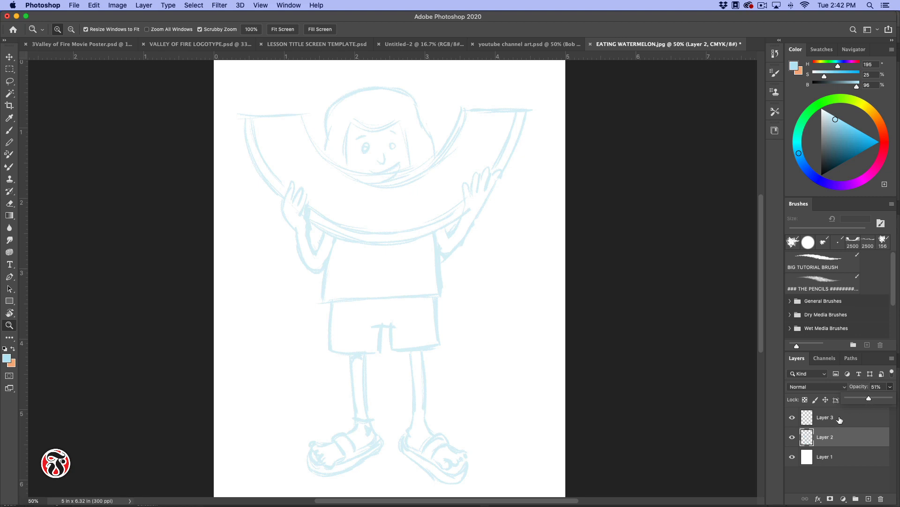
{"action": "left_click", "coordinate": [825, 416]}
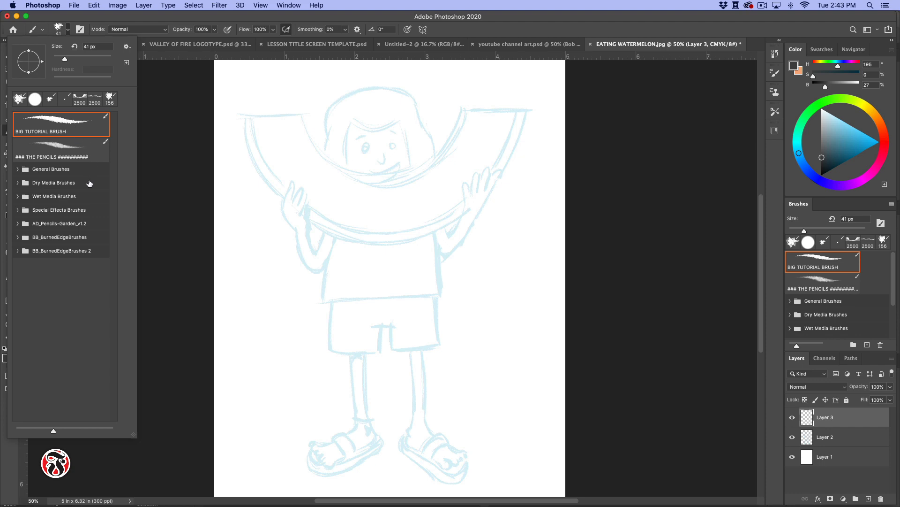
{"action": "mouse_move", "coordinate": [22, 175]}
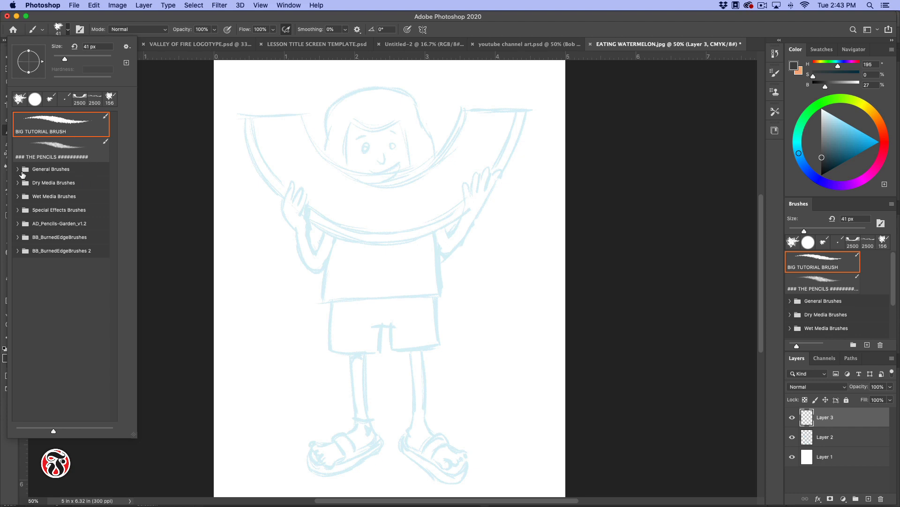
{"action": "mouse_move", "coordinate": [19, 198]}
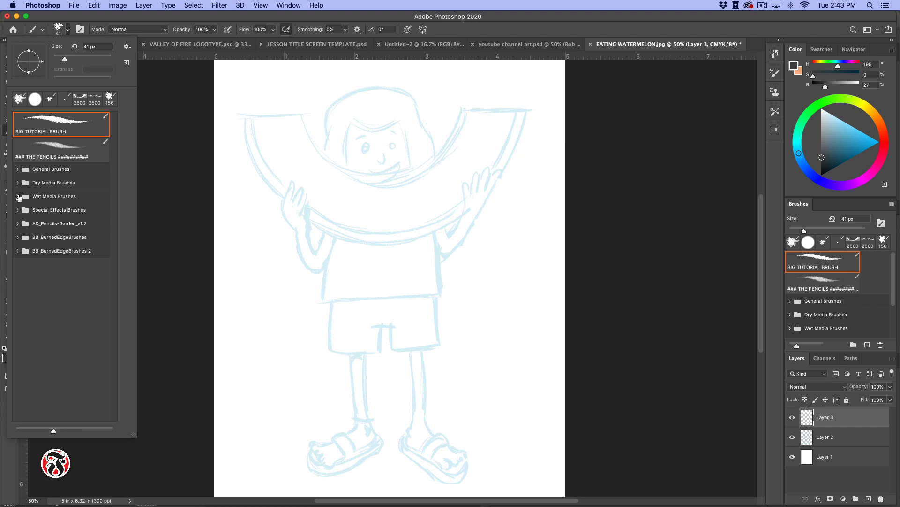
Choose KYLE Ultimate Inking Thick 'n Thin from Wet Media Brushes at about 15 px
{"action": "left_click", "coordinate": [54, 196]}
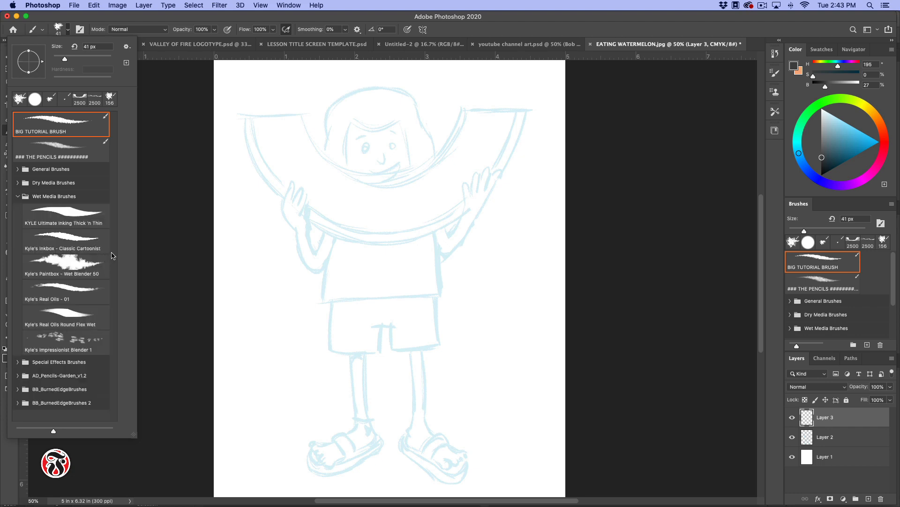
{"action": "left_click", "coordinate": [63, 216]}
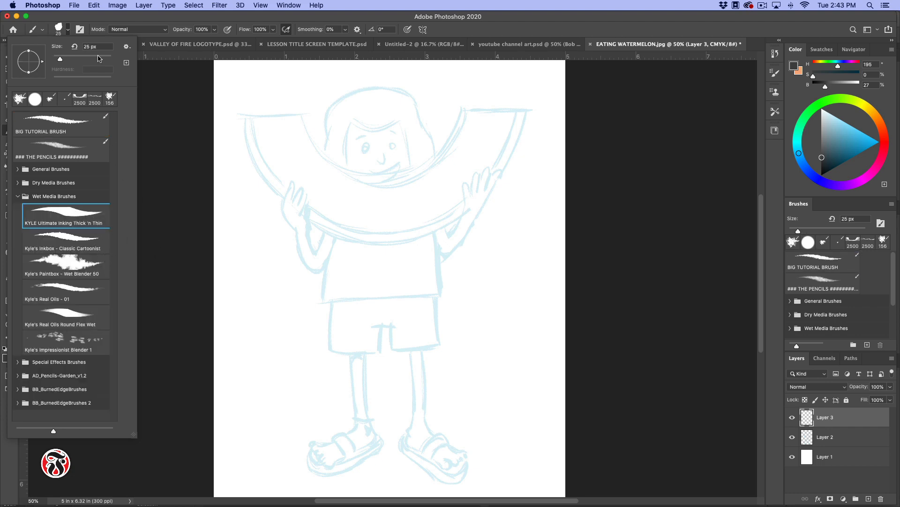
{"action": "left_click_drag", "start_coordinate": [59, 58], "coordinate": [56, 58]}
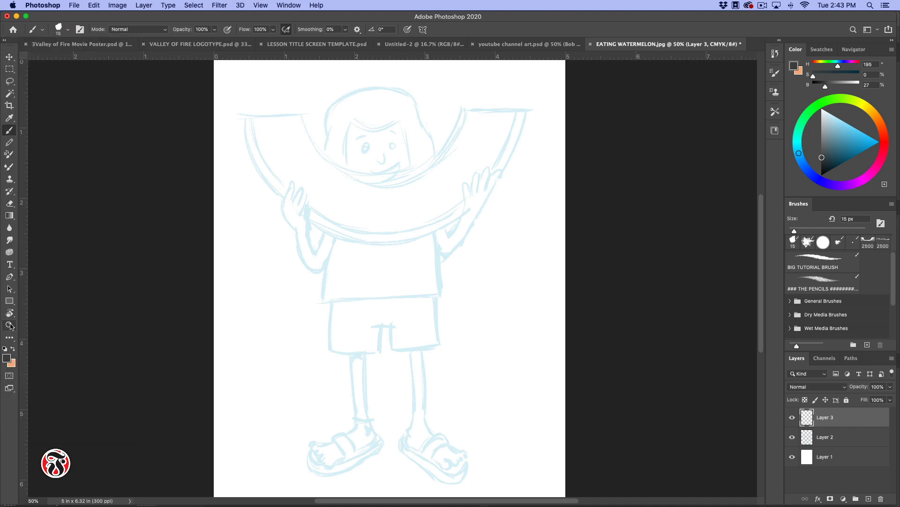
Draw test ink strokes beside the figure and undo them
{"action": "left_click", "coordinate": [9, 325]}
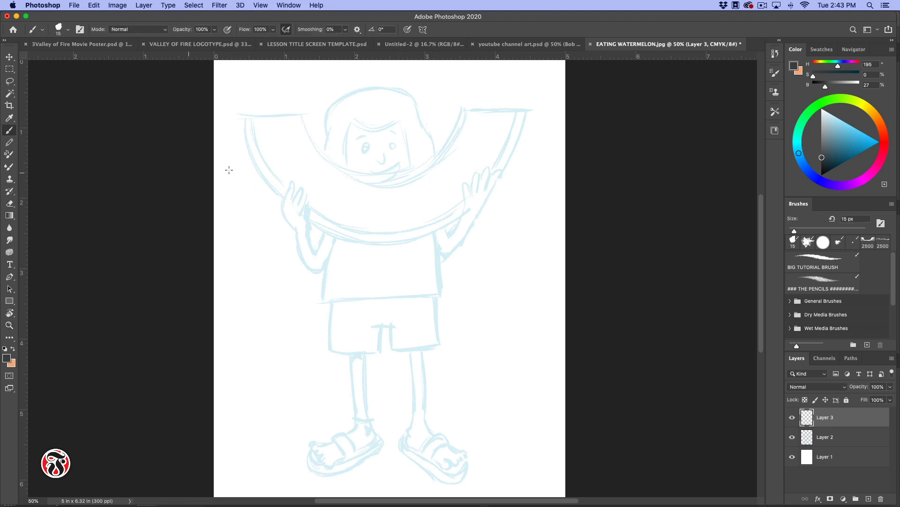
{"action": "mouse_move", "coordinate": [480, 219]}
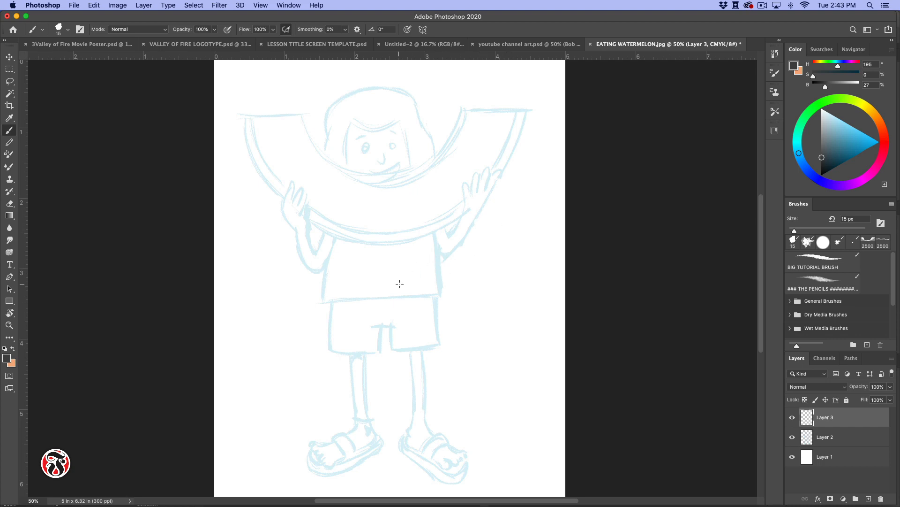
{"action": "mouse_move", "coordinate": [439, 264]}
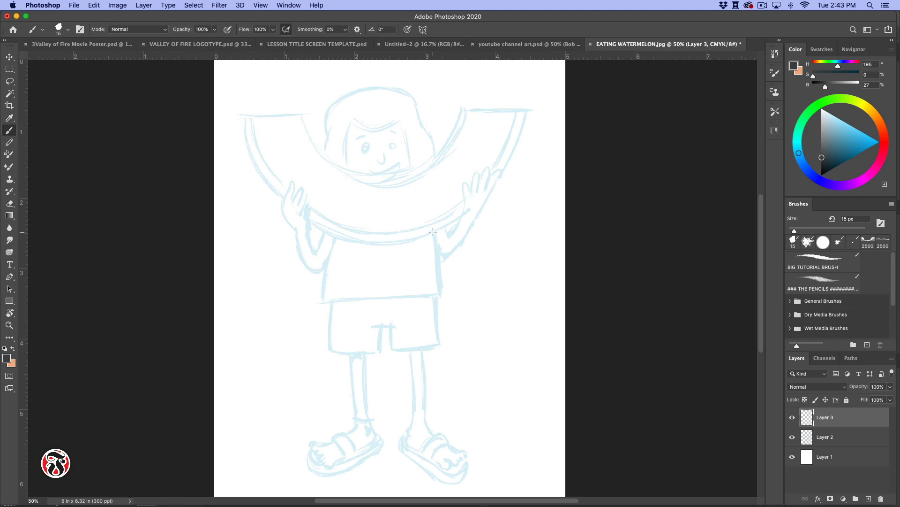
{"action": "mouse_move", "coordinate": [432, 231]}
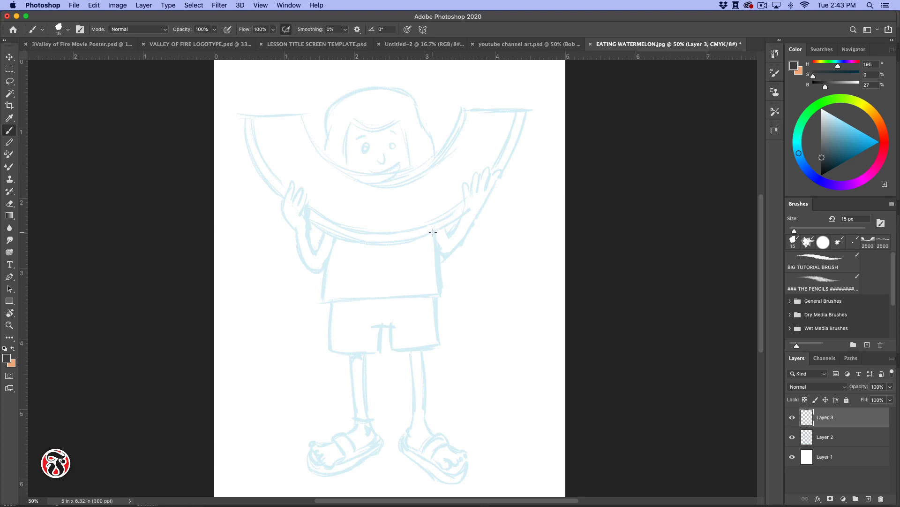
{"action": "mouse_move", "coordinate": [505, 218]}
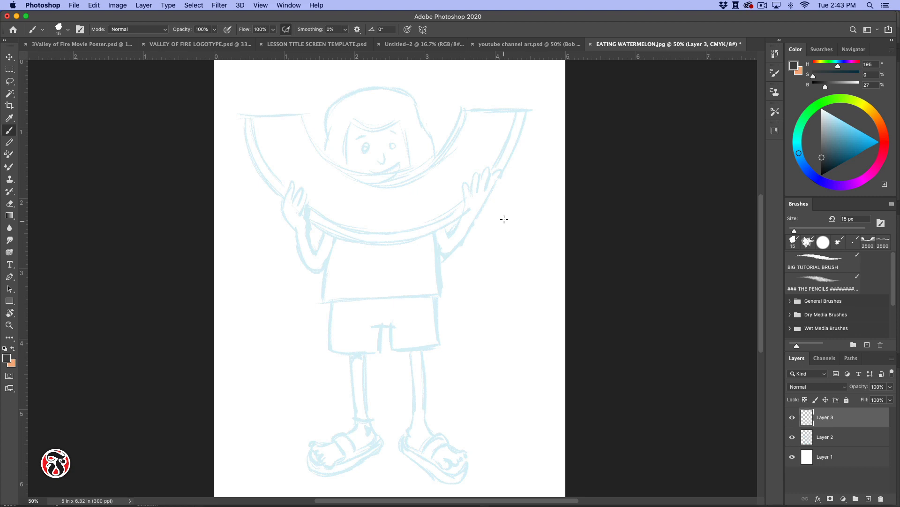
{"action": "left_click_drag", "start_coordinate": [504, 204], "coordinate": [498, 342]}
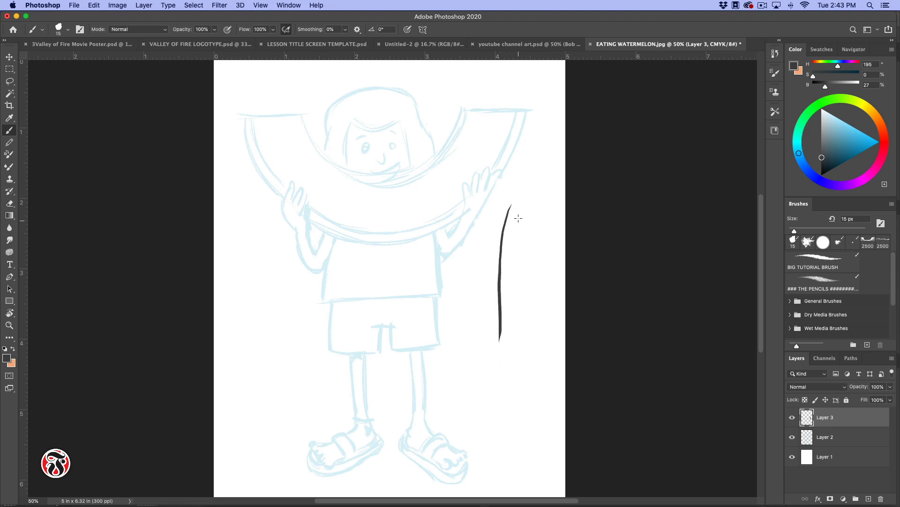
{"action": "left_click_drag", "start_coordinate": [525, 193], "coordinate": [524, 341]}
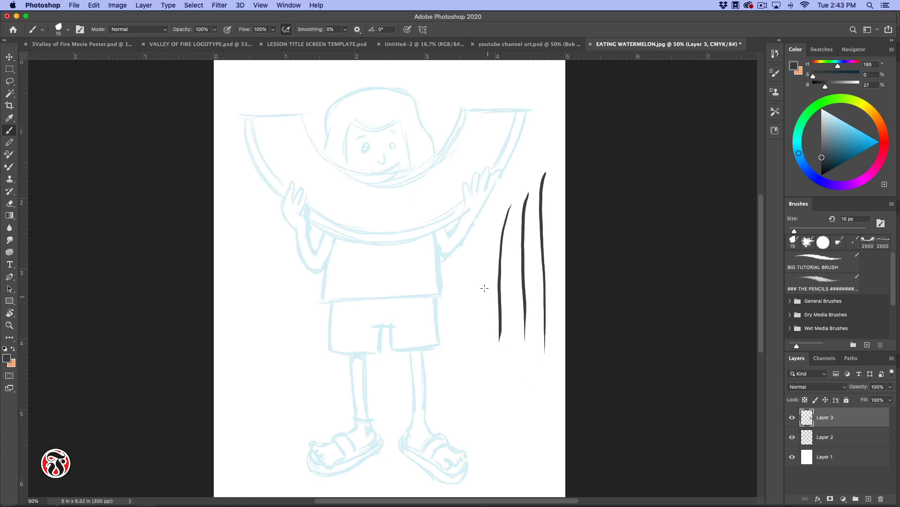
{"action": "key", "text": "cmd+z"}
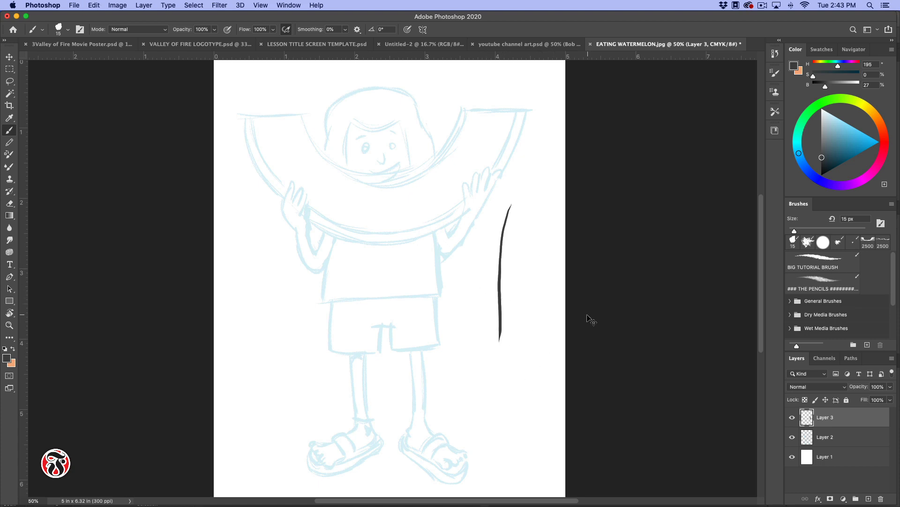
Enlarge the inking brush to 39 px and test a stroke
{"action": "left_click", "coordinate": [58, 29]}
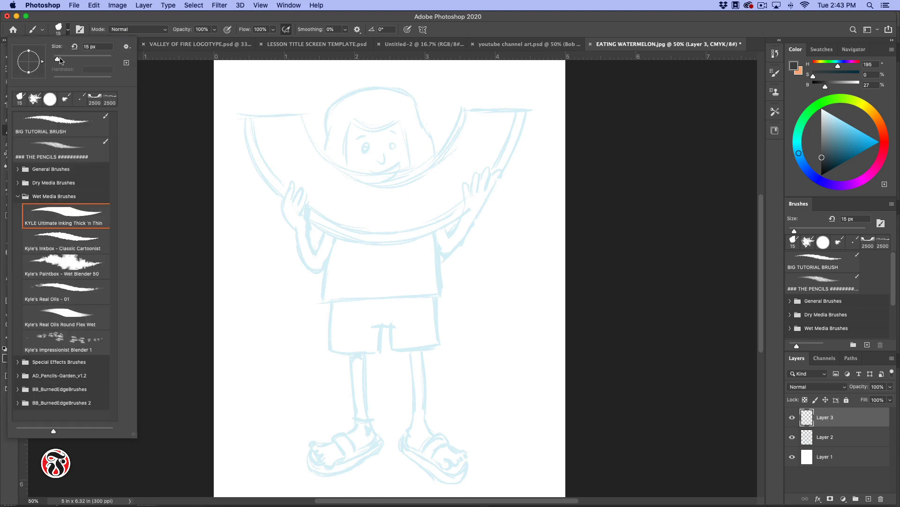
{"action": "type", "text": "39"}
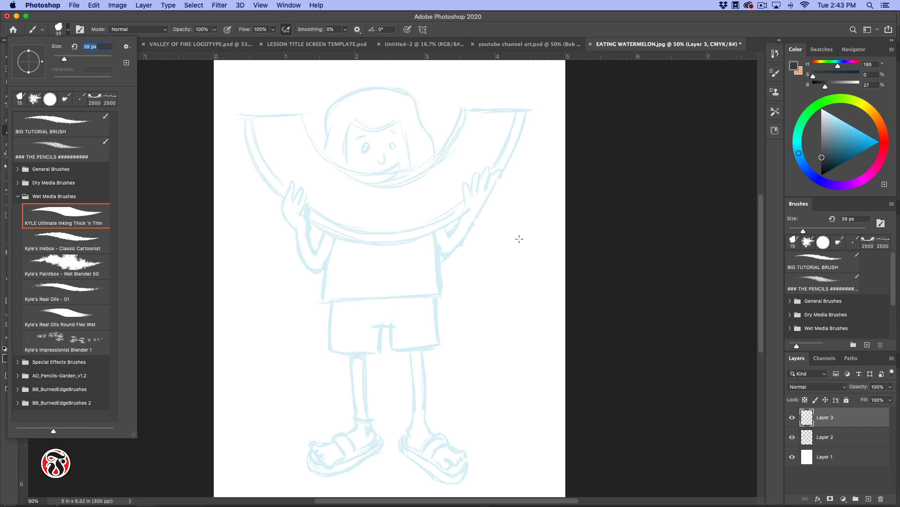
{"action": "left_click_drag", "start_coordinate": [528, 181], "coordinate": [530, 287]}
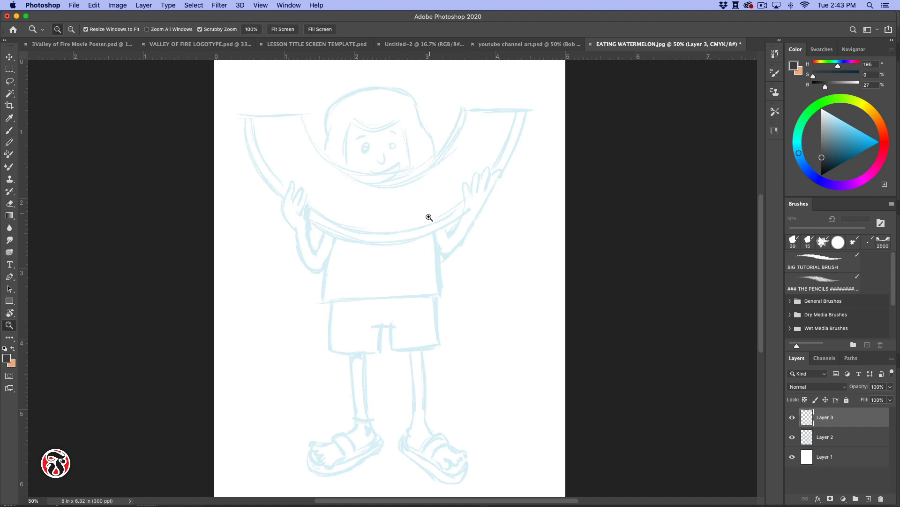
{"action": "mouse_move", "coordinate": [72, 336]}
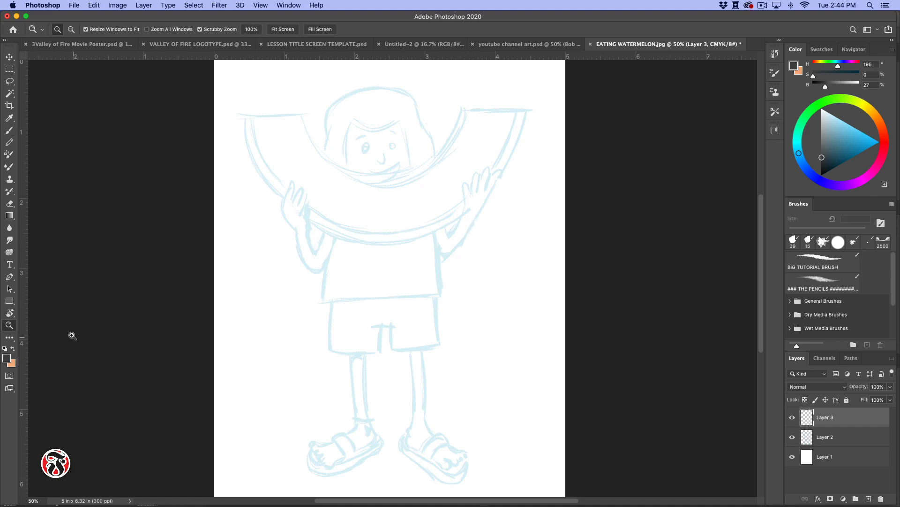
Ink the curly hair outline around the top and sides of the head
{"action": "left_click", "coordinate": [9, 131]}
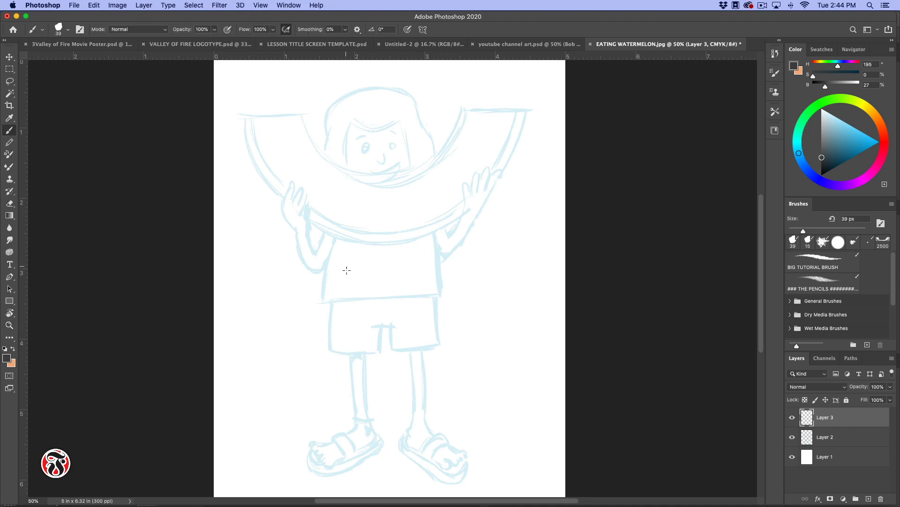
{"action": "mouse_move", "coordinate": [346, 134]}
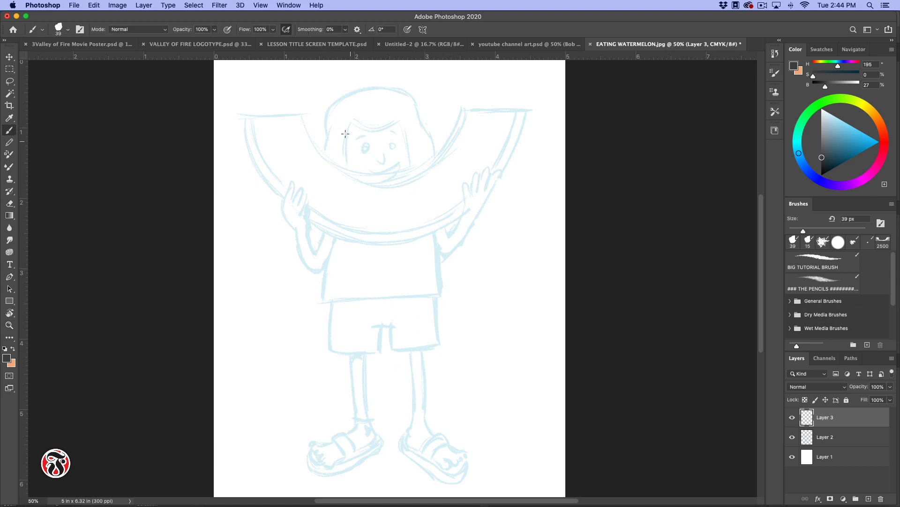
{"action": "mouse_move", "coordinate": [151, 256]}
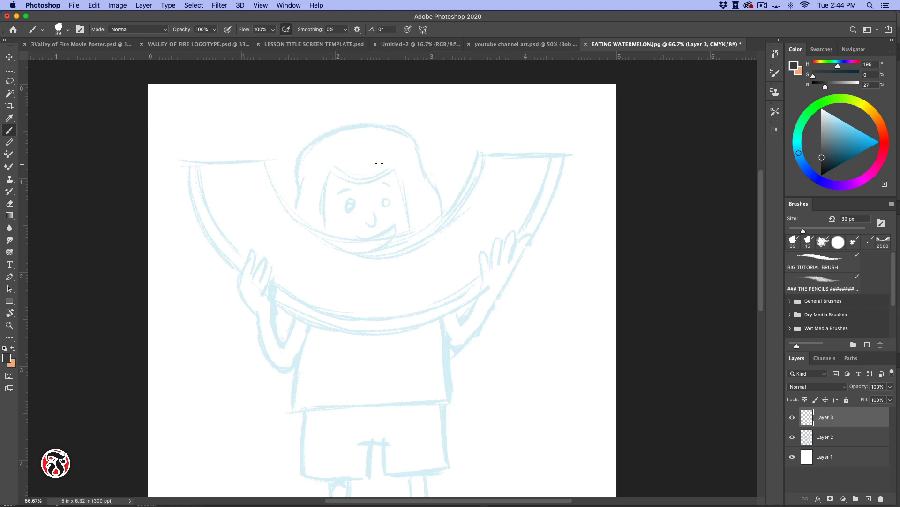
{"action": "left_click_drag", "start_coordinate": [325, 135], "coordinate": [360, 123]}
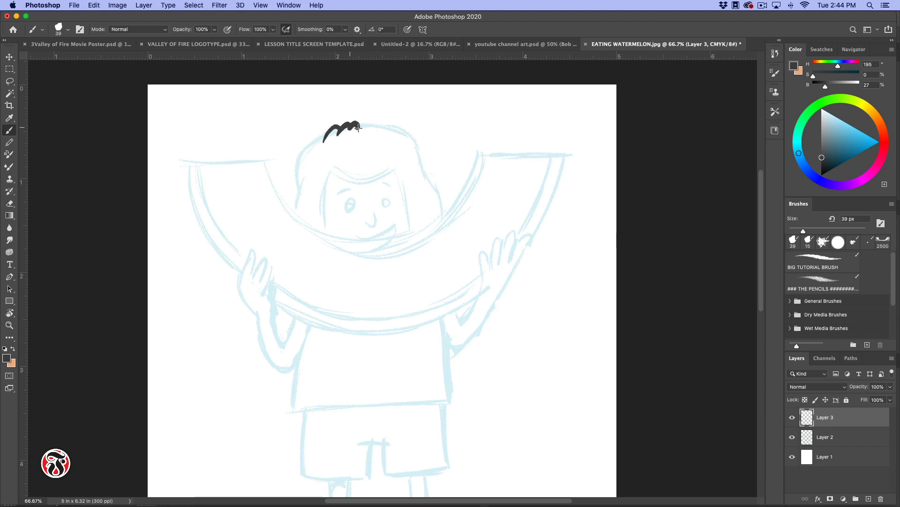
{"action": "left_click_drag", "start_coordinate": [357, 127], "coordinate": [430, 209]}
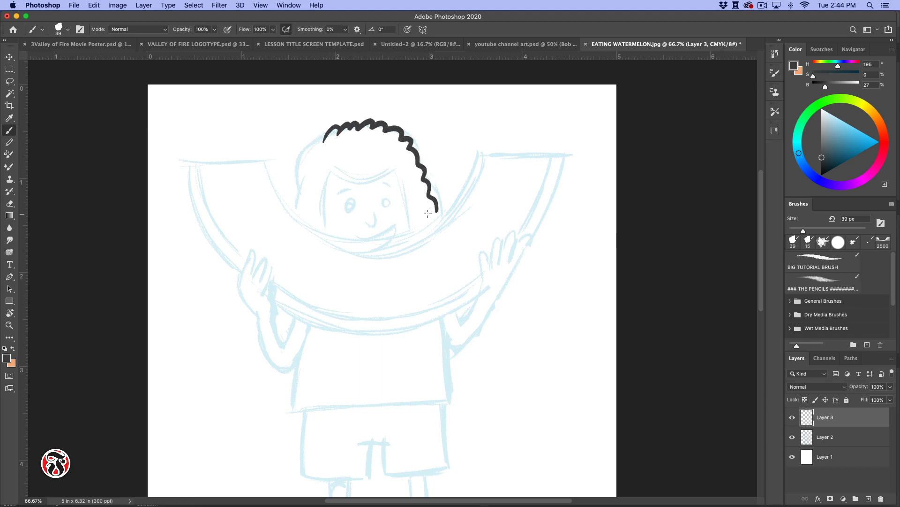
{"action": "left_click_drag", "start_coordinate": [436, 209], "coordinate": [294, 206]}
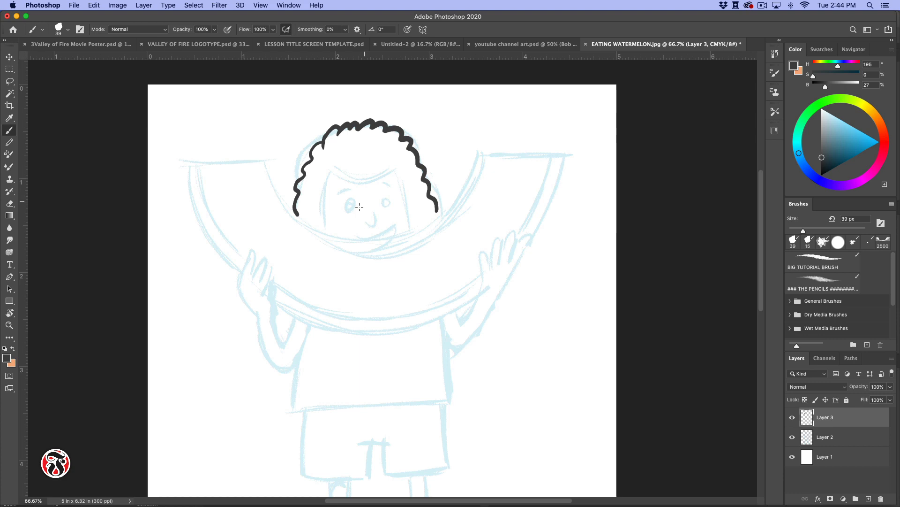
{"action": "left_click_drag", "start_coordinate": [327, 172], "coordinate": [320, 206]}
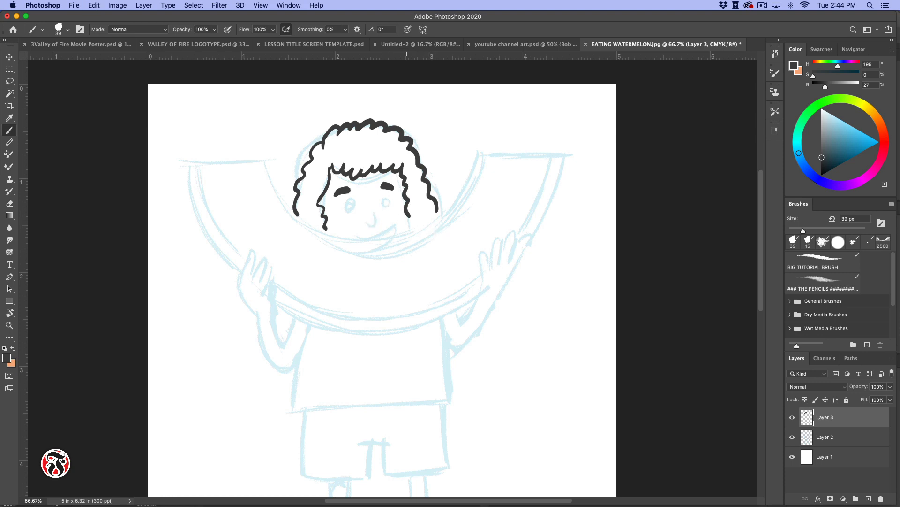
{"action": "mouse_move", "coordinate": [500, 289]}
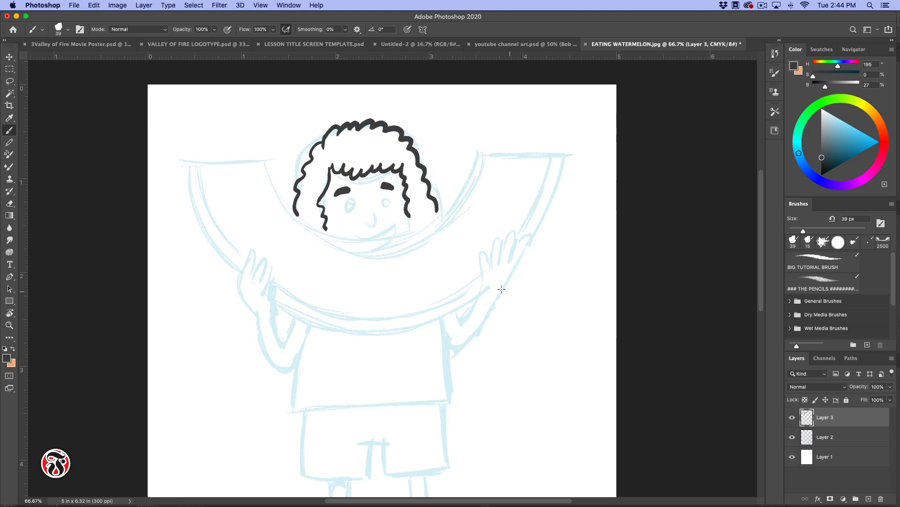
Ink the right hand's fingers, the right arm and the T-shirt outline
{"action": "left_click_drag", "start_coordinate": [482, 249], "coordinate": [485, 281]}
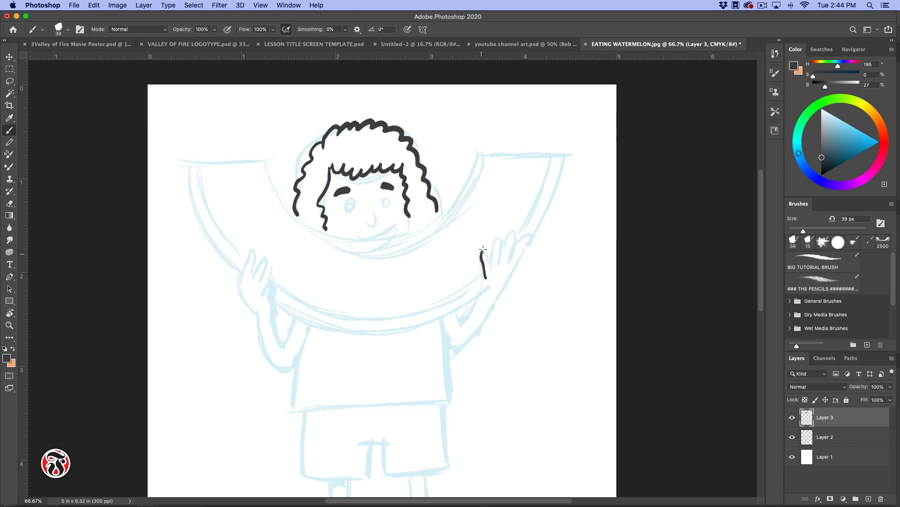
{"action": "left_click_drag", "start_coordinate": [482, 270], "coordinate": [497, 241]}
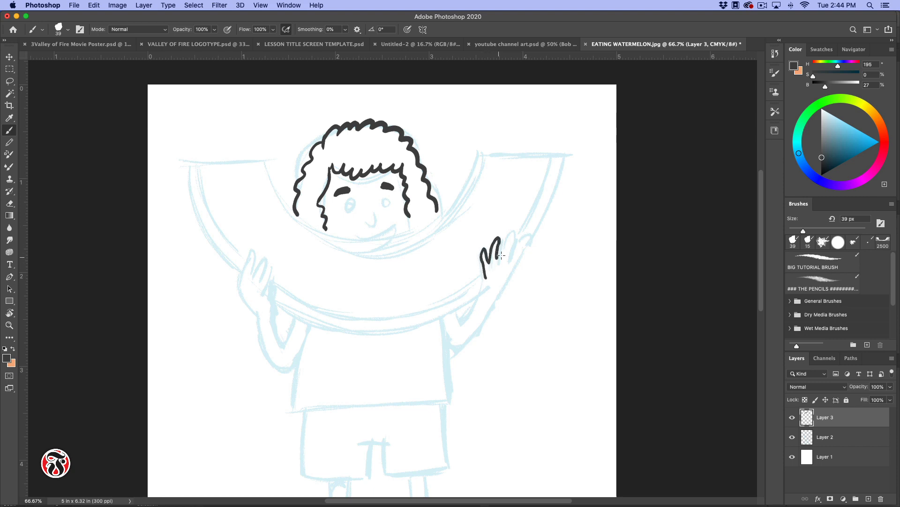
{"action": "left_click_drag", "start_coordinate": [491, 270], "coordinate": [511, 239]}
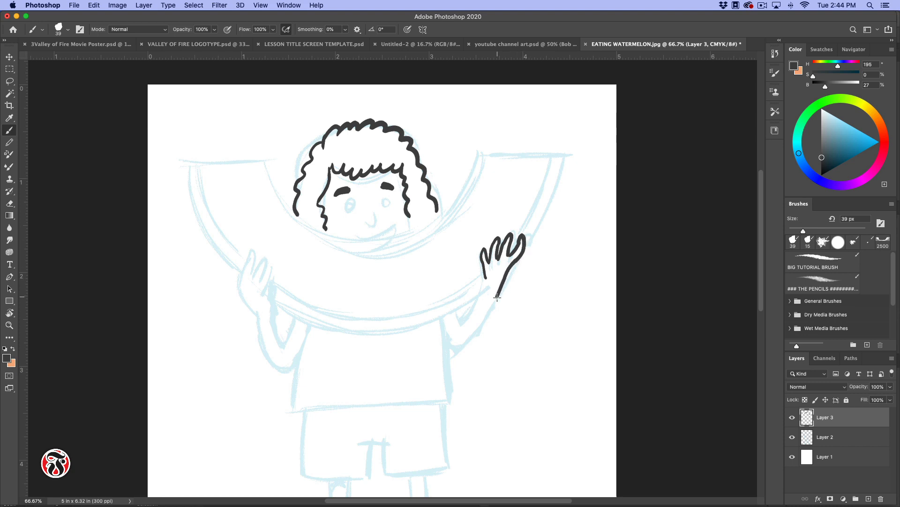
{"action": "left_click_drag", "start_coordinate": [495, 297], "coordinate": [484, 322]}
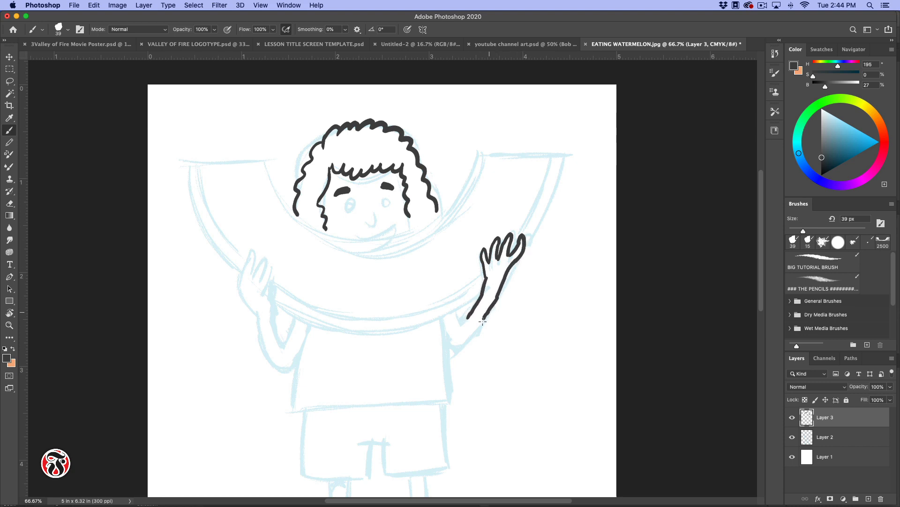
{"action": "left_click_drag", "start_coordinate": [482, 321], "coordinate": [451, 344]}
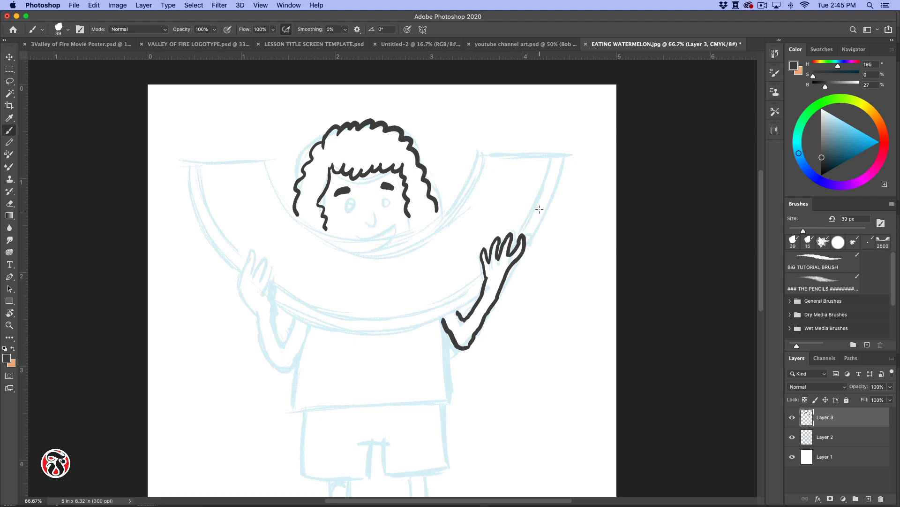
{"action": "mouse_move", "coordinate": [333, 375]}
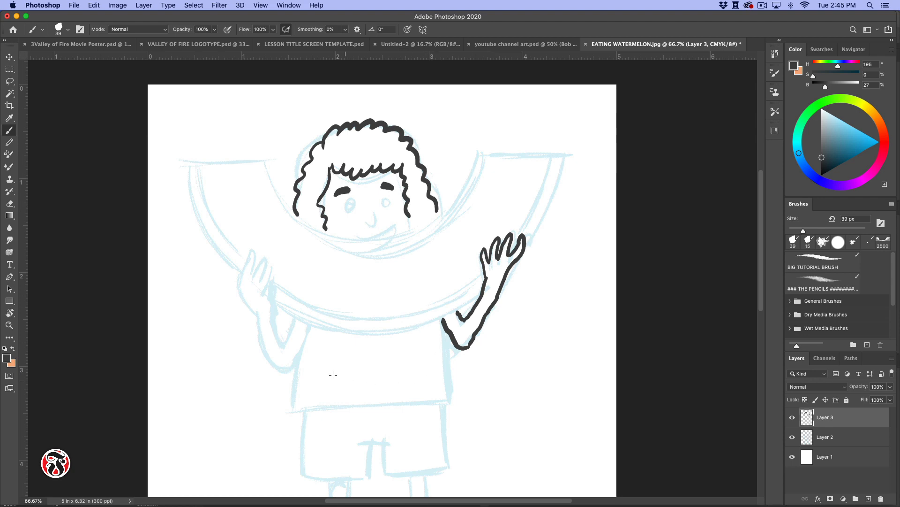
{"action": "left_click_drag", "start_coordinate": [301, 327], "coordinate": [338, 406]}
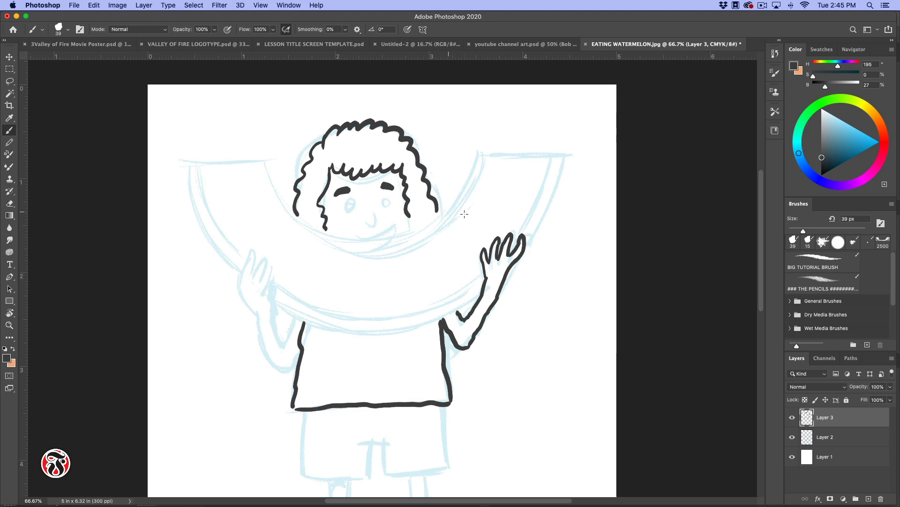
Ink the slice's inner edges, the bumpy chin line and the right end's top edge
{"action": "left_click", "coordinate": [262, 172]}
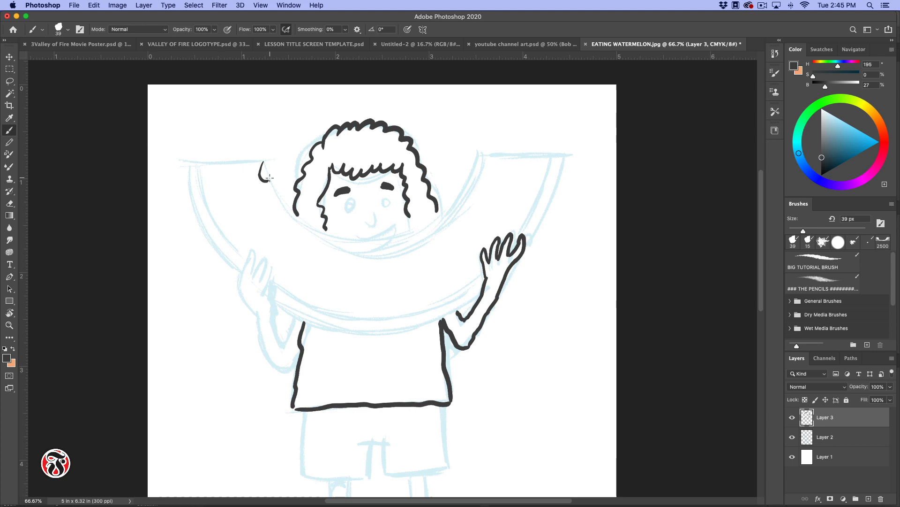
{"action": "mouse_move", "coordinate": [281, 183]}
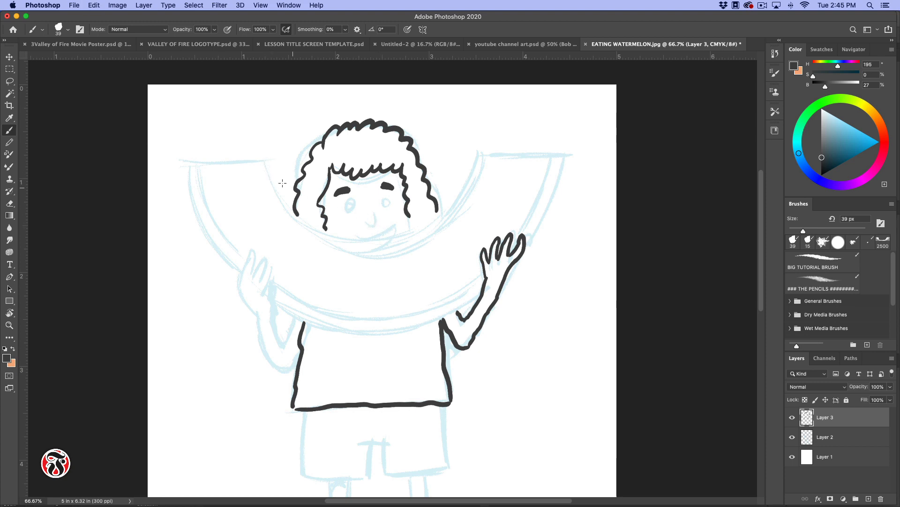
{"action": "left_click_drag", "start_coordinate": [271, 161], "coordinate": [281, 189]}
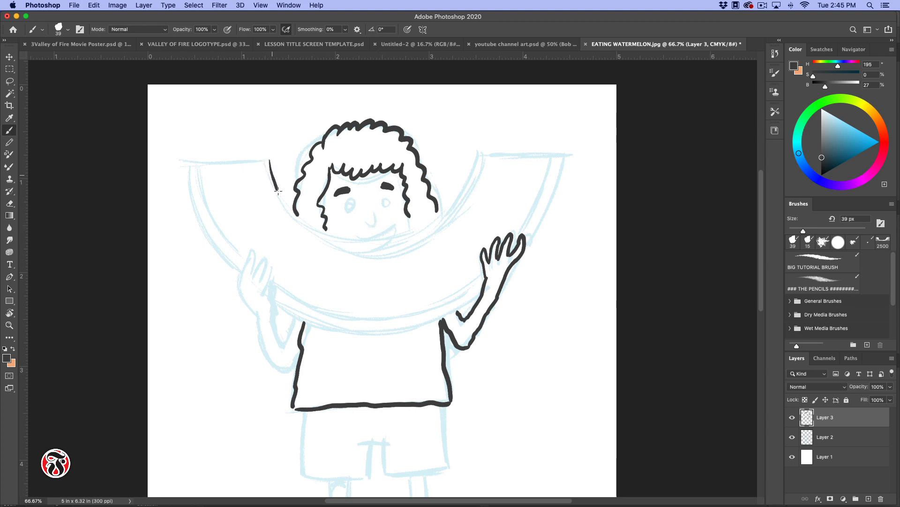
{"action": "left_click_drag", "start_coordinate": [273, 172], "coordinate": [338, 244]}
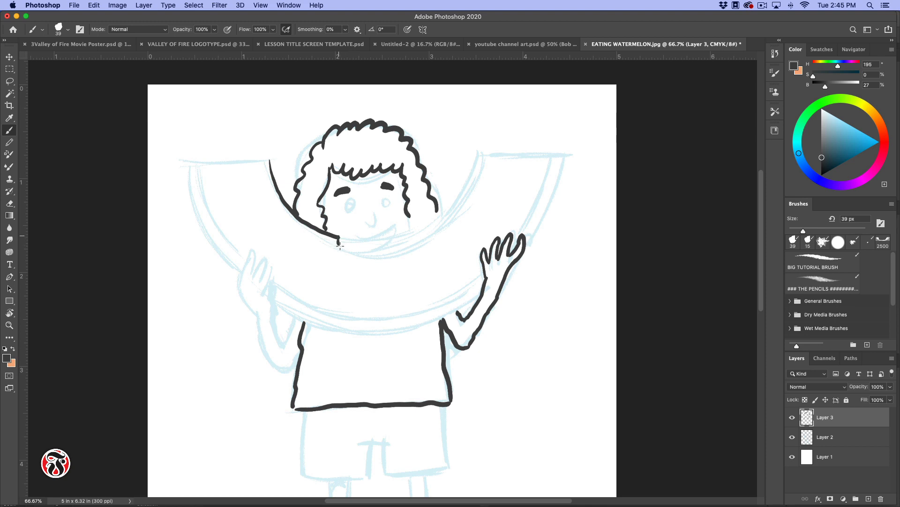
{"action": "left_click_drag", "start_coordinate": [339, 244], "coordinate": [423, 238]}
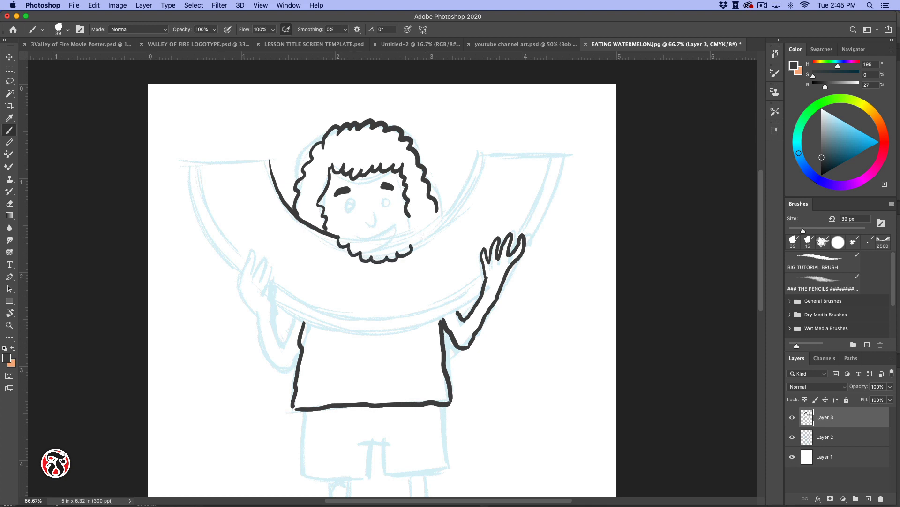
{"action": "left_click_drag", "start_coordinate": [411, 247], "coordinate": [471, 181]}
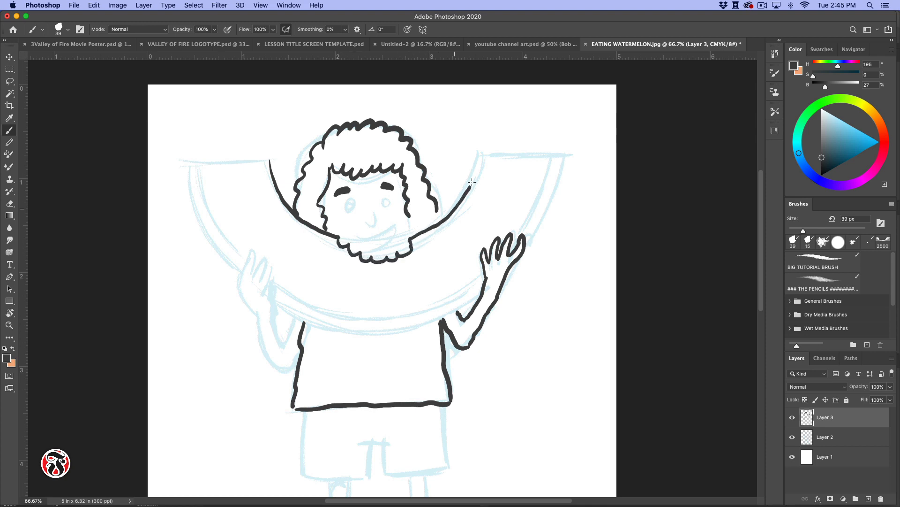
{"action": "left_click_drag", "start_coordinate": [471, 184], "coordinate": [546, 155]}
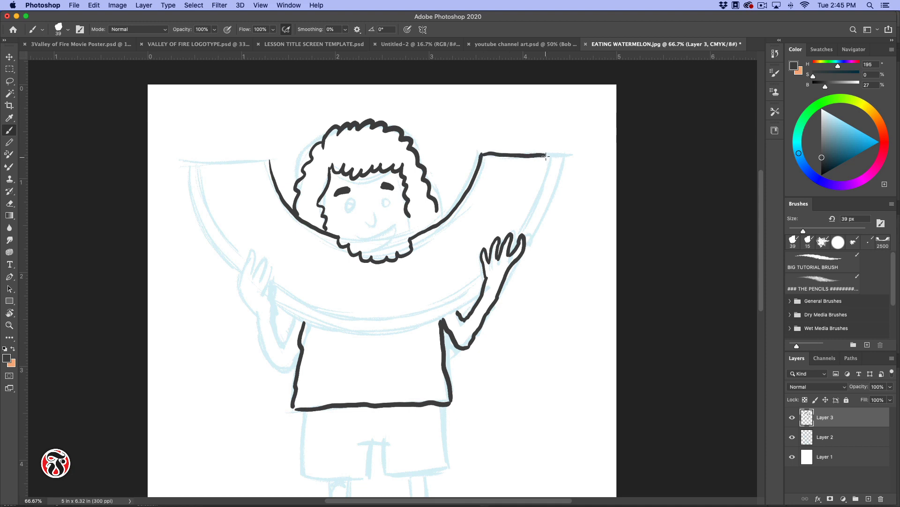
Ink the slice's right rind, its left top edge, and the left hand and arm
{"action": "left_click_drag", "start_coordinate": [545, 155], "coordinate": [519, 235]}
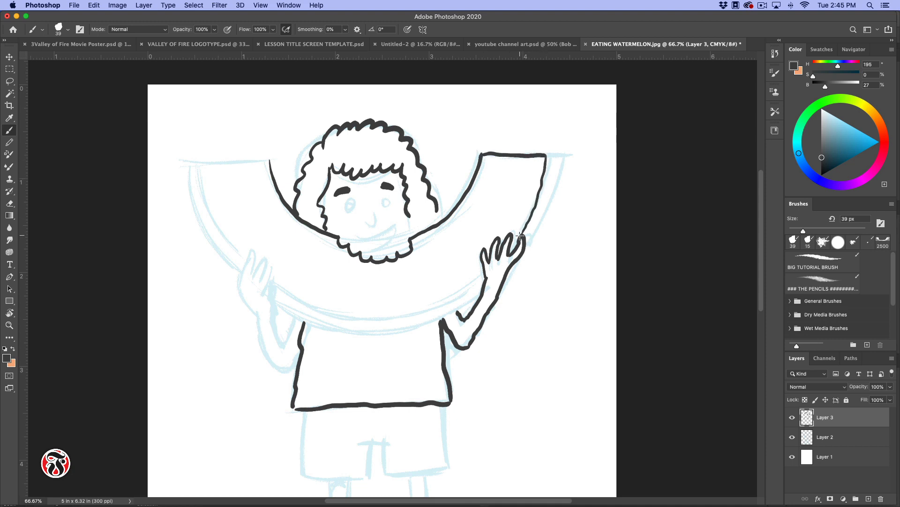
{"action": "left_click_drag", "start_coordinate": [520, 236], "coordinate": [560, 155]}
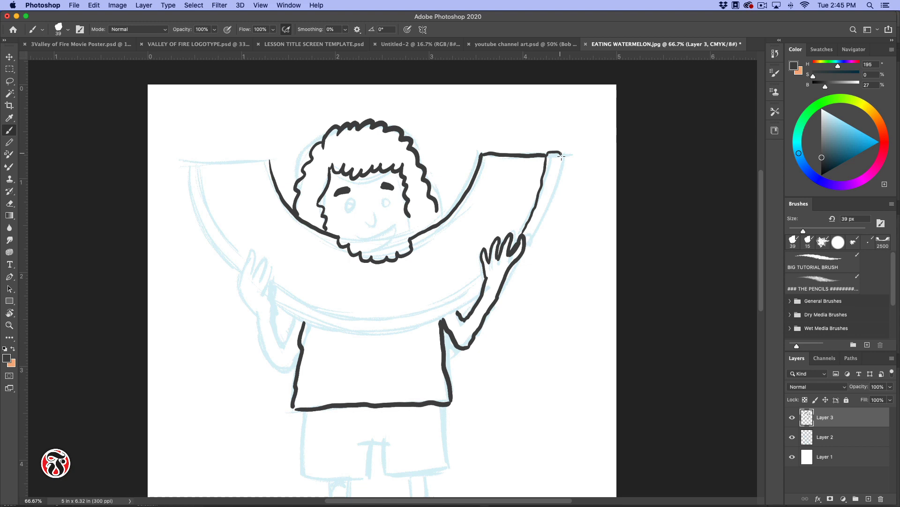
{"action": "left_click_drag", "start_coordinate": [523, 252], "coordinate": [560, 155]}
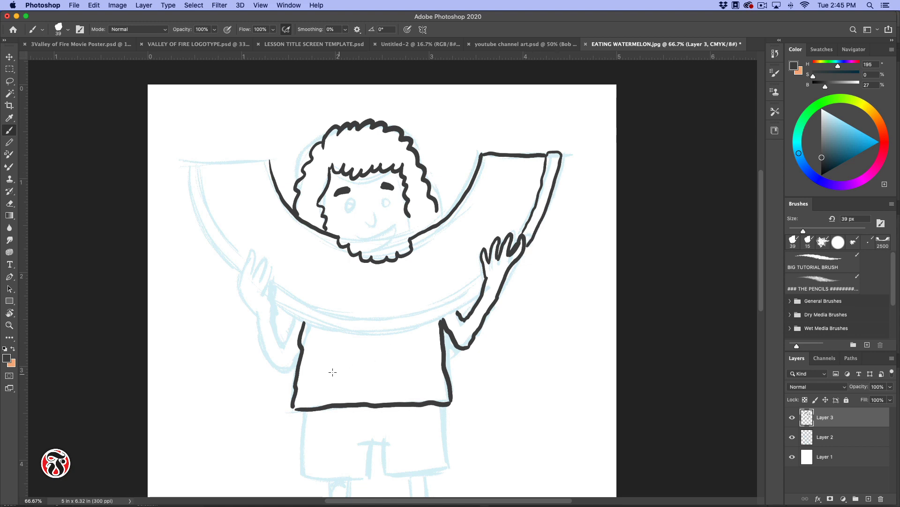
{"action": "left_click_drag", "start_coordinate": [198, 160], "coordinate": [270, 161]}
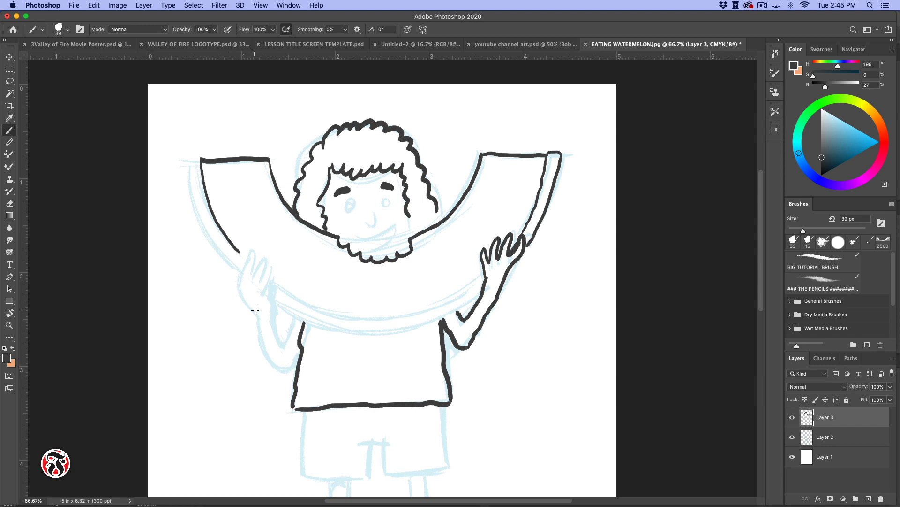
{"action": "left_click_drag", "start_coordinate": [249, 244], "coordinate": [252, 313]}
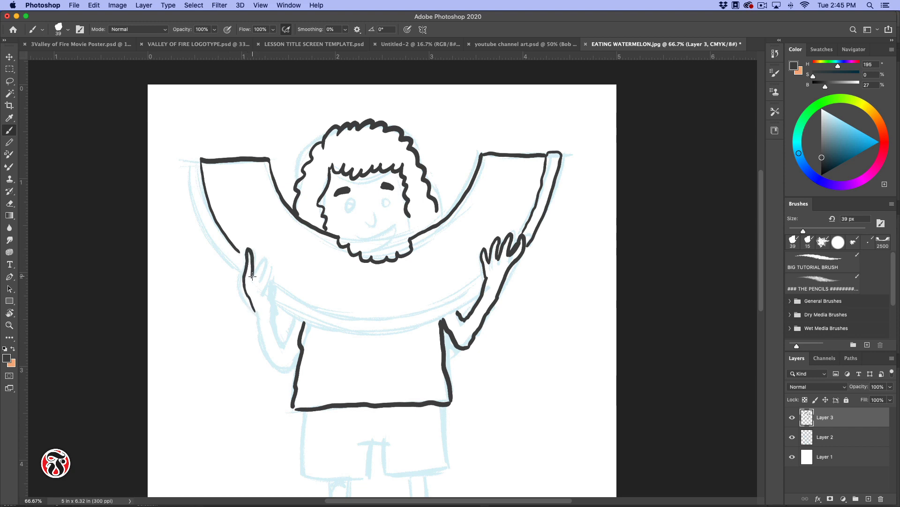
{"action": "left_click_drag", "start_coordinate": [249, 282], "coordinate": [270, 262]}
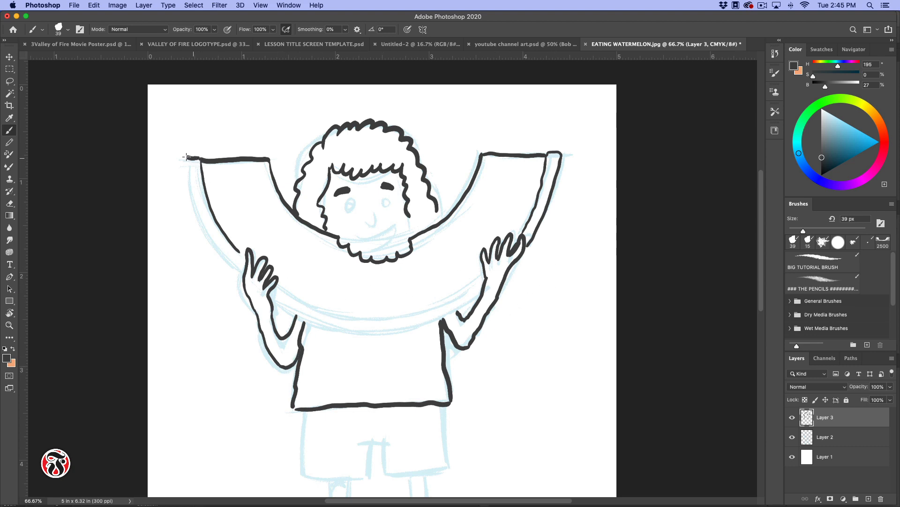
Draw the closed eyes and smile, the slice's left edge and bottom rind, and tight hair curls
{"action": "left_click_drag", "start_coordinate": [185, 157], "coordinate": [238, 265]}
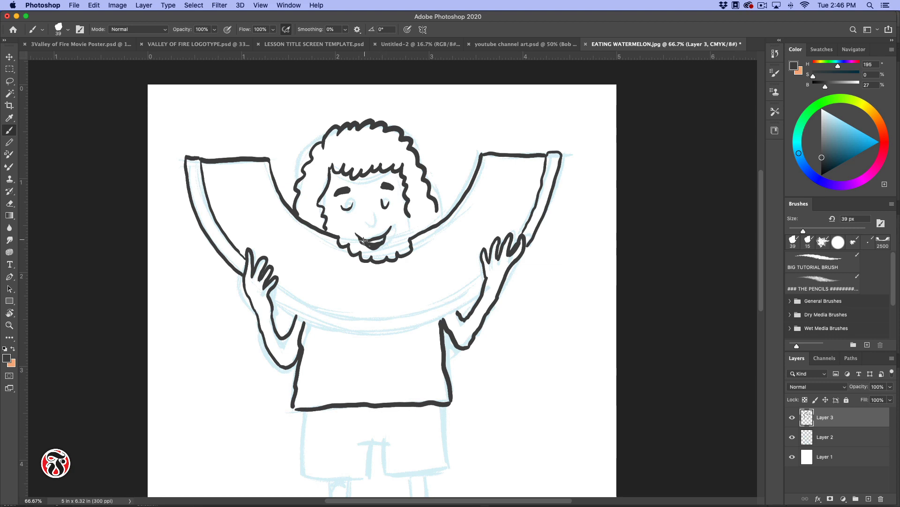
{"action": "left_click_drag", "start_coordinate": [364, 239], "coordinate": [390, 226]}
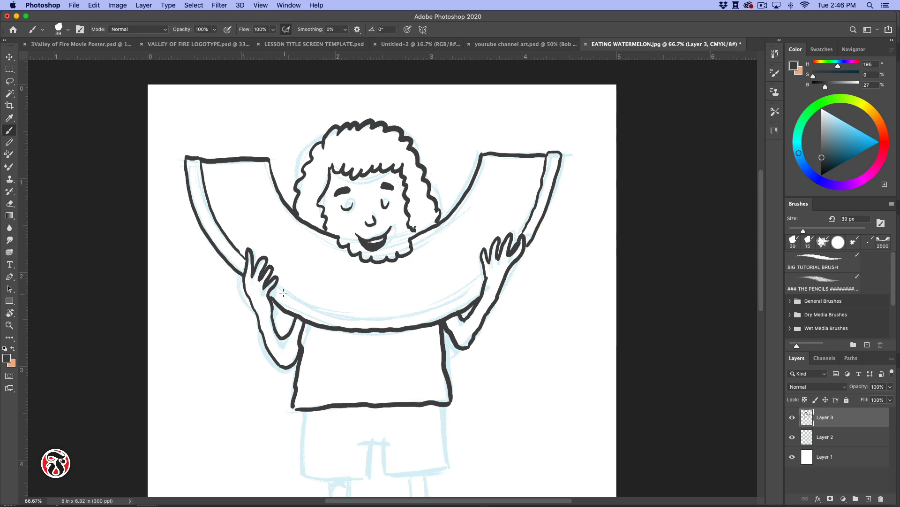
{"action": "left_click_drag", "start_coordinate": [281, 290], "coordinate": [503, 276]}
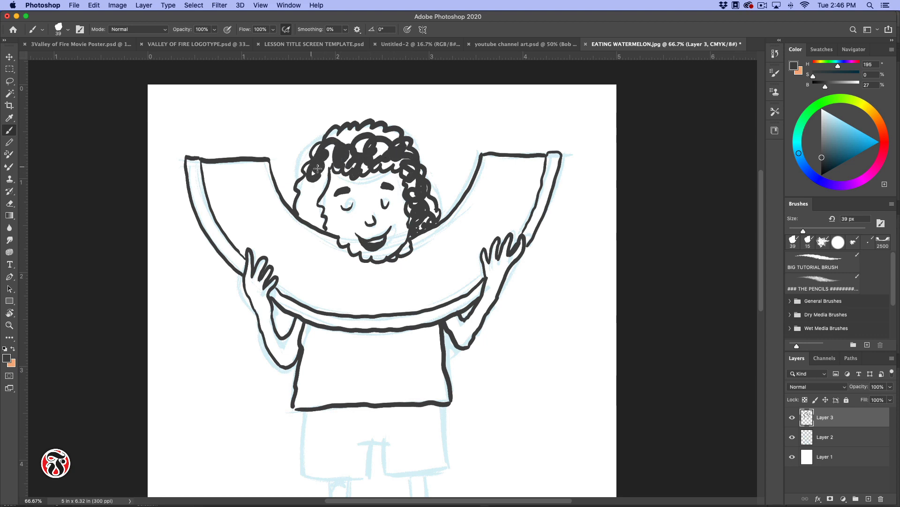
{"action": "left_click_drag", "start_coordinate": [319, 167], "coordinate": [304, 215]}
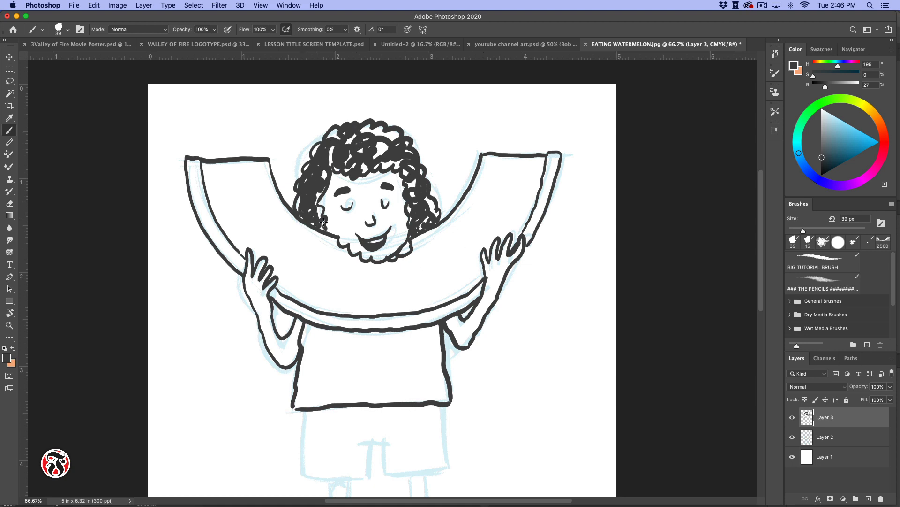
{"action": "mouse_move", "coordinate": [540, 371]}
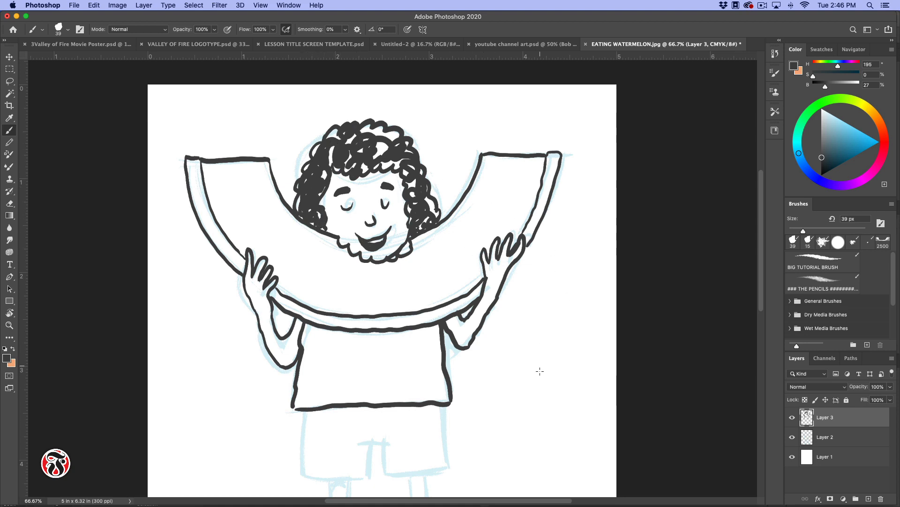
Ink the left leg down to the ankle, the toes and the left sandal
{"action": "scroll", "scroll_direction": "down", "scroll_amount": 3}
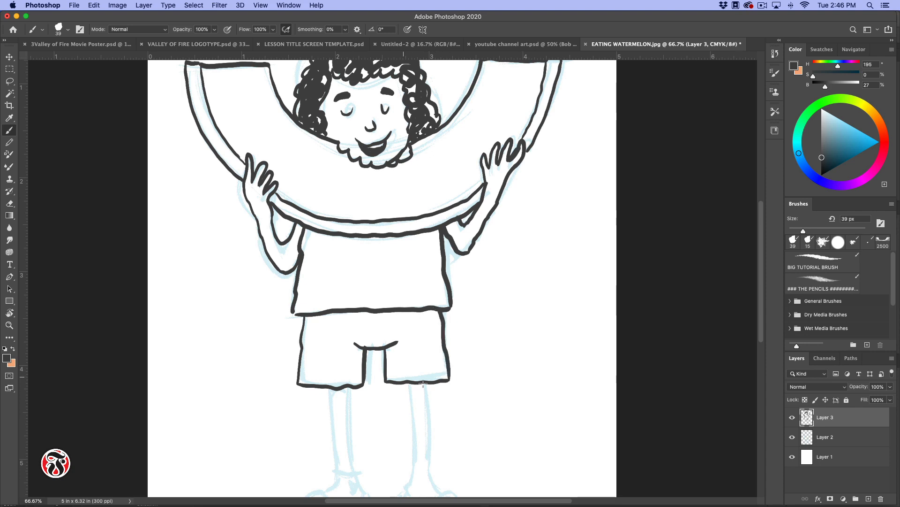
{"action": "scroll", "scroll_direction": "down", "scroll_amount": 3}
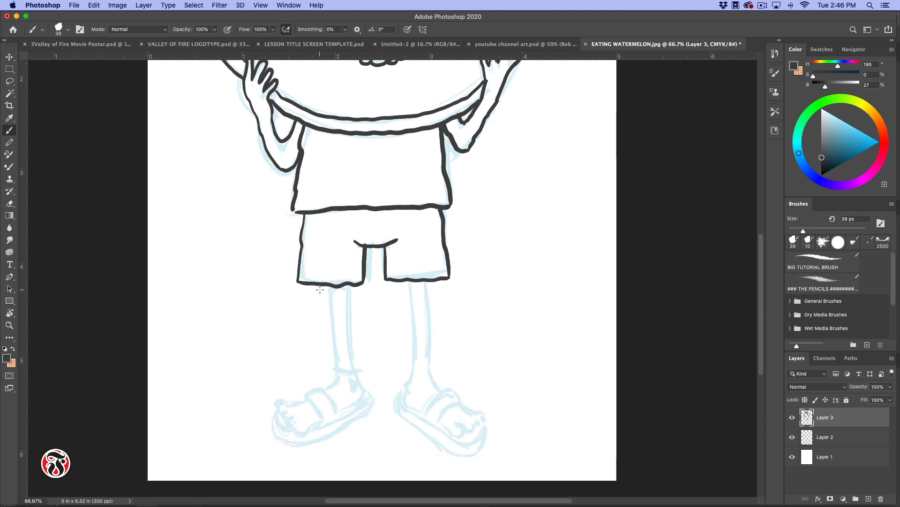
{"action": "left_click_drag", "start_coordinate": [319, 290], "coordinate": [335, 365]}
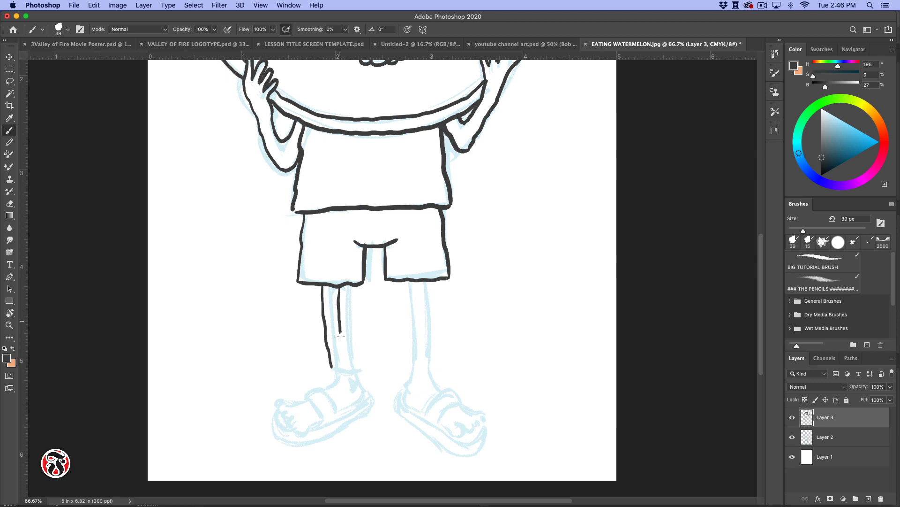
{"action": "left_click_drag", "start_coordinate": [338, 336], "coordinate": [333, 381]}
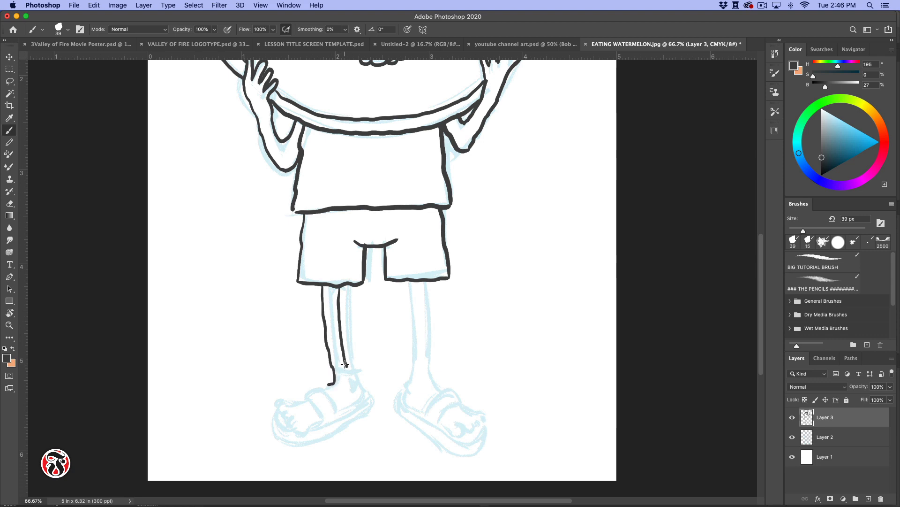
{"action": "left_click_drag", "start_coordinate": [345, 363], "coordinate": [336, 405]}
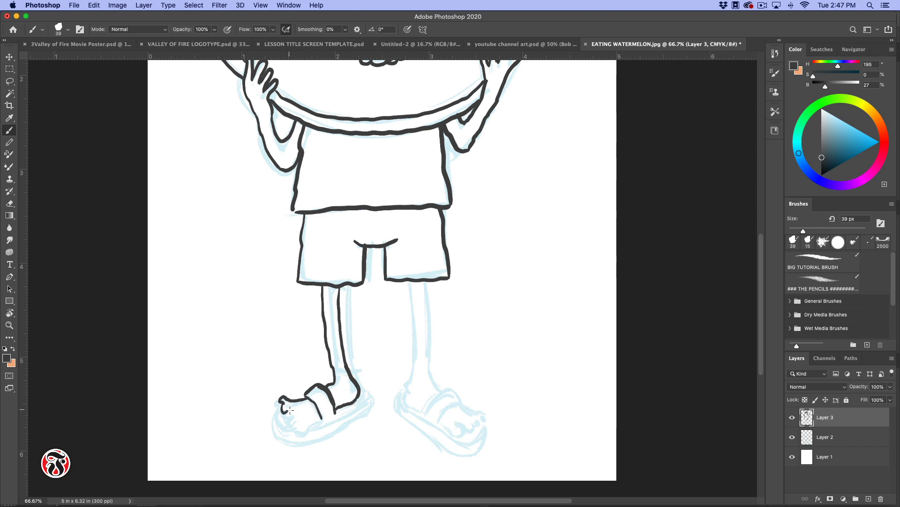
{"action": "left_click_drag", "start_coordinate": [289, 409], "coordinate": [298, 428]}
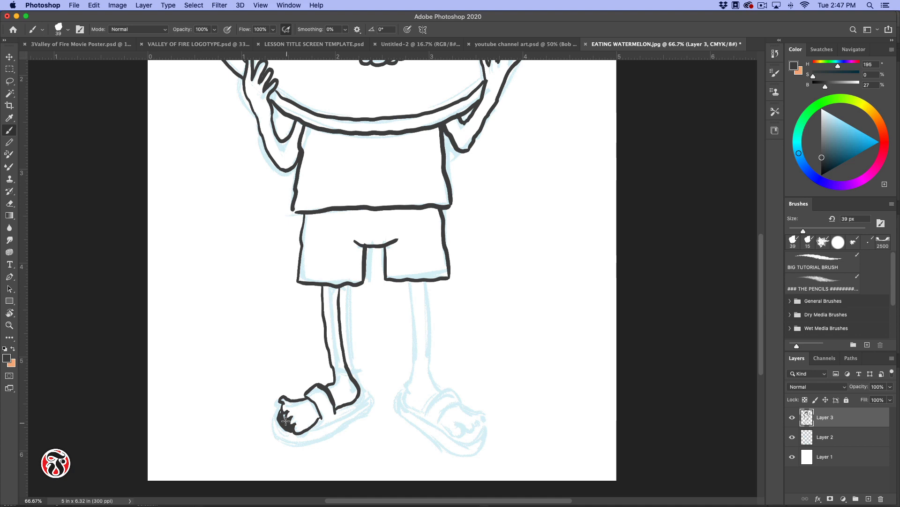
{"action": "left_click_drag", "start_coordinate": [285, 419], "coordinate": [290, 439]}
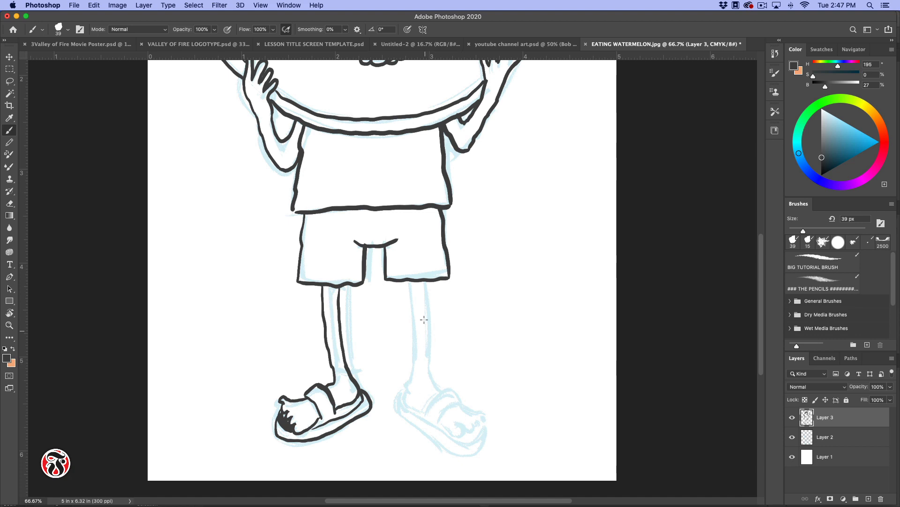
Ink the right leg, toes and the full right sandal with strap, sole and heel
{"action": "left_click_drag", "start_coordinate": [419, 282], "coordinate": [414, 359]}
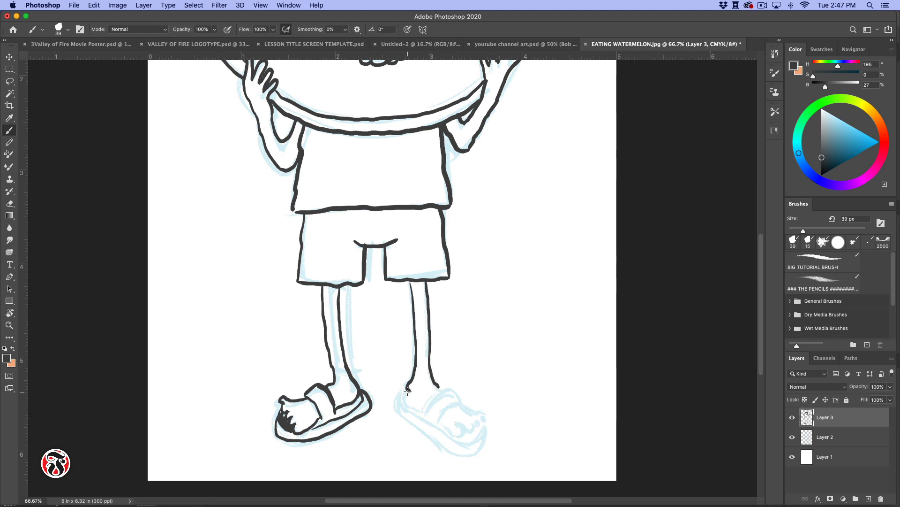
{"action": "left_click_drag", "start_coordinate": [408, 395], "coordinate": [457, 389]}
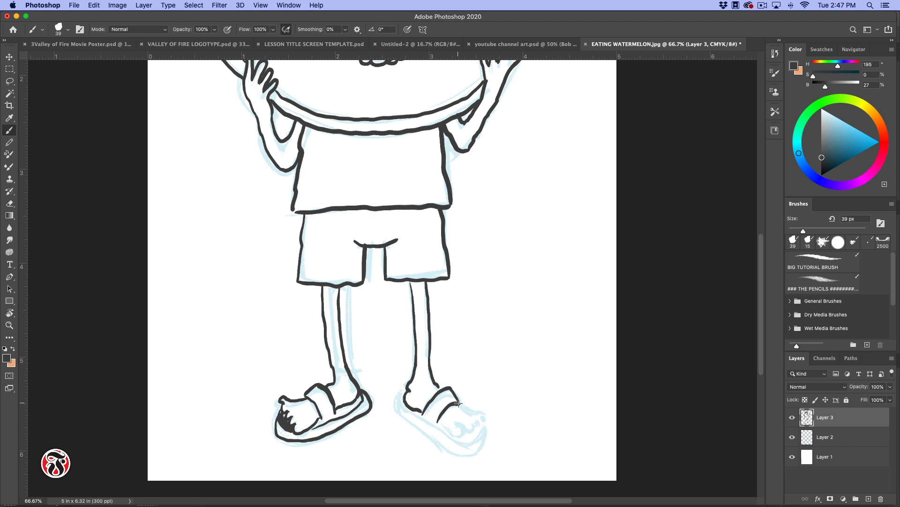
{"action": "left_click_drag", "start_coordinate": [460, 403], "coordinate": [454, 428]}
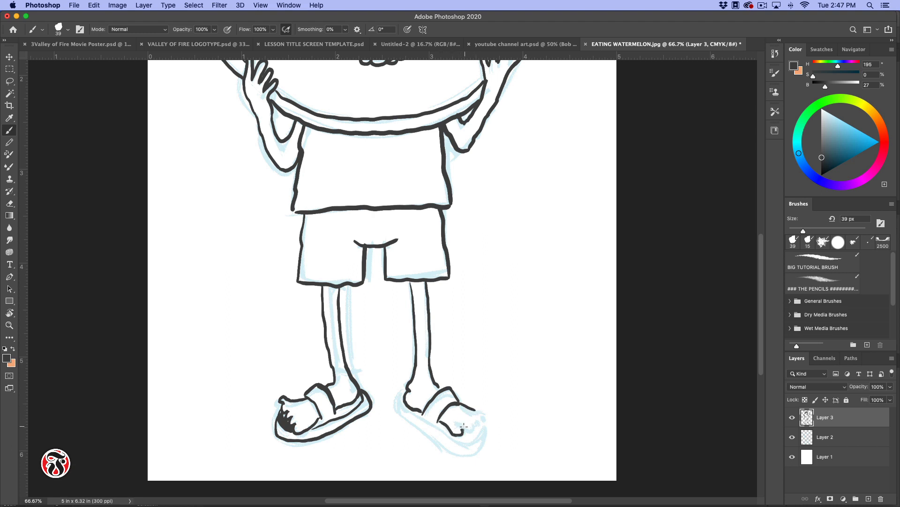
{"action": "left_click_drag", "start_coordinate": [465, 428], "coordinate": [481, 418]}
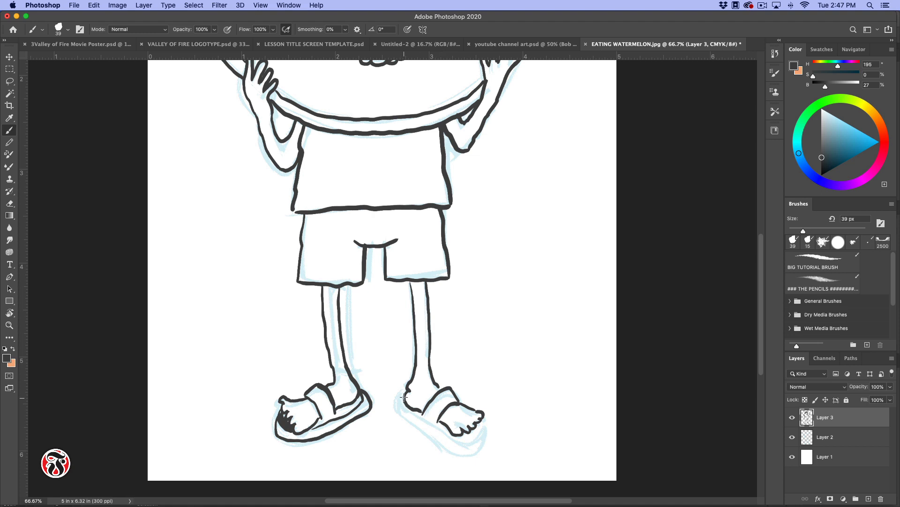
{"action": "left_click_drag", "start_coordinate": [403, 397], "coordinate": [452, 434]}
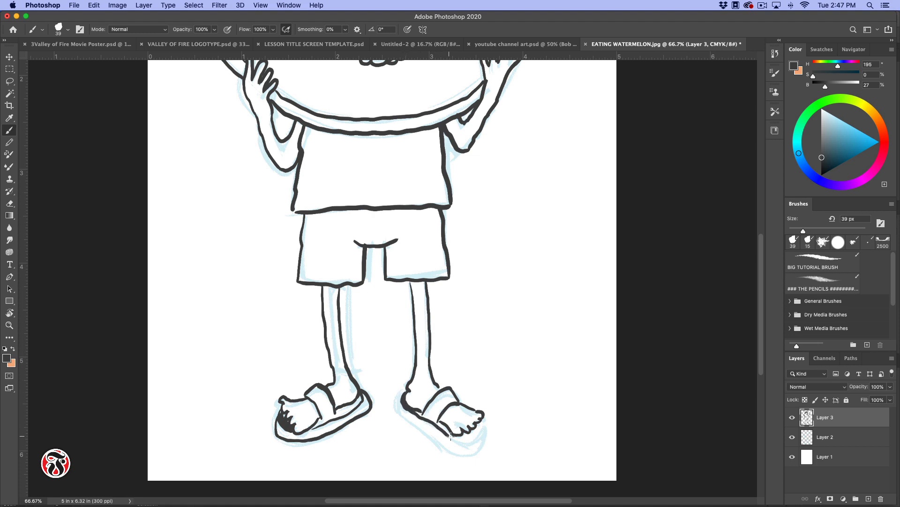
{"action": "left_click_drag", "start_coordinate": [402, 416], "coordinate": [476, 428]}
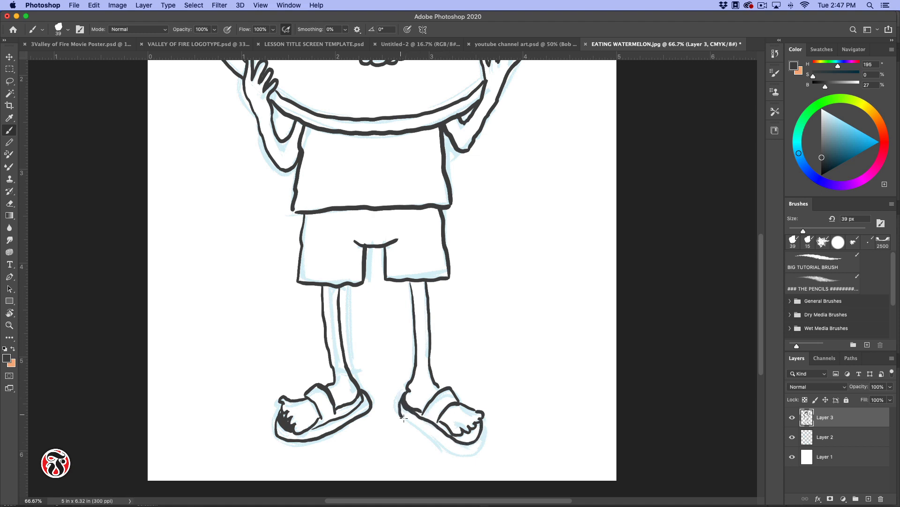
{"action": "left_click_drag", "start_coordinate": [403, 417], "coordinate": [479, 442]}
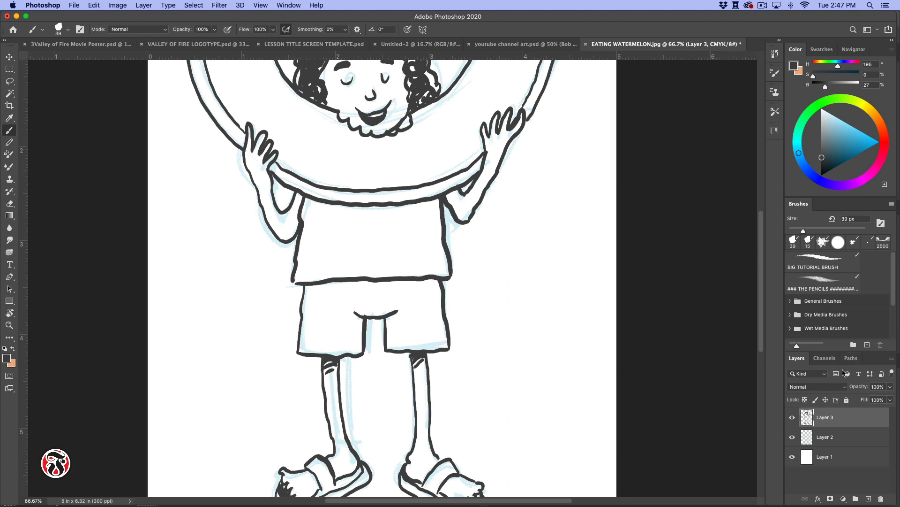
{"action": "mouse_move", "coordinate": [891, 388]}
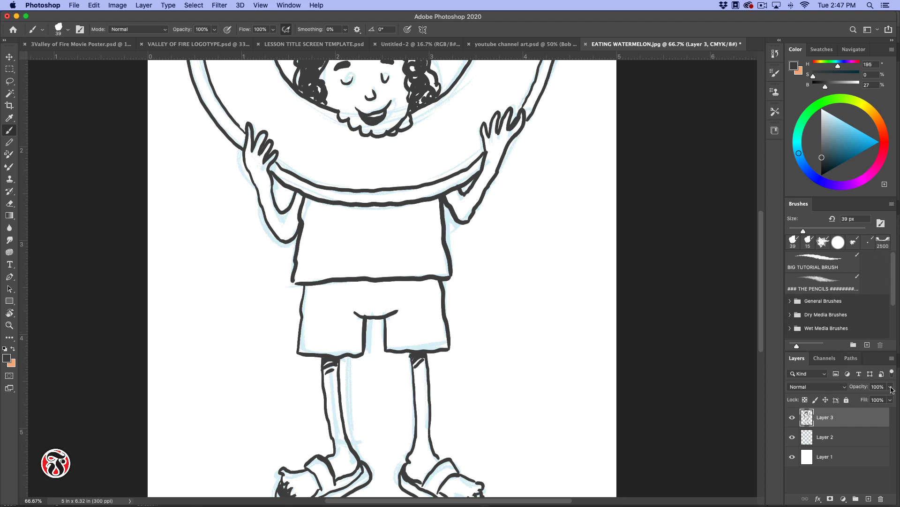
Lower the ink Layer 3's opacity to about 7%
{"action": "left_click_drag", "start_coordinate": [889, 395], "coordinate": [861, 396]}
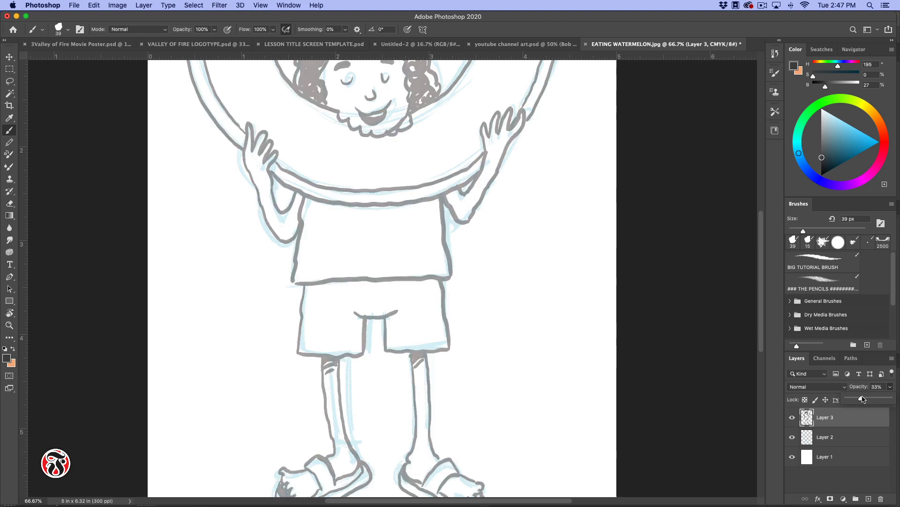
{"action": "left_click_drag", "start_coordinate": [863, 398], "coordinate": [853, 399]}
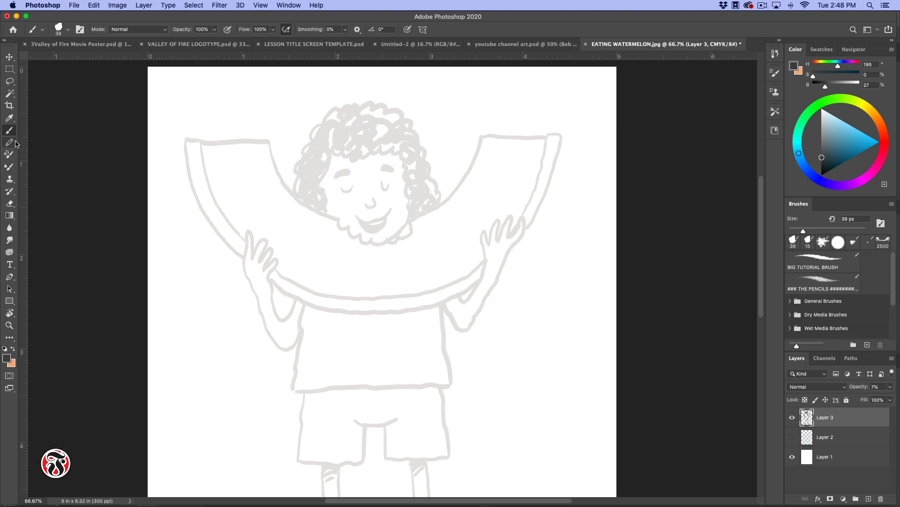
Pick a rougher inking brush from the Wet Media Brushes group
{"action": "left_click", "coordinate": [67, 29]}
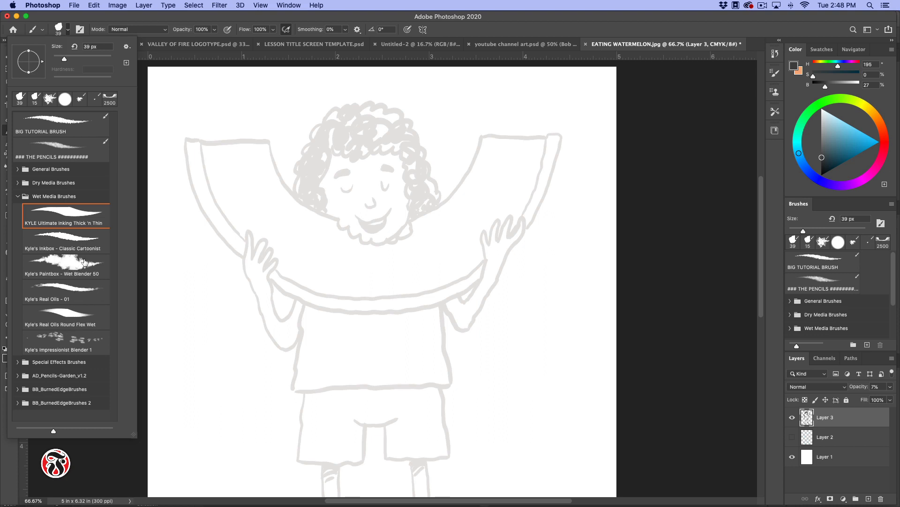
{"action": "left_click", "coordinate": [61, 124]}
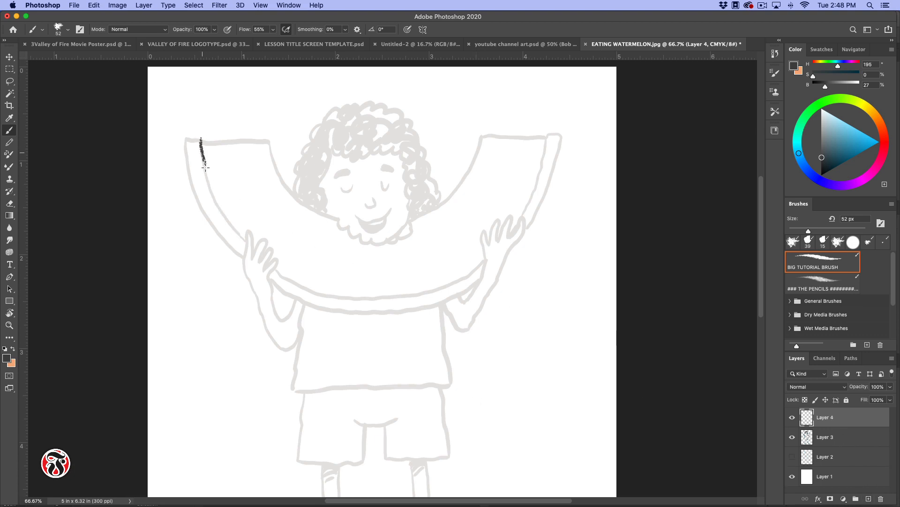
Rough-ink the left rind edges, the hair outline and the bangs on Layer 4
{"action": "left_click_drag", "start_coordinate": [201, 143], "coordinate": [240, 235]}
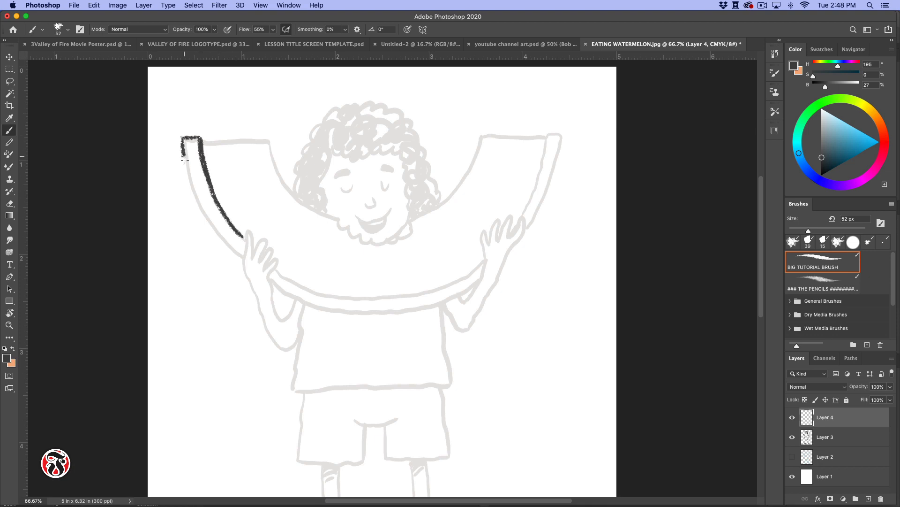
{"action": "left_click_drag", "start_coordinate": [184, 155], "coordinate": [242, 265]}
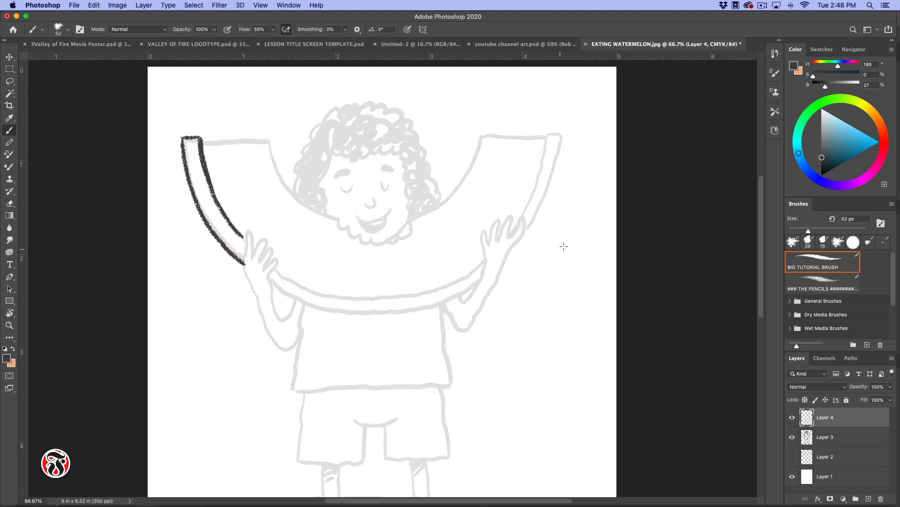
{"action": "mouse_move", "coordinate": [318, 125]}
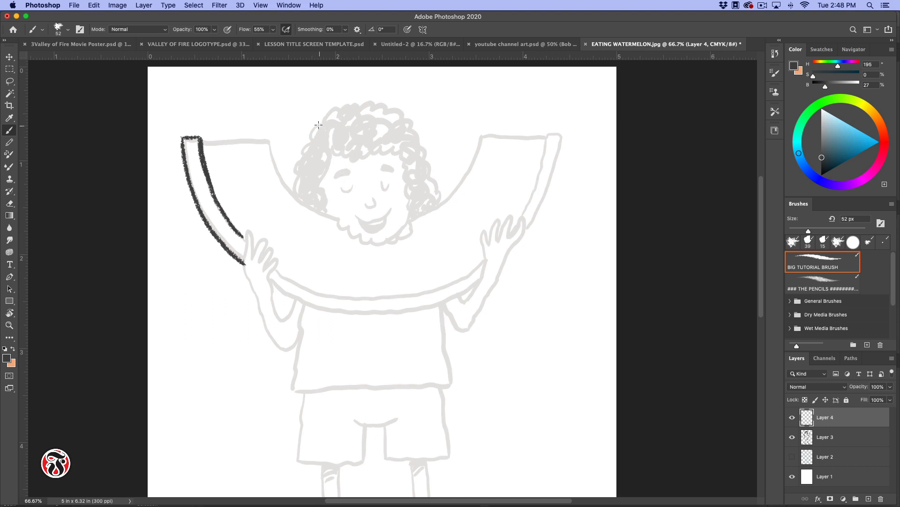
{"action": "mouse_move", "coordinate": [317, 111]}
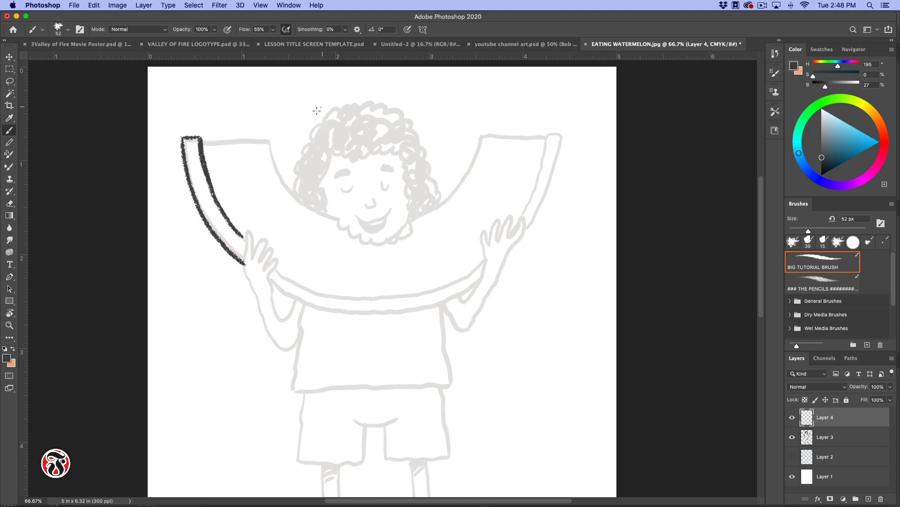
{"action": "left_click_drag", "start_coordinate": [319, 108], "coordinate": [293, 181]}
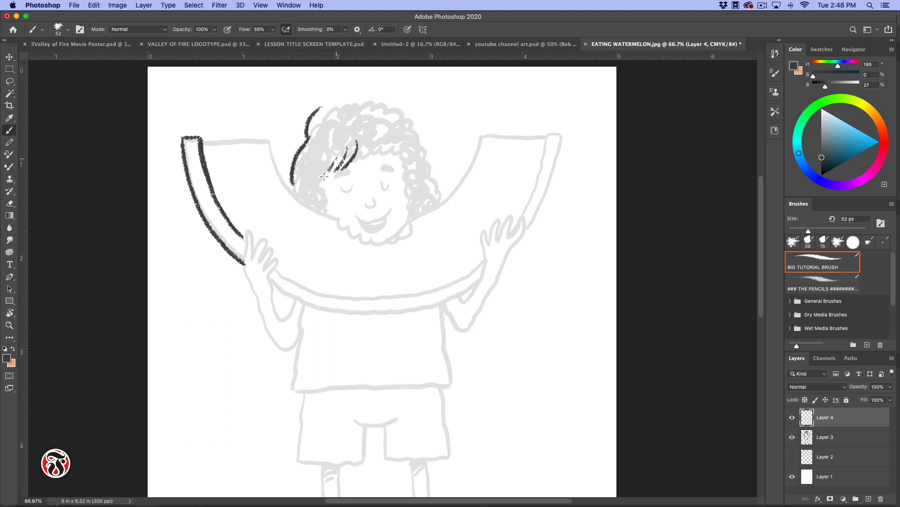
{"action": "left_click_drag", "start_coordinate": [325, 176], "coordinate": [370, 142]}
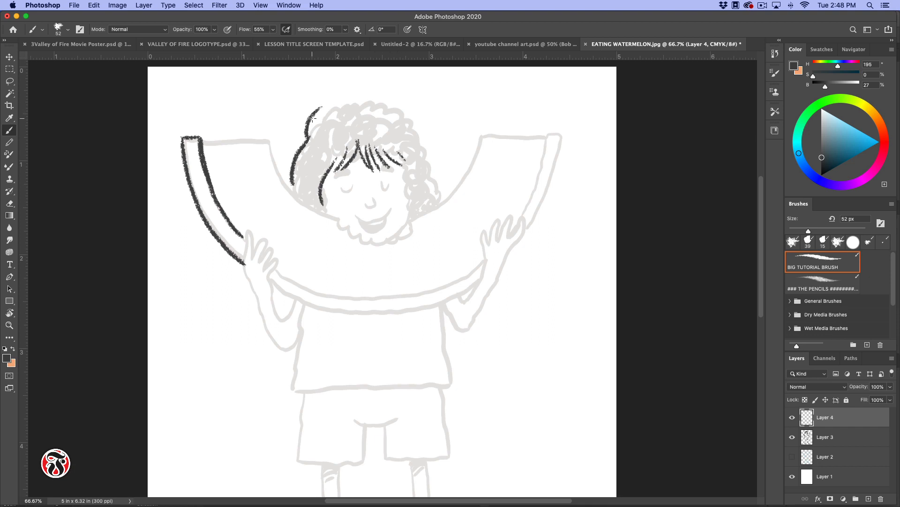
{"action": "left_click_drag", "start_coordinate": [312, 114], "coordinate": [439, 183]}
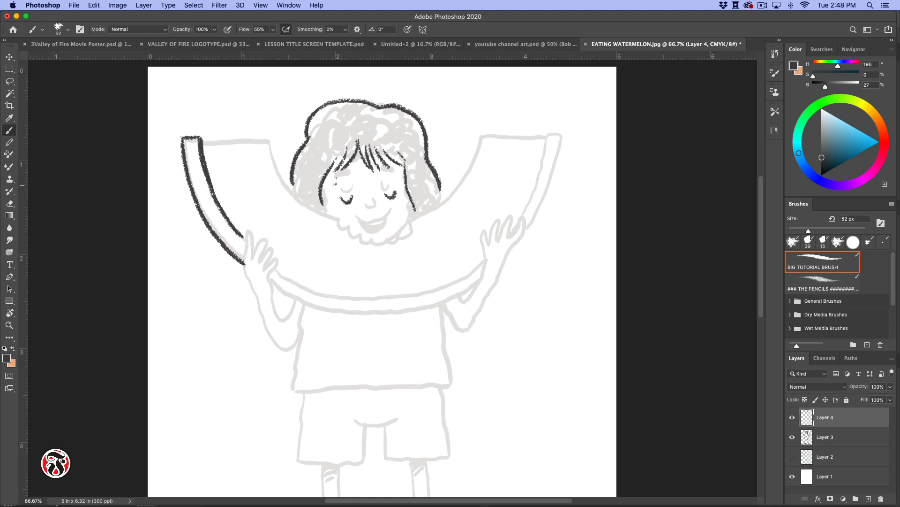
Ink the nose and the open smiling mouth, filling it in
{"action": "left_click_drag", "start_coordinate": [338, 175], "coordinate": [393, 176]}
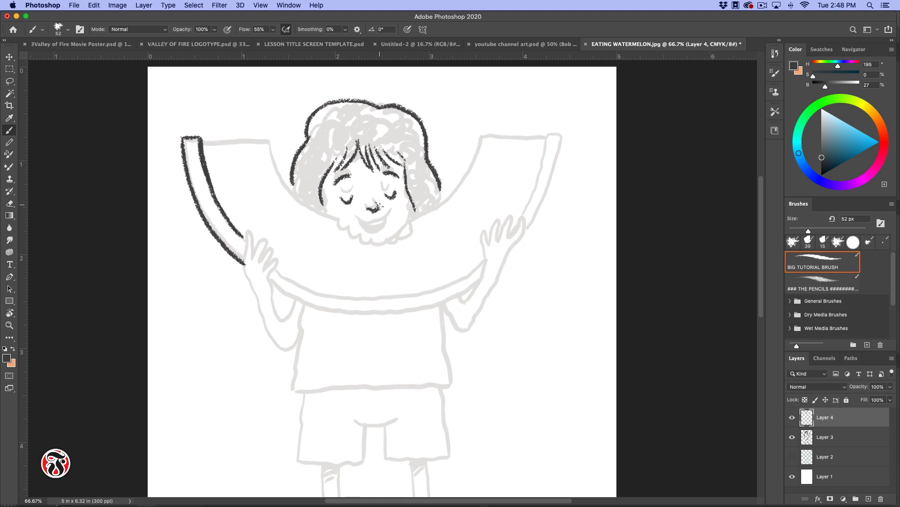
{"action": "left_click_drag", "start_coordinate": [359, 221], "coordinate": [402, 216]}
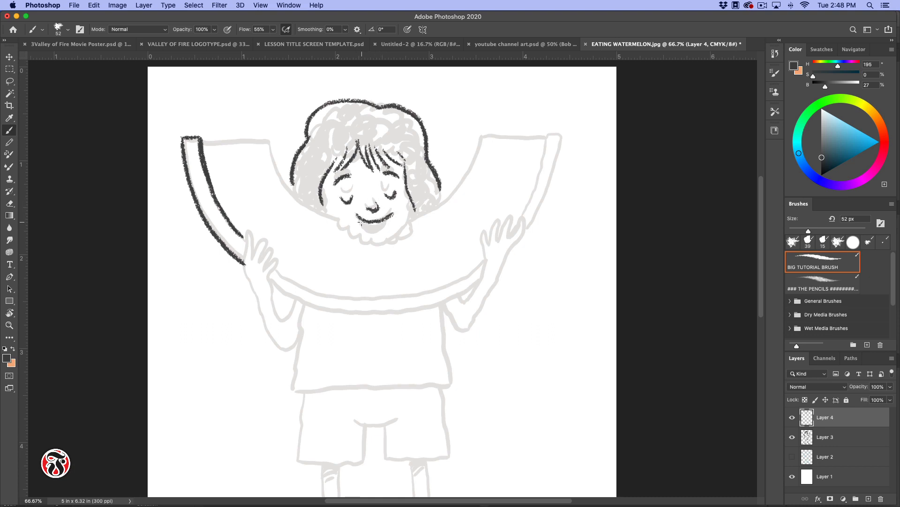
{"action": "left_click_drag", "start_coordinate": [357, 221], "coordinate": [390, 218]}
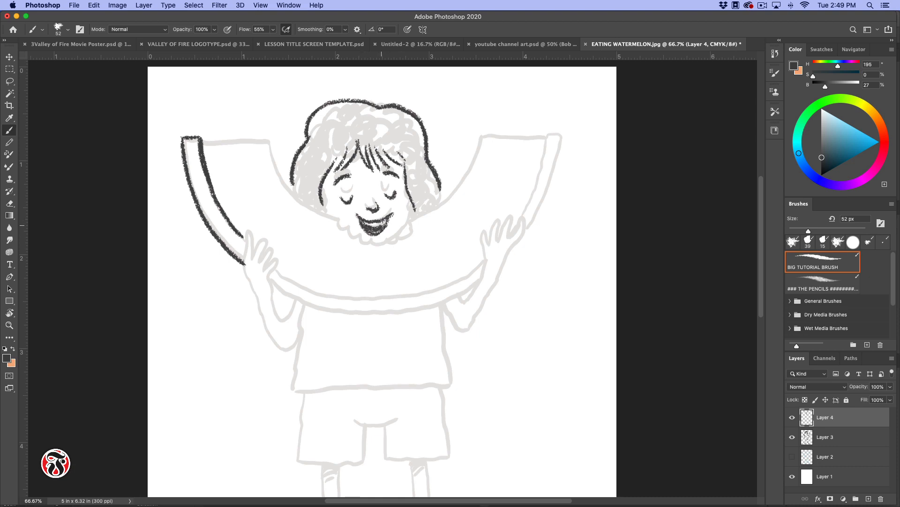
{"action": "left_click", "coordinate": [382, 224]}
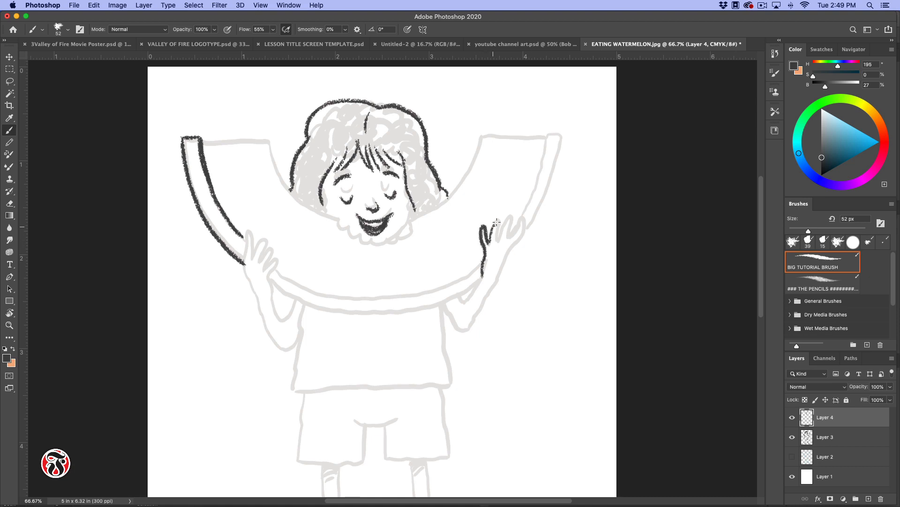
Ink the right hand's fingers and both edges of the right arm, starting the left arm below the rind
{"action": "left_click_drag", "start_coordinate": [482, 236], "coordinate": [512, 221]}
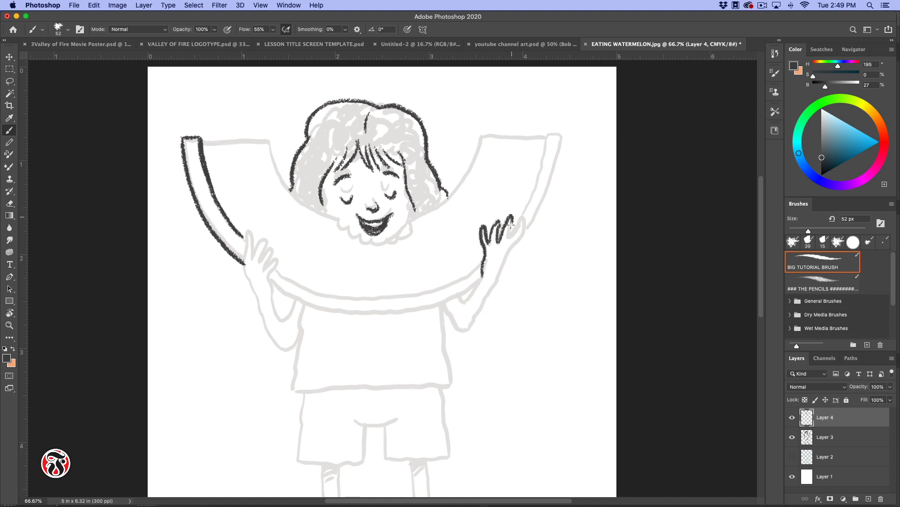
{"action": "left_click_drag", "start_coordinate": [495, 235], "coordinate": [520, 224]}
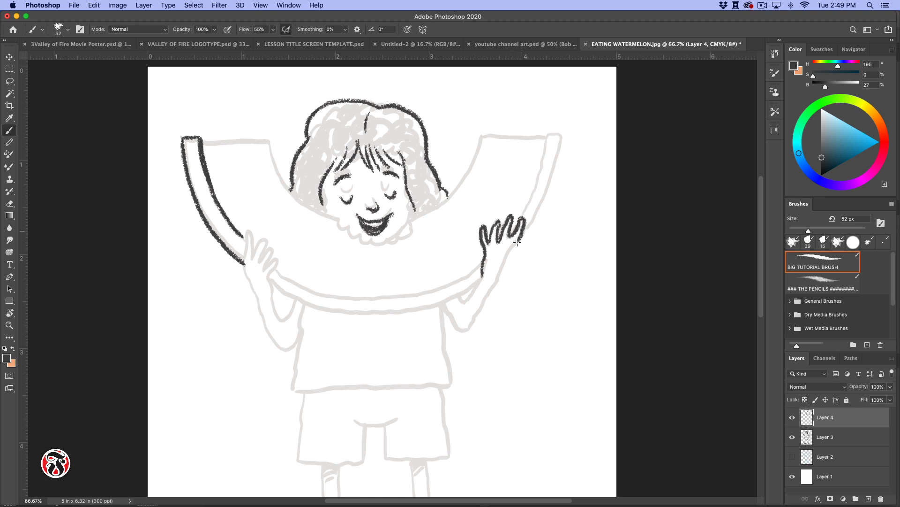
{"action": "left_click_drag", "start_coordinate": [514, 238], "coordinate": [480, 313]}
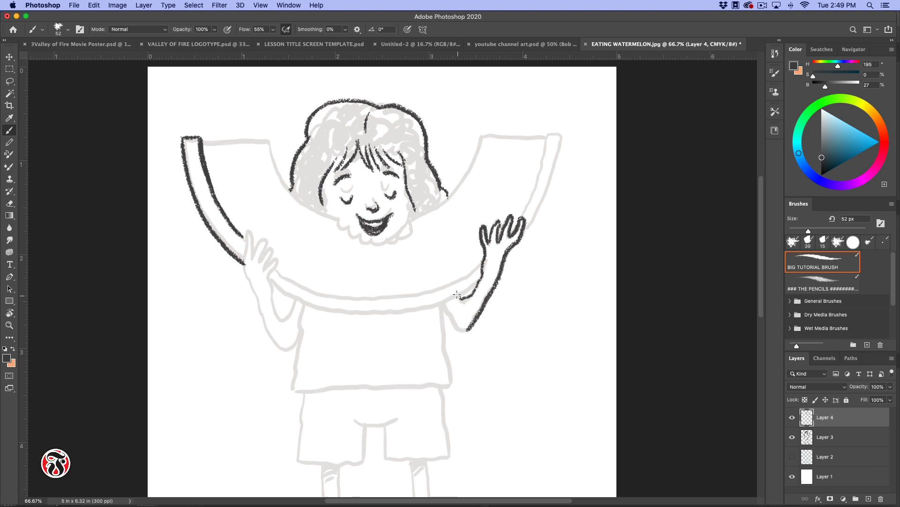
{"action": "left_click_drag", "start_coordinate": [456, 293], "coordinate": [451, 333]}
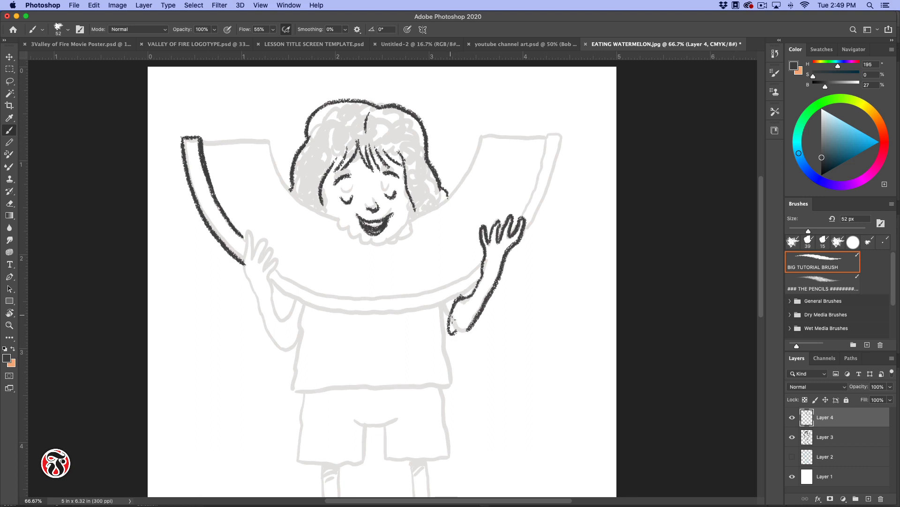
{"action": "left_click_drag", "start_coordinate": [454, 319], "coordinate": [448, 333]}
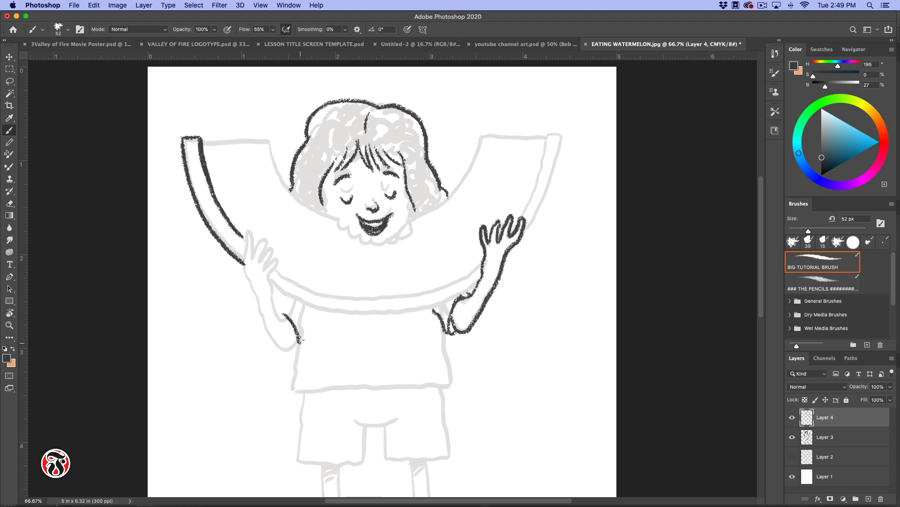
{"action": "left_click_drag", "start_coordinate": [298, 333], "coordinate": [292, 356]}
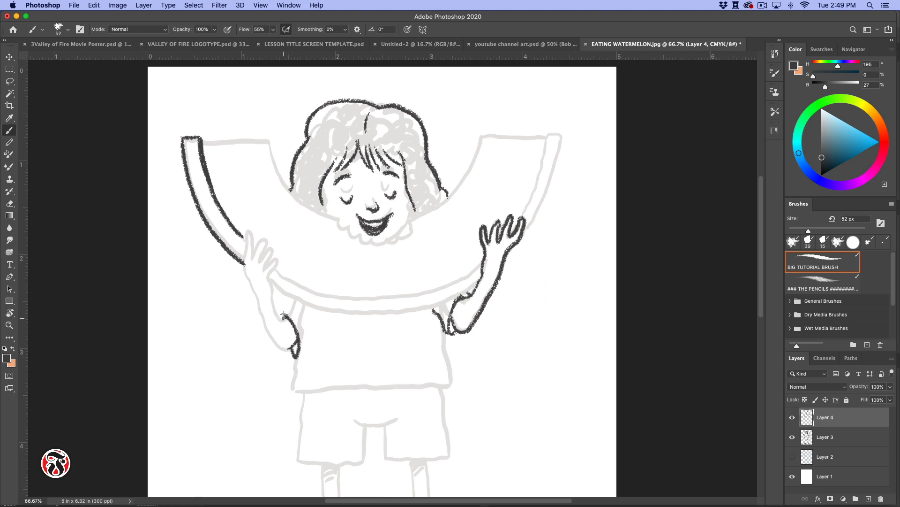
Ink the left sleeve, forearm and inner arm edge under the rind, plus the left hand's fingers
{"action": "left_click_drag", "start_coordinate": [282, 313], "coordinate": [298, 350]}
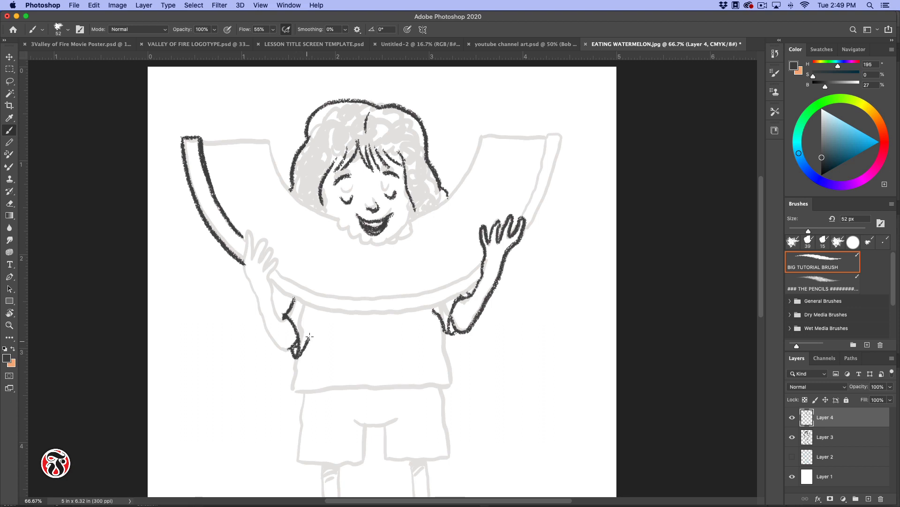
{"action": "left_click_drag", "start_coordinate": [308, 345], "coordinate": [315, 314]}
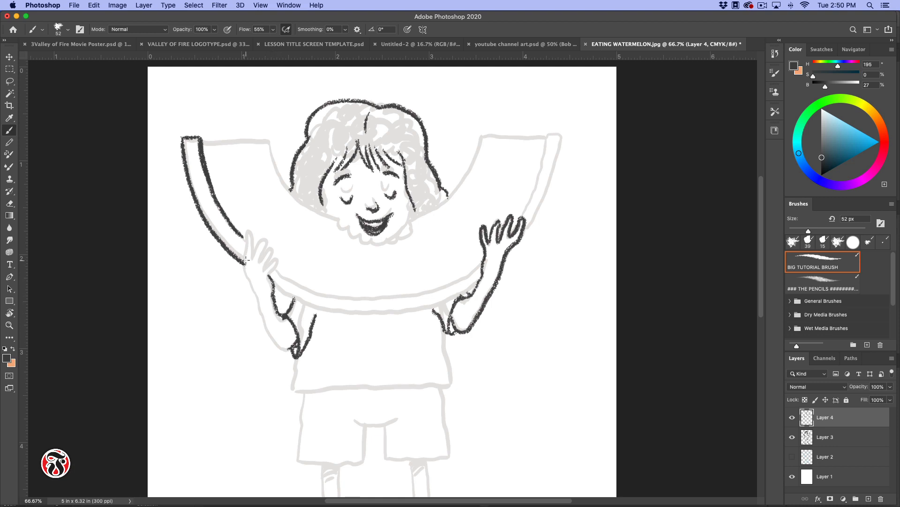
{"action": "left_click_drag", "start_coordinate": [246, 259], "coordinate": [290, 347]}
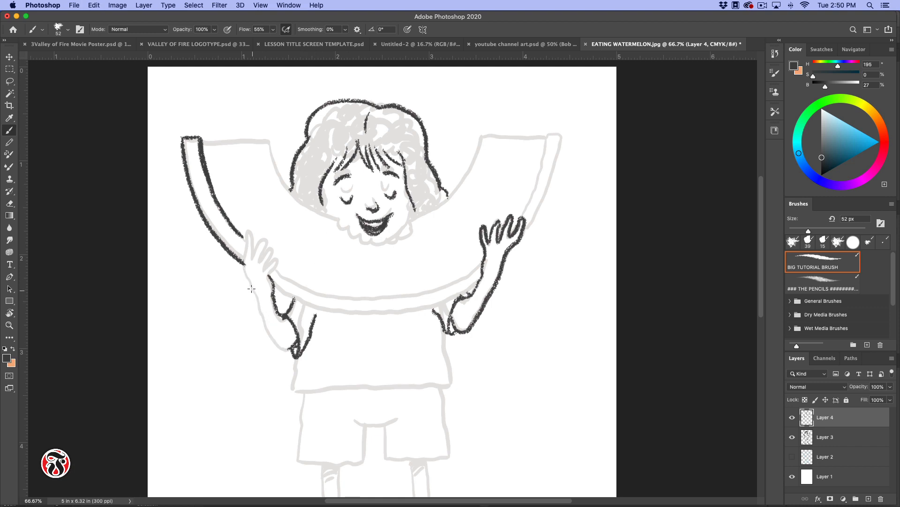
{"action": "left_click_drag", "start_coordinate": [242, 255], "coordinate": [270, 333]}
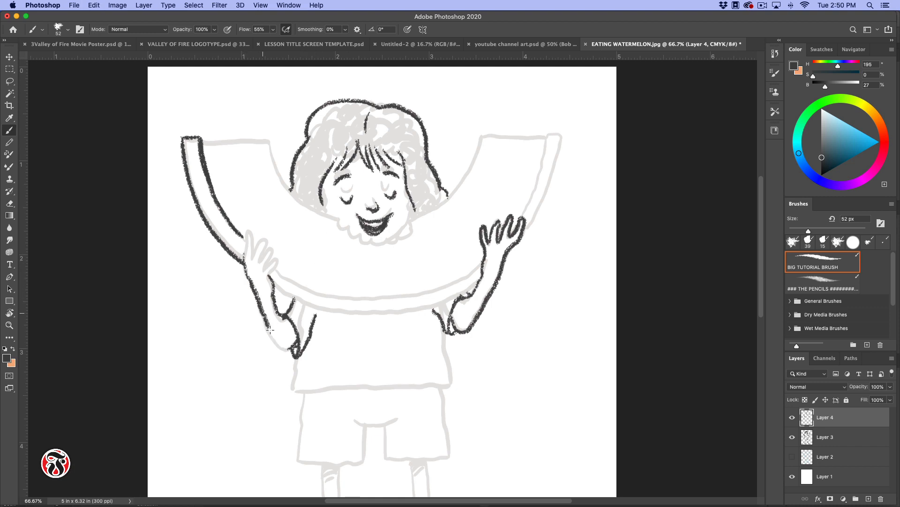
{"action": "left_click_drag", "start_coordinate": [242, 264], "coordinate": [293, 345]}
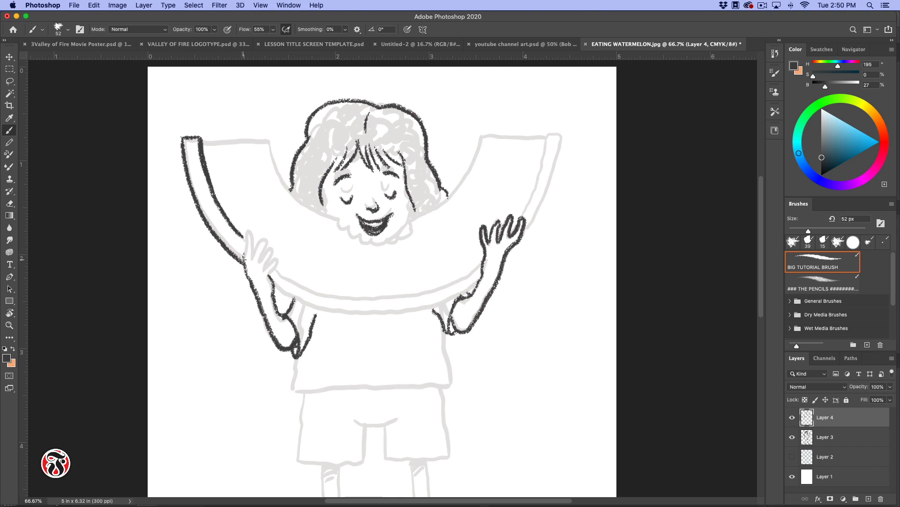
{"action": "left_click_drag", "start_coordinate": [251, 230], "coordinate": [247, 259]}
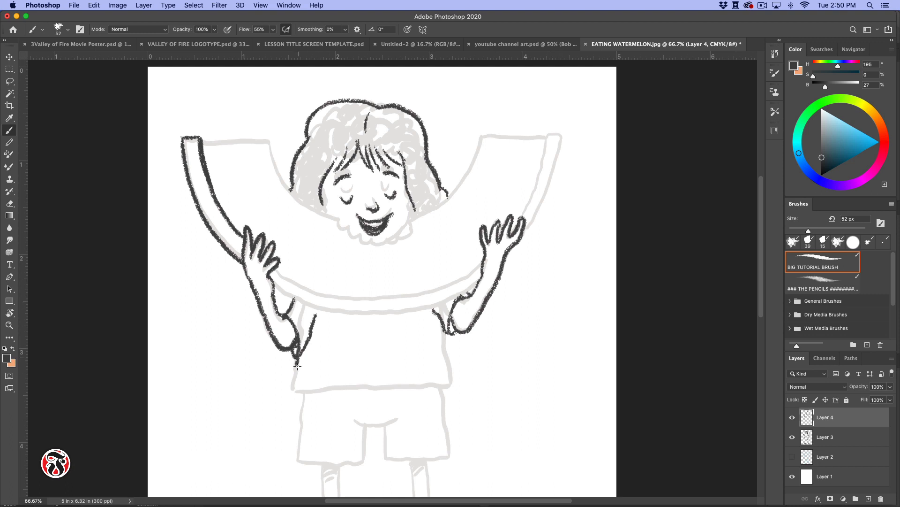
Ink the T-shirt hem, the rind's right edge and inner curve, the chin and curly edge below the face
{"action": "left_click_drag", "start_coordinate": [297, 366], "coordinate": [459, 387]}
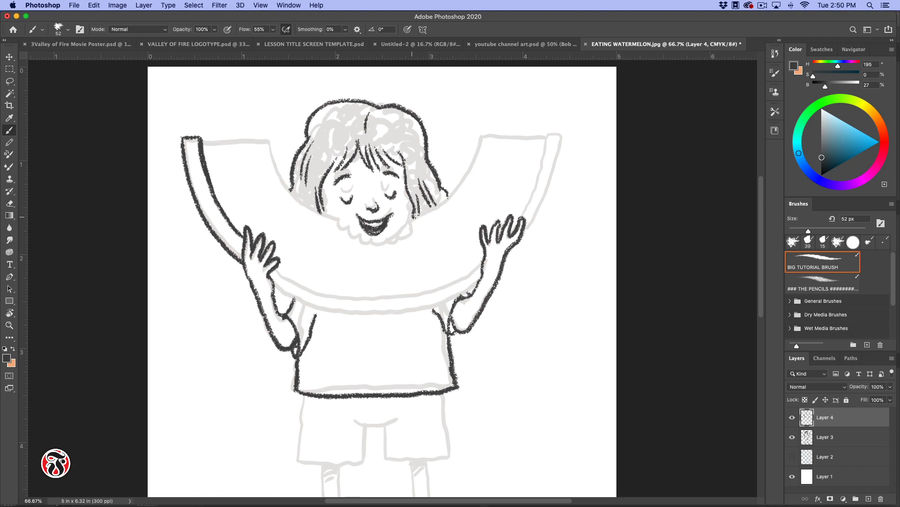
{"action": "left_click_drag", "start_coordinate": [413, 215], "coordinate": [502, 135]}
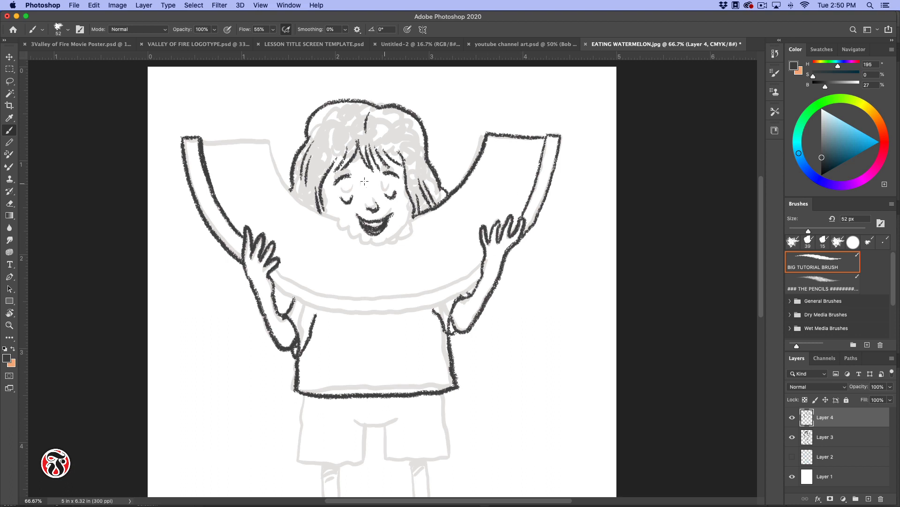
{"action": "left_click_drag", "start_coordinate": [267, 141], "coordinate": [339, 216]}
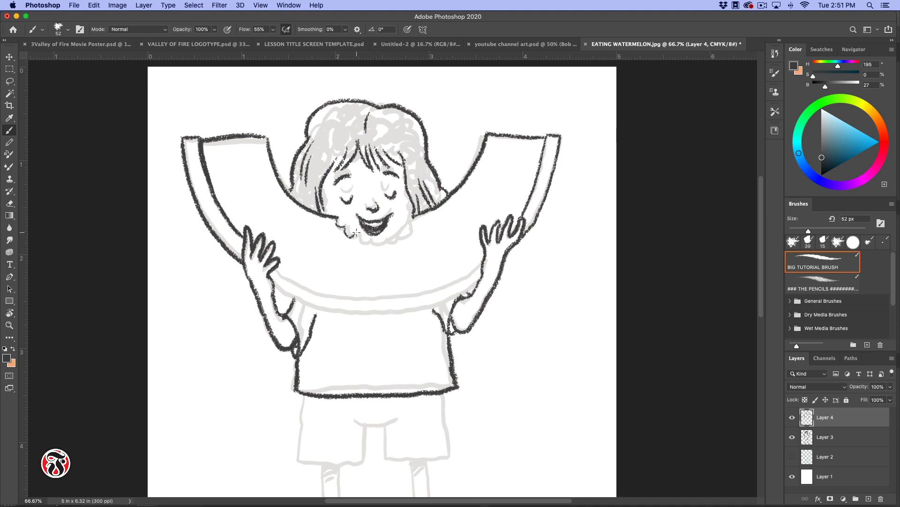
{"action": "left_click_drag", "start_coordinate": [357, 233], "coordinate": [390, 246]}
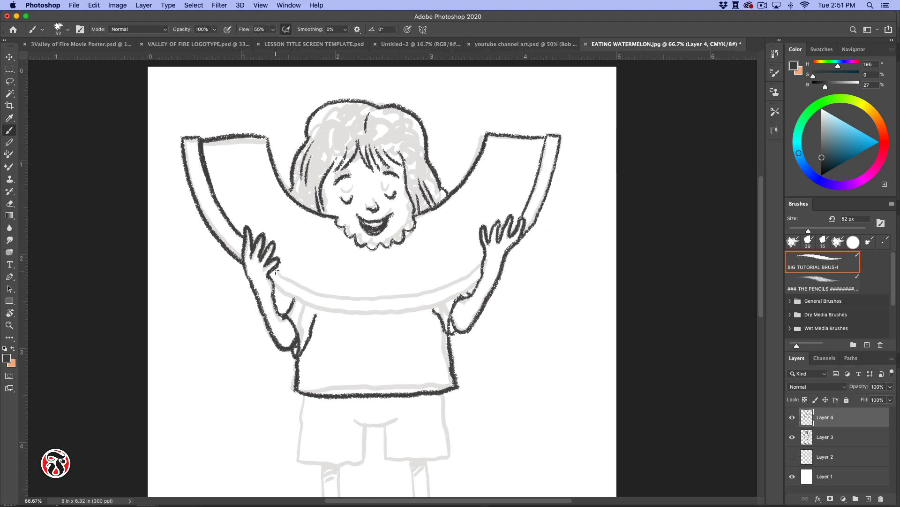
Ink the rind's full bottom curve across, then hatch shadow strokes over the upper shirt
{"action": "left_click_drag", "start_coordinate": [273, 268], "coordinate": [322, 290]}
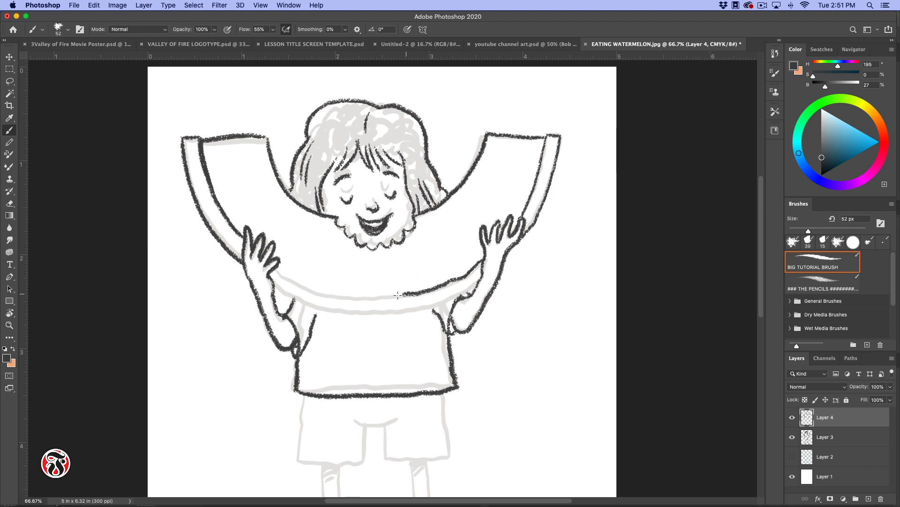
{"action": "left_click_drag", "start_coordinate": [270, 270], "coordinate": [414, 296]}
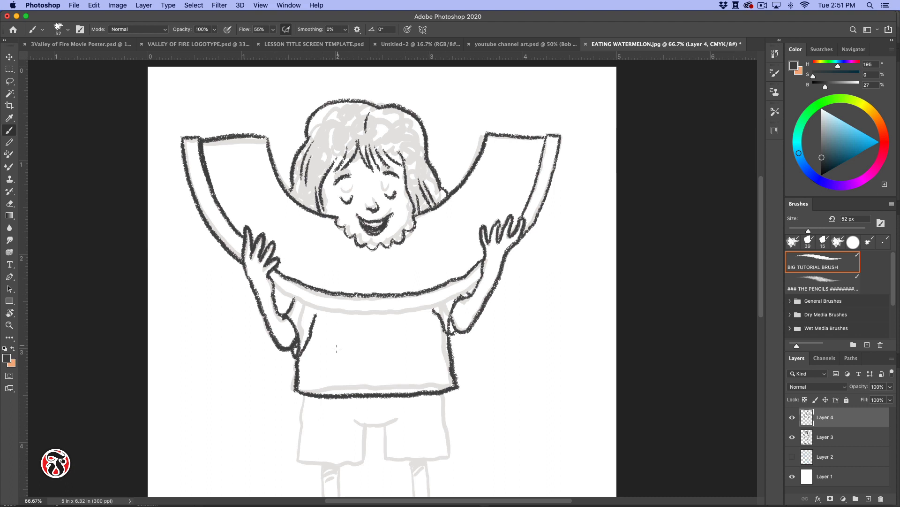
{"action": "left_click_drag", "start_coordinate": [267, 273], "coordinate": [336, 312]}
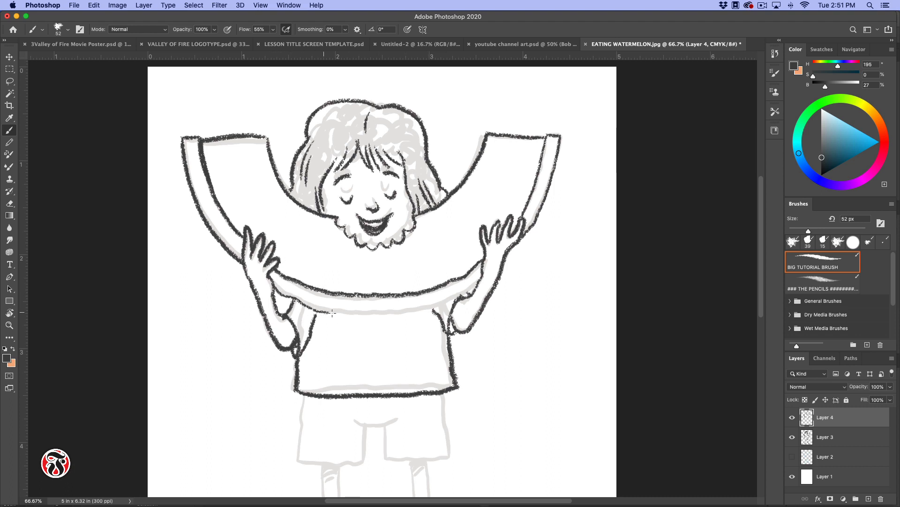
{"action": "left_click_drag", "start_coordinate": [335, 311], "coordinate": [484, 273]}
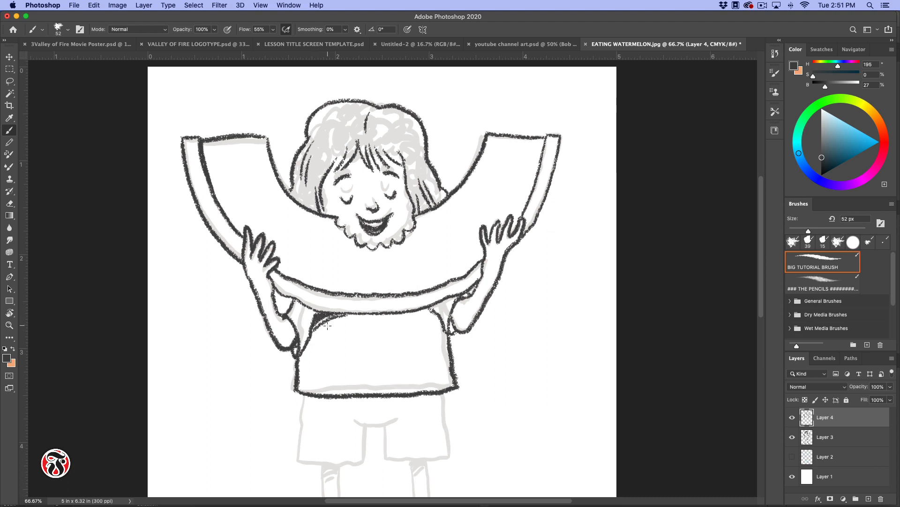
{"action": "left_click_drag", "start_coordinate": [327, 327], "coordinate": [429, 317]}
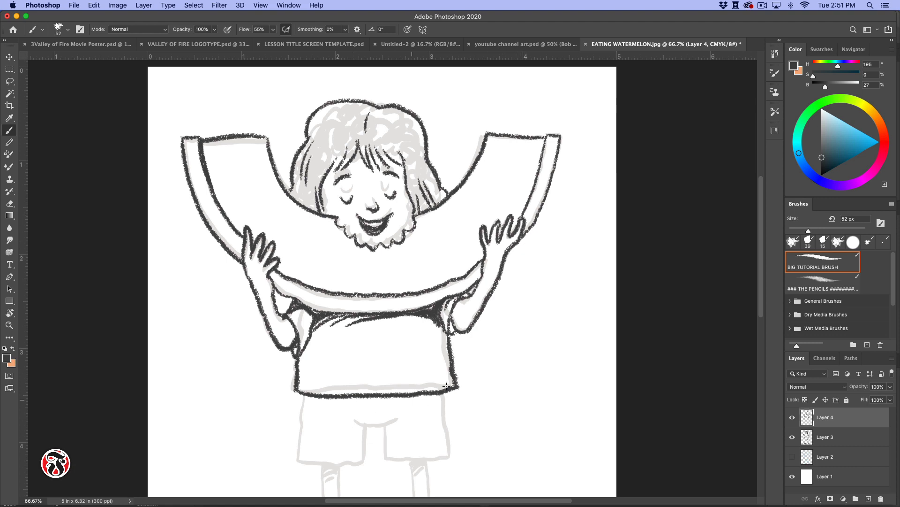
Ink the shorts' sides, both leg openings and the waistband over the sketch
{"action": "scroll", "scroll_direction": "down", "scroll_amount": 3}
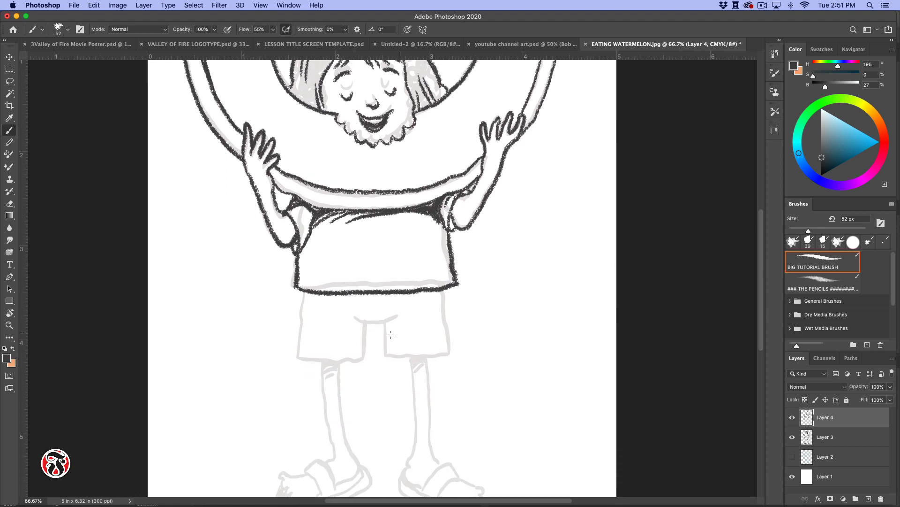
{"action": "left_click_drag", "start_coordinate": [301, 293], "coordinate": [303, 356]}
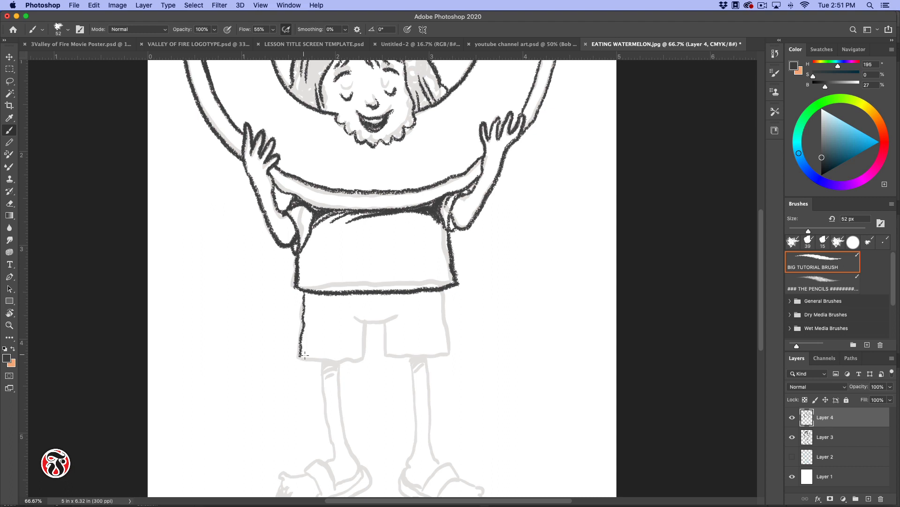
{"action": "left_click_drag", "start_coordinate": [302, 354], "coordinate": [359, 313]}
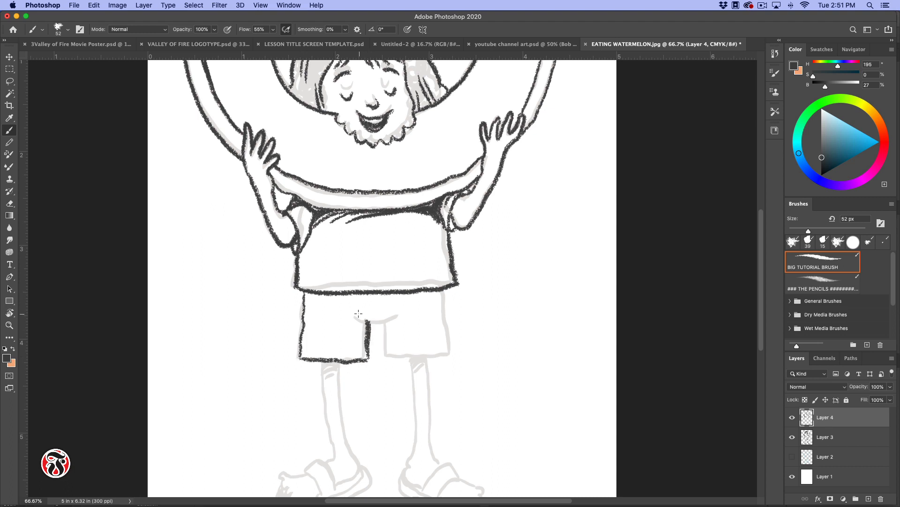
{"action": "left_click_drag", "start_coordinate": [359, 313], "coordinate": [451, 355]}
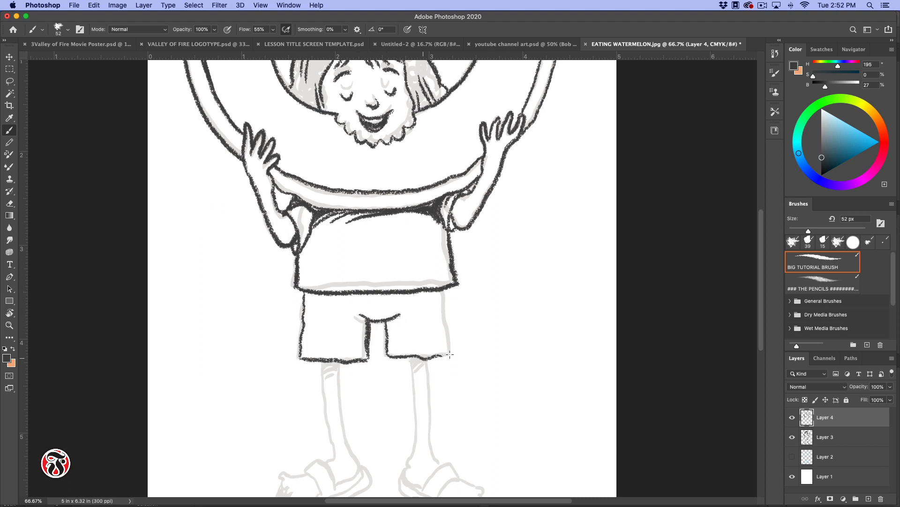
{"action": "left_click_drag", "start_coordinate": [303, 301], "coordinate": [449, 354]}
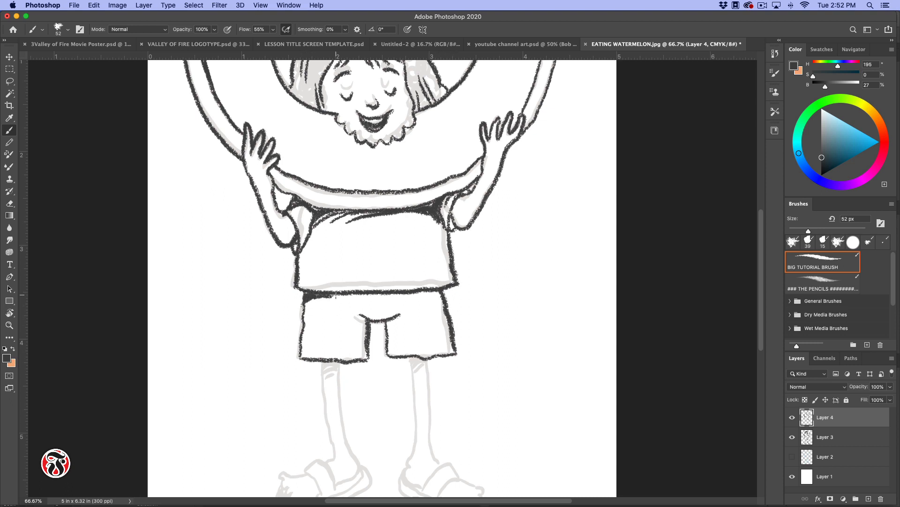
Darken the waistband with shading under the shirt hem and ink both legs down to the ankles
{"action": "left_click_drag", "start_coordinate": [304, 301], "coordinate": [442, 298]}
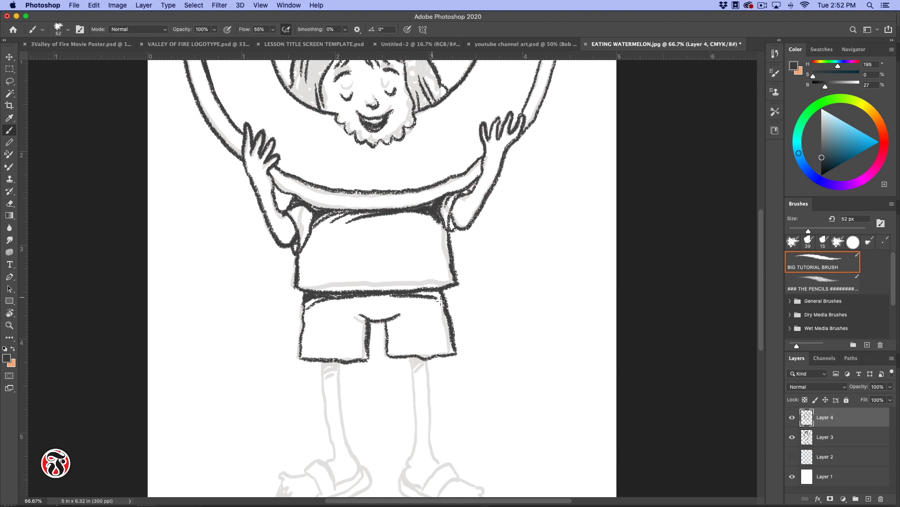
{"action": "left_click_drag", "start_coordinate": [319, 297], "coordinate": [439, 298]}
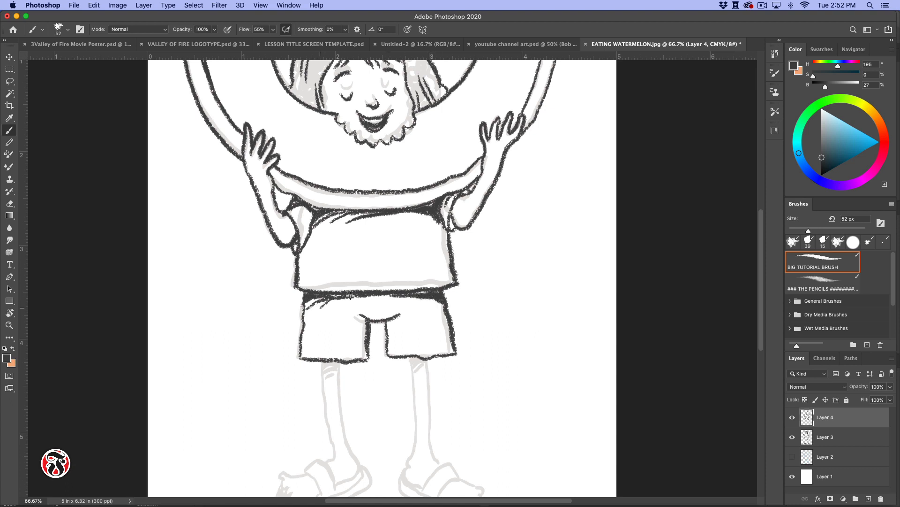
{"action": "left_click_drag", "start_coordinate": [314, 299], "coordinate": [402, 293]}
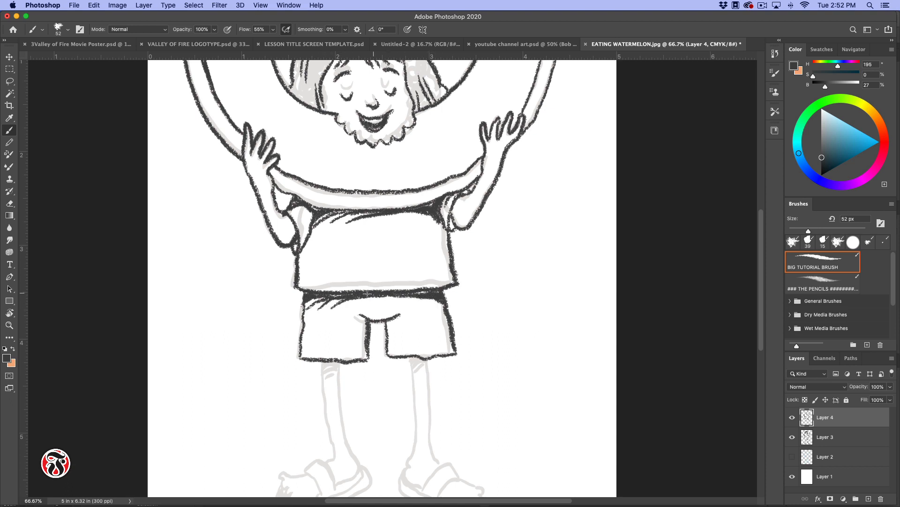
{"action": "left_click_drag", "start_coordinate": [310, 296], "coordinate": [436, 297]}
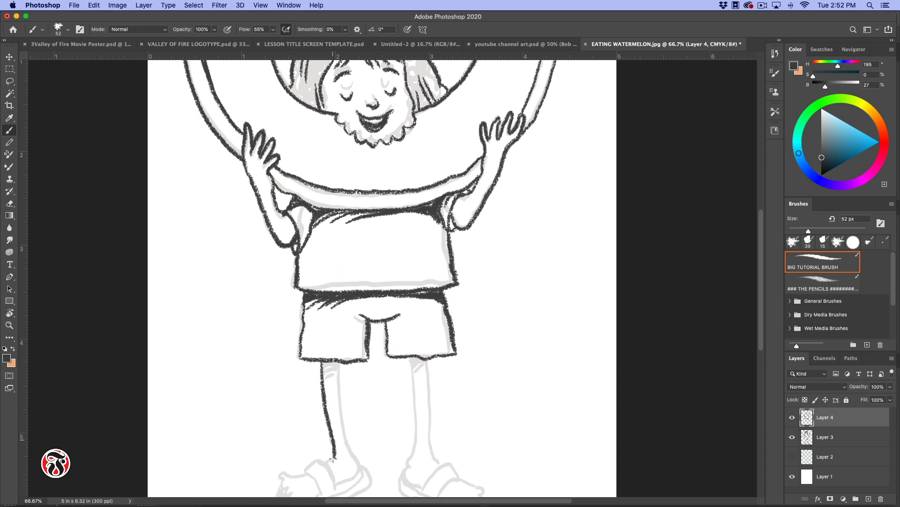
{"action": "left_click_drag", "start_coordinate": [333, 362], "coordinate": [362, 471]}
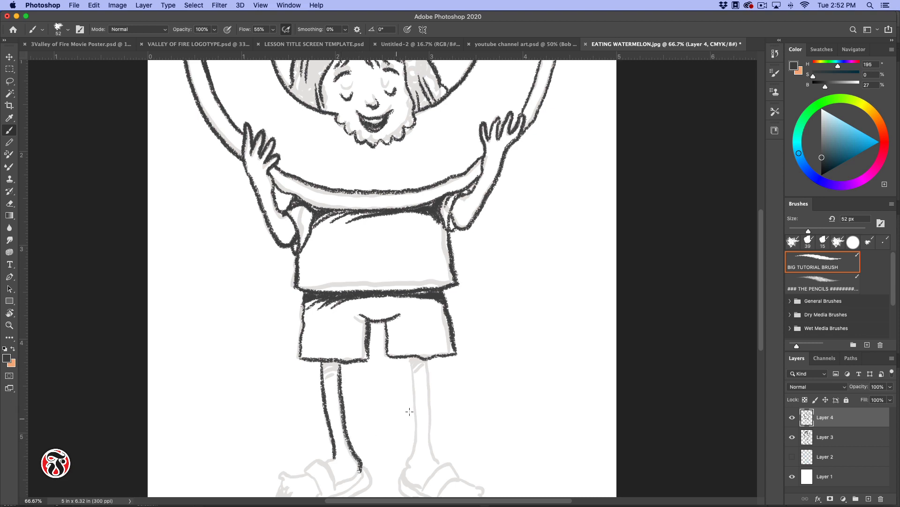
{"action": "left_click_drag", "start_coordinate": [405, 363], "coordinate": [402, 471]}
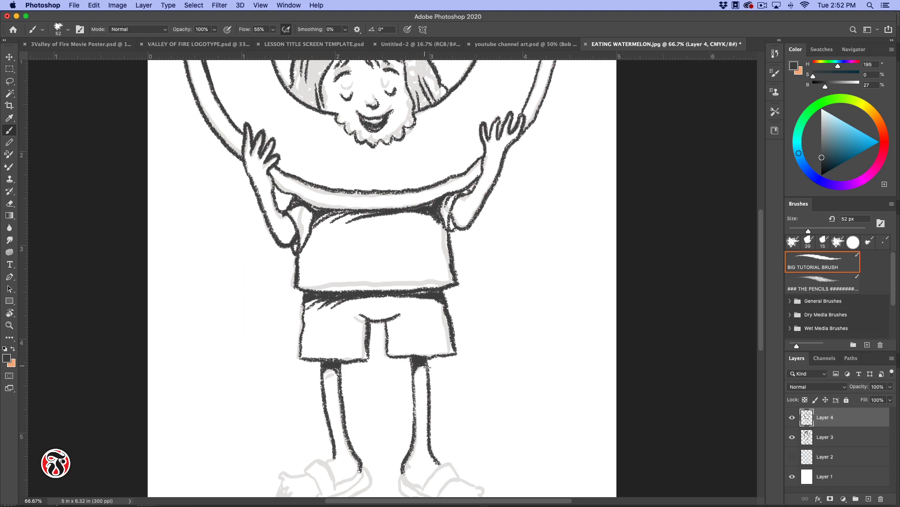
{"action": "mouse_move", "coordinate": [449, 447]}
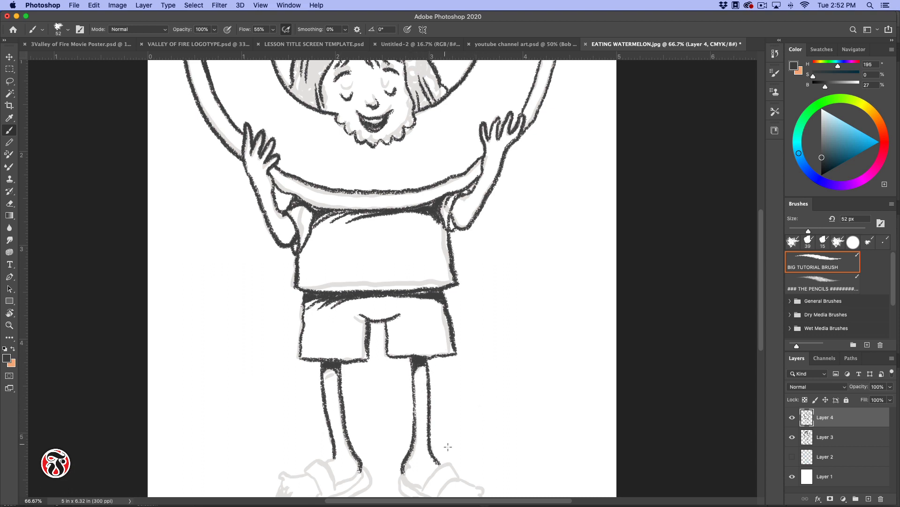
{"action": "mouse_move", "coordinate": [341, 200]}
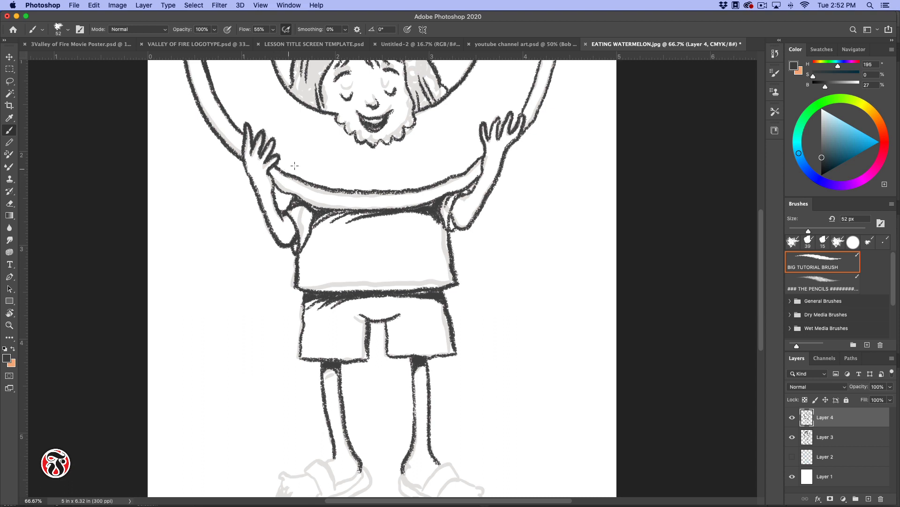
{"action": "mouse_move", "coordinate": [467, 188]}
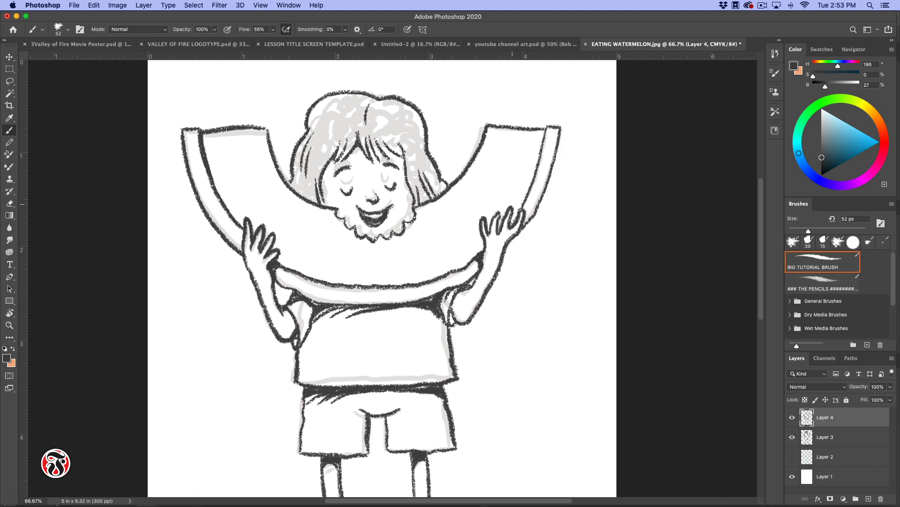
{"action": "mouse_move", "coordinate": [395, 343]}
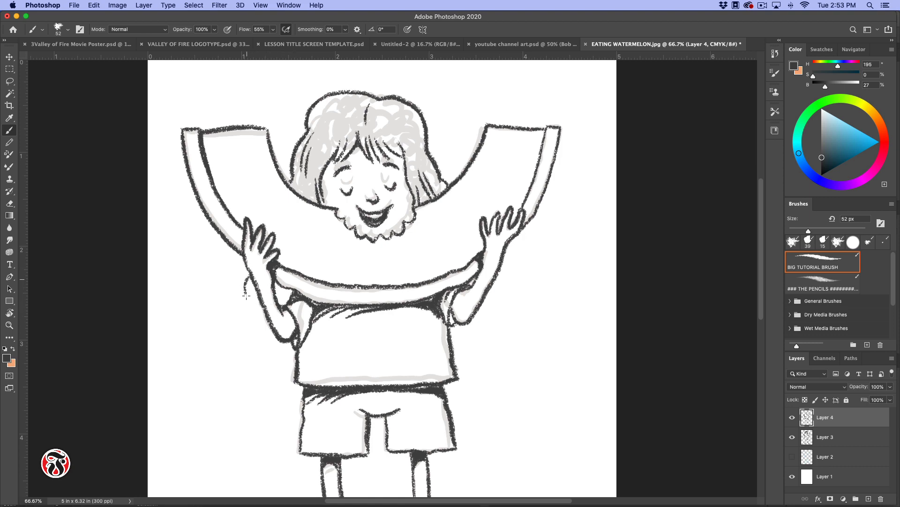
Add a dark curly ink stroke along the edge beneath the girl's face
{"action": "left_click_drag", "start_coordinate": [246, 292], "coordinate": [252, 328]}
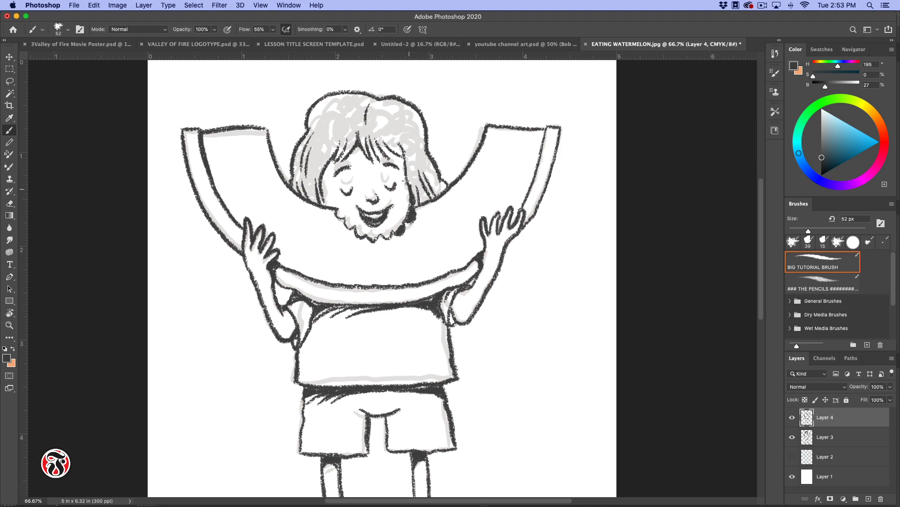
Ink both sandal straps and the toes of the right foot
{"action": "scroll", "scroll_direction": "down", "scroll_amount": 3}
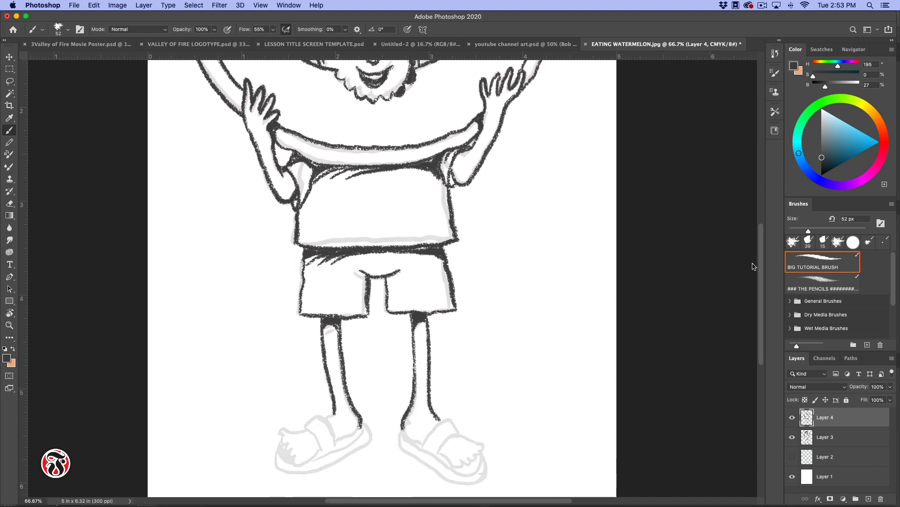
{"action": "scroll", "scroll_direction": "down", "scroll_amount": 3}
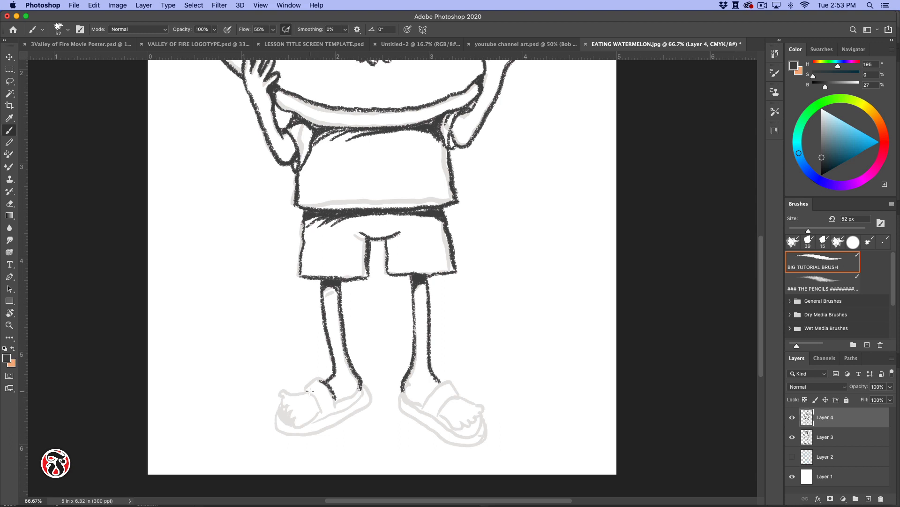
{"action": "left_click_drag", "start_coordinate": [316, 379], "coordinate": [333, 402]}
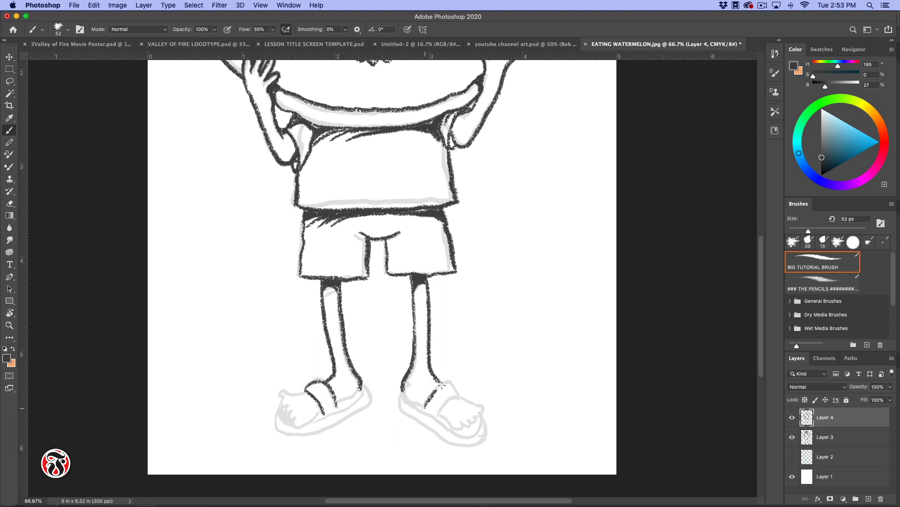
{"action": "left_click_drag", "start_coordinate": [408, 403], "coordinate": [457, 382]}
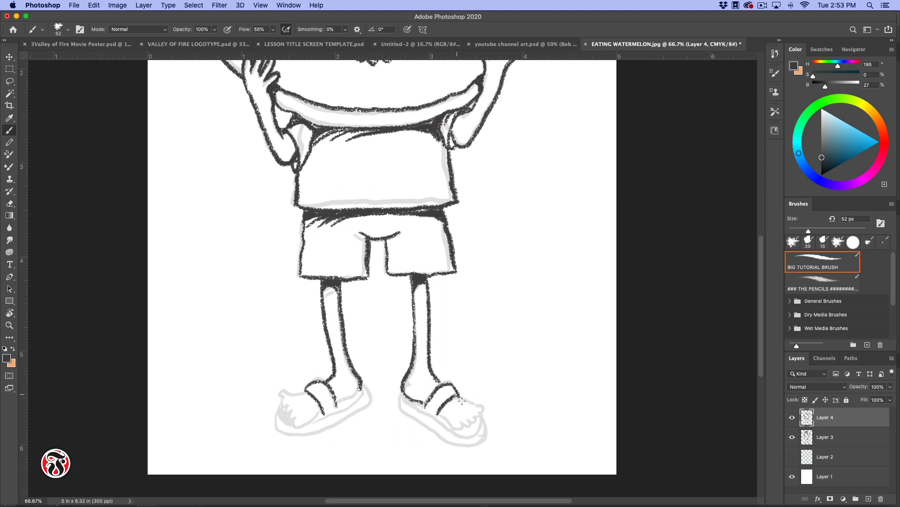
{"action": "left_click_drag", "start_coordinate": [457, 396], "coordinate": [468, 422]}
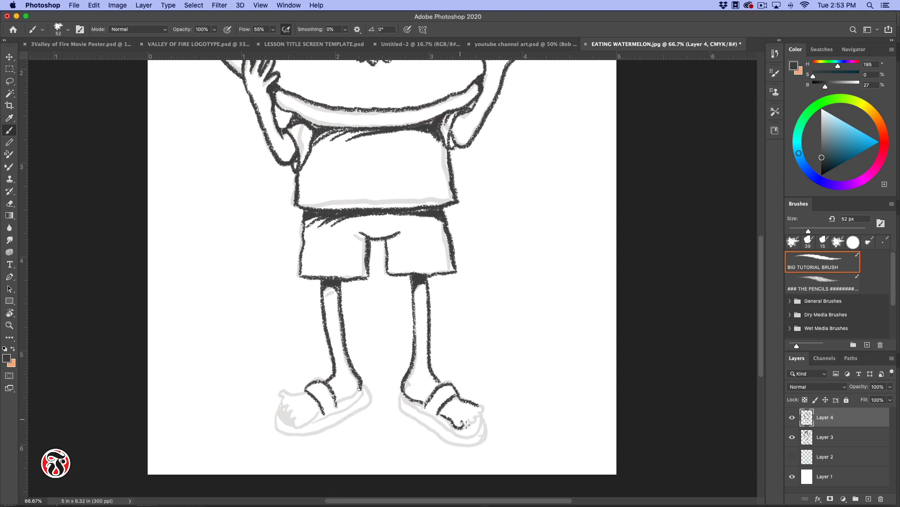
{"action": "left_click_drag", "start_coordinate": [419, 390], "coordinate": [454, 414]}
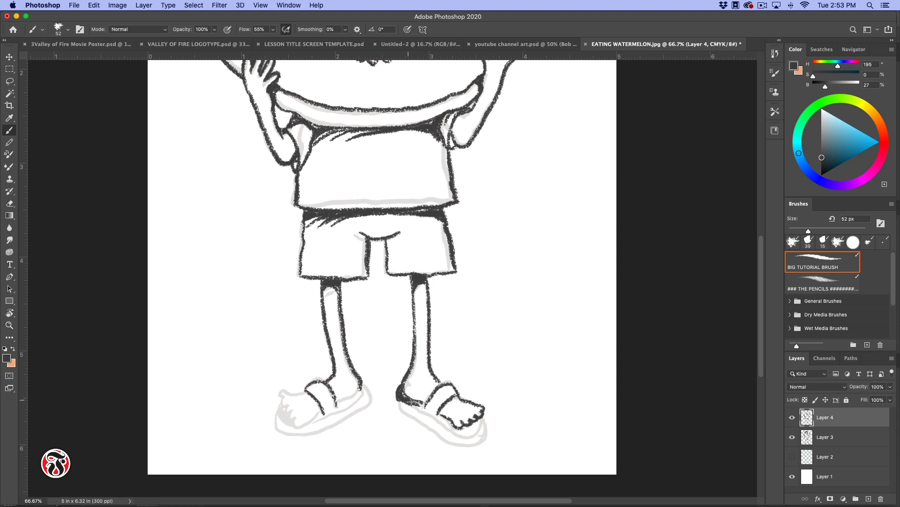
{"action": "left_click_drag", "start_coordinate": [410, 401], "coordinate": [439, 417]}
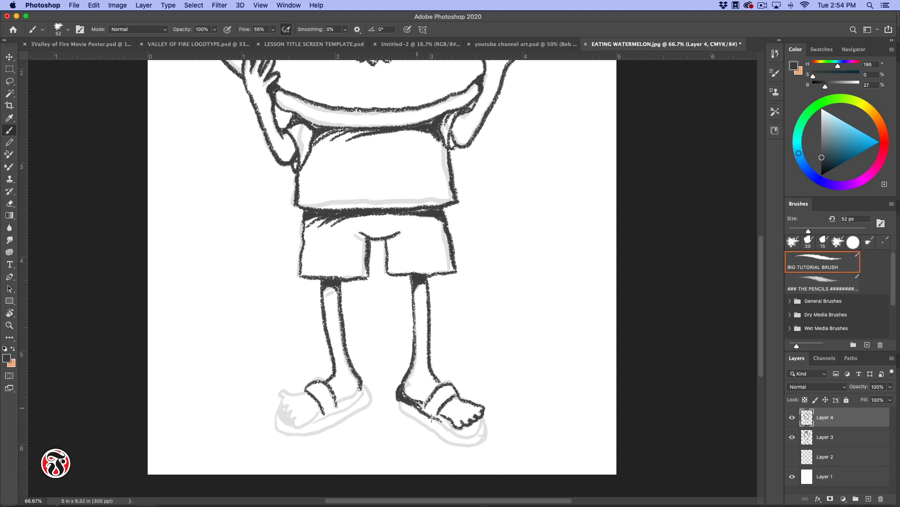
Ink the right sandal's back edge and sole, then outline the left foot's toes
{"action": "left_click_drag", "start_coordinate": [427, 416], "coordinate": [488, 413]}
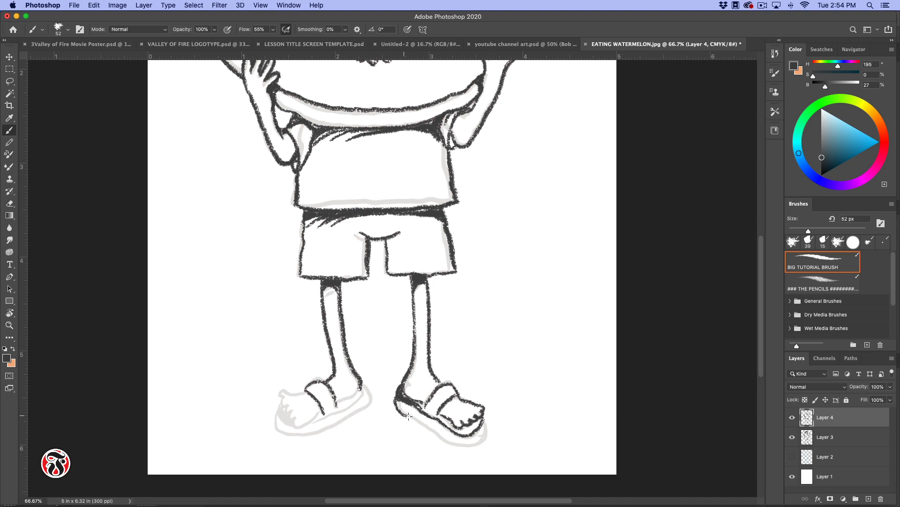
{"action": "left_click_drag", "start_coordinate": [396, 409], "coordinate": [488, 428]}
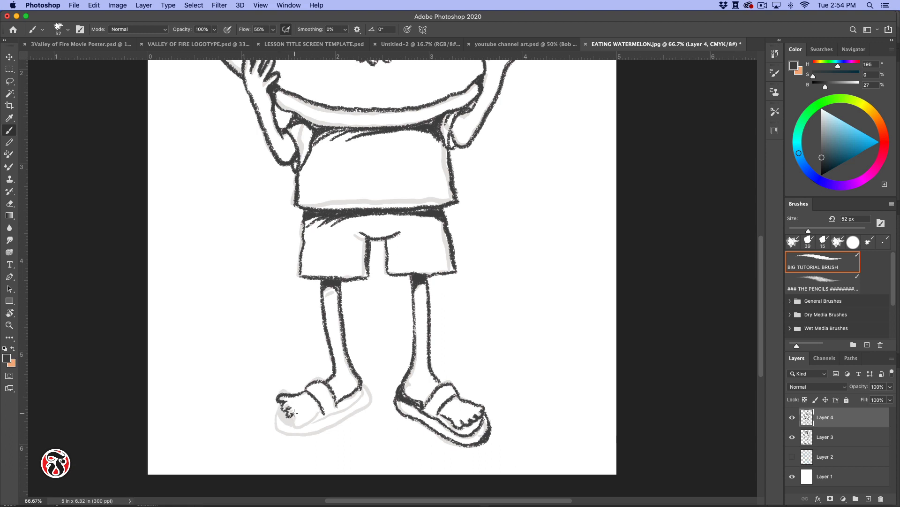
{"action": "left_click_drag", "start_coordinate": [296, 412], "coordinate": [279, 408]}
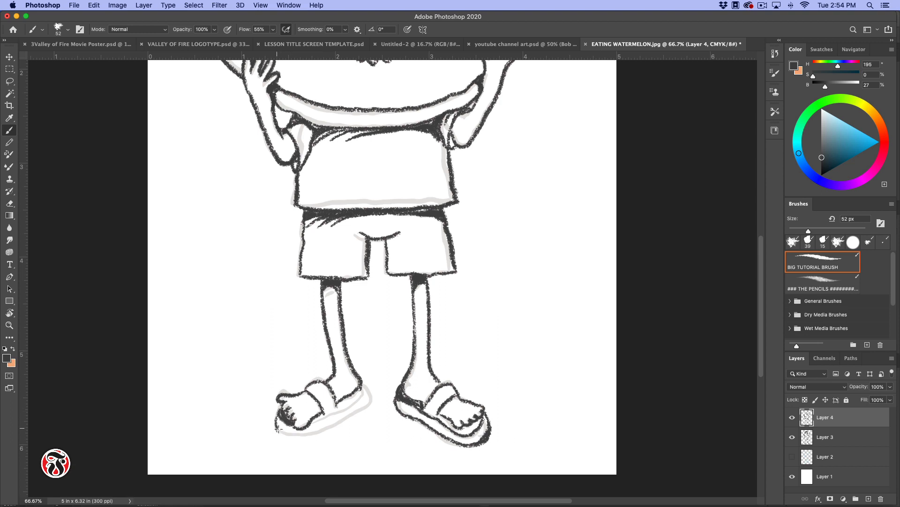
{"action": "left_click_drag", "start_coordinate": [276, 423], "coordinate": [350, 414]}
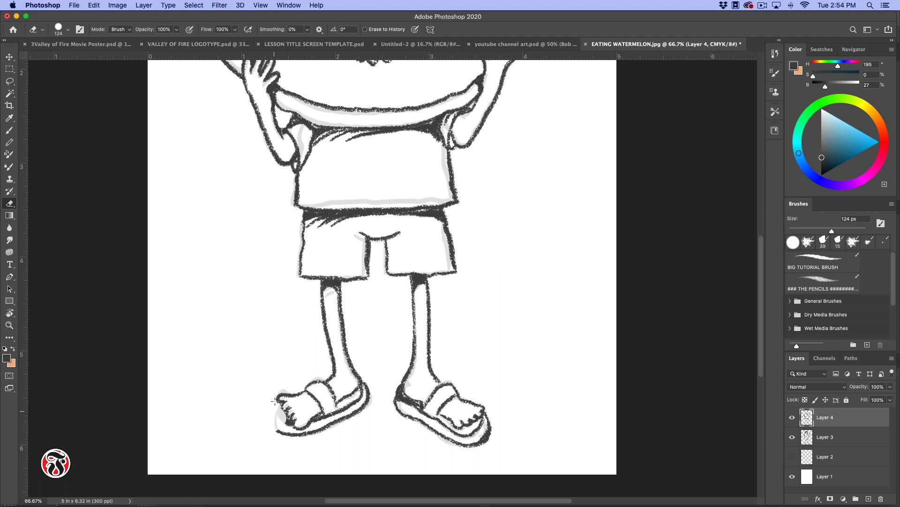
Return to the brush and paint ground shadows beneath the left sandal and beside the right one
{"action": "left_click", "coordinate": [822, 267]}
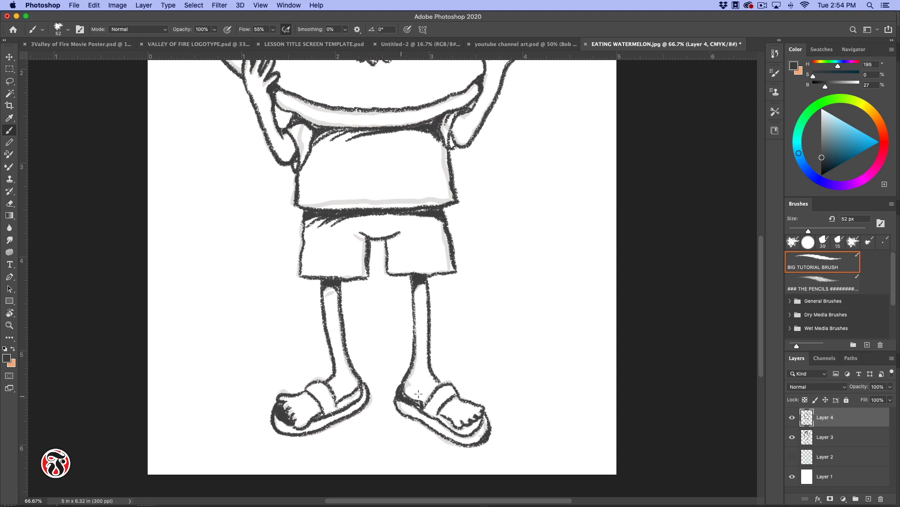
{"action": "left_click_drag", "start_coordinate": [418, 394], "coordinate": [463, 427]}
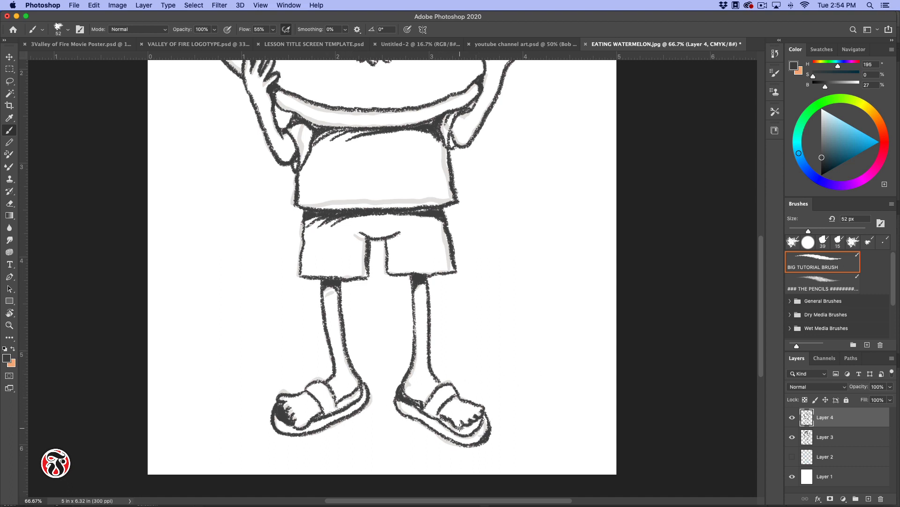
{"action": "left_click_drag", "start_coordinate": [449, 420], "coordinate": [488, 410]}
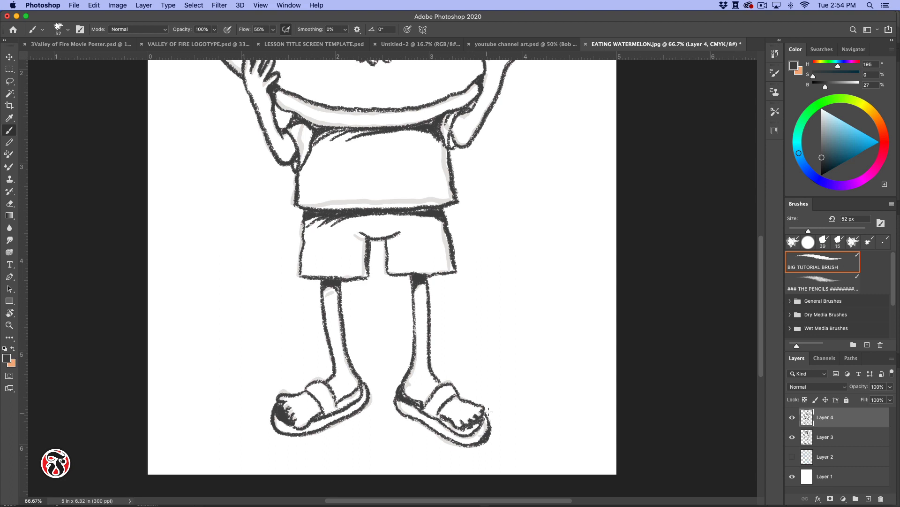
{"action": "mouse_move", "coordinate": [443, 294]}
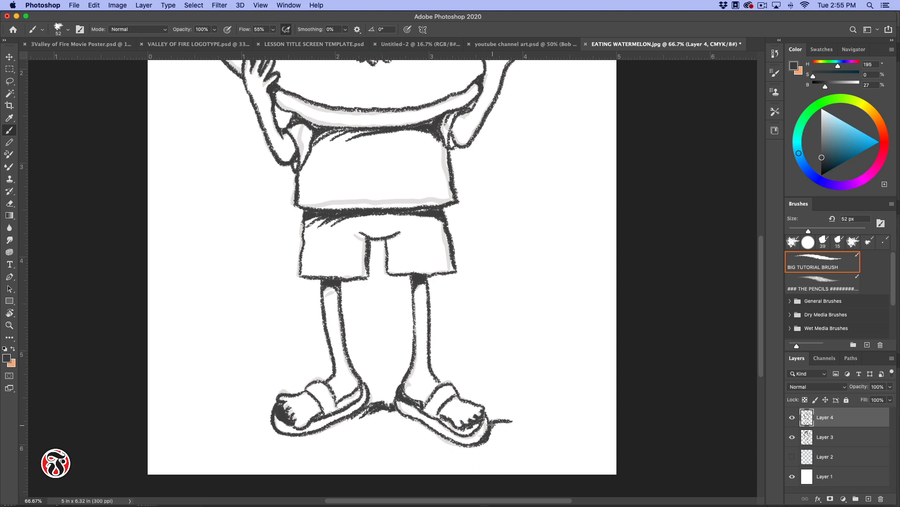
Extend the ground line rightward and add grass tufts beneath both sandals
{"action": "left_click_drag", "start_coordinate": [476, 420], "coordinate": [552, 422]}
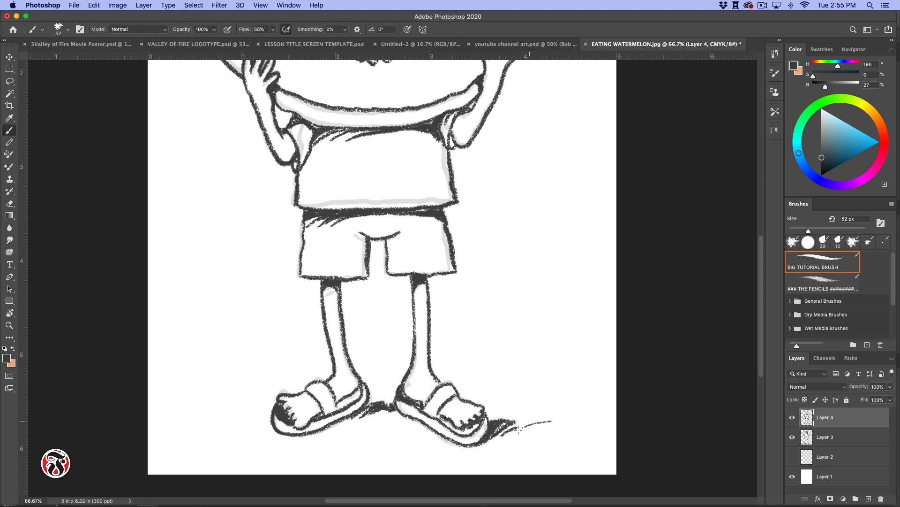
{"action": "left_click_drag", "start_coordinate": [500, 431], "coordinate": [551, 427]}
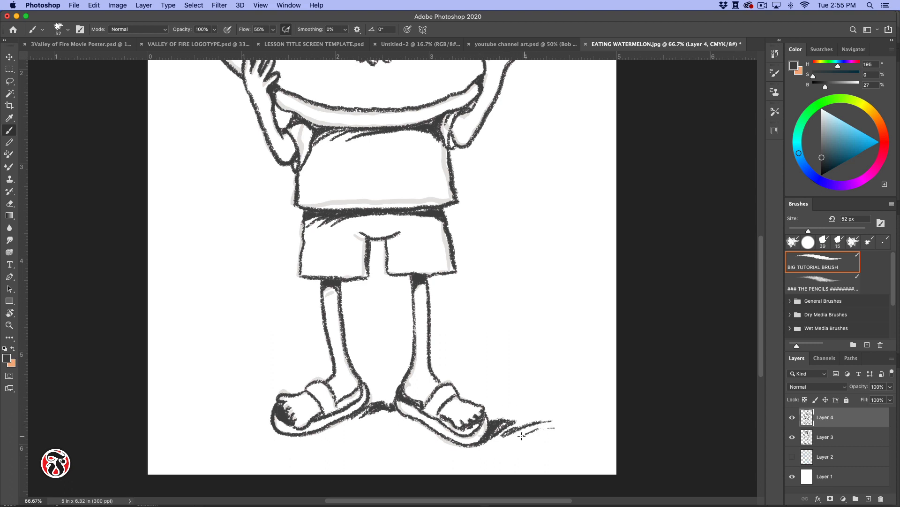
{"action": "left_click_drag", "start_coordinate": [505, 427], "coordinate": [551, 428]}
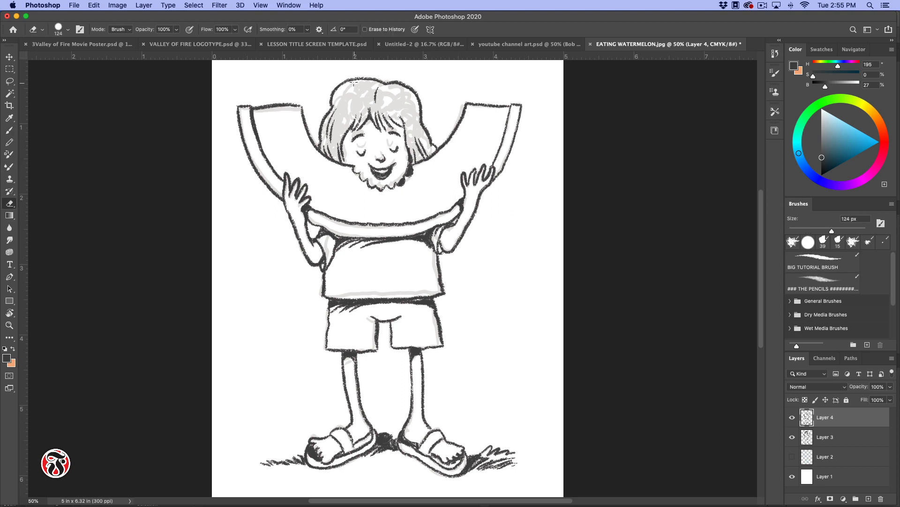
Erase part of the grey hair sketch, hide the sketch layer and return to the brush
{"action": "left_click_drag", "start_coordinate": [357, 87], "coordinate": [425, 103]}
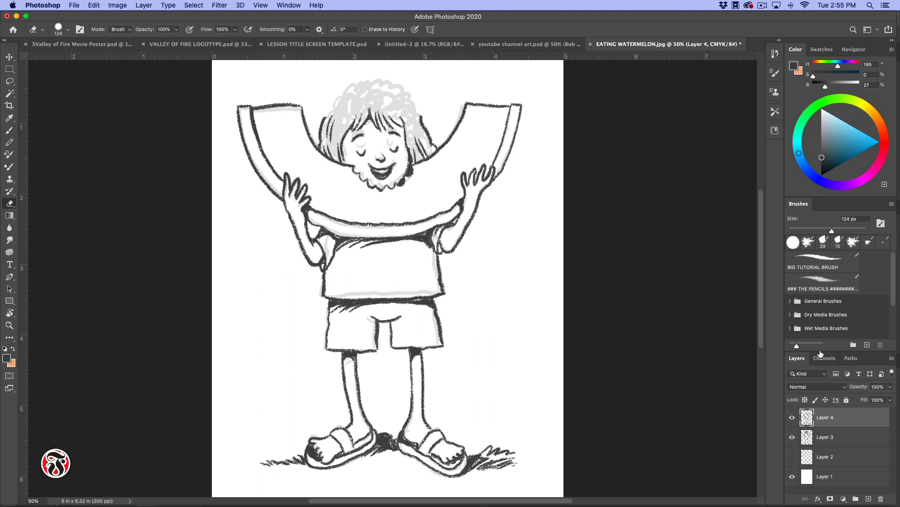
{"action": "left_click", "coordinate": [792, 436]}
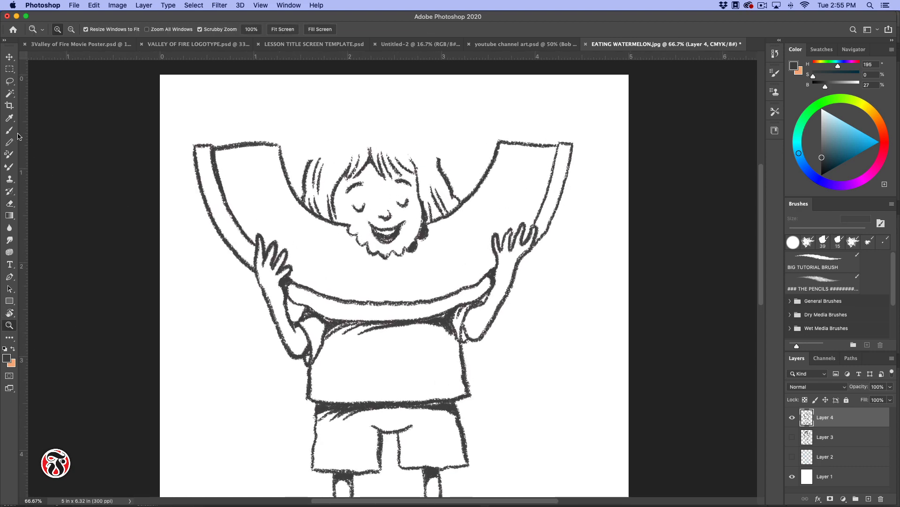
{"action": "left_click", "coordinate": [9, 131]}
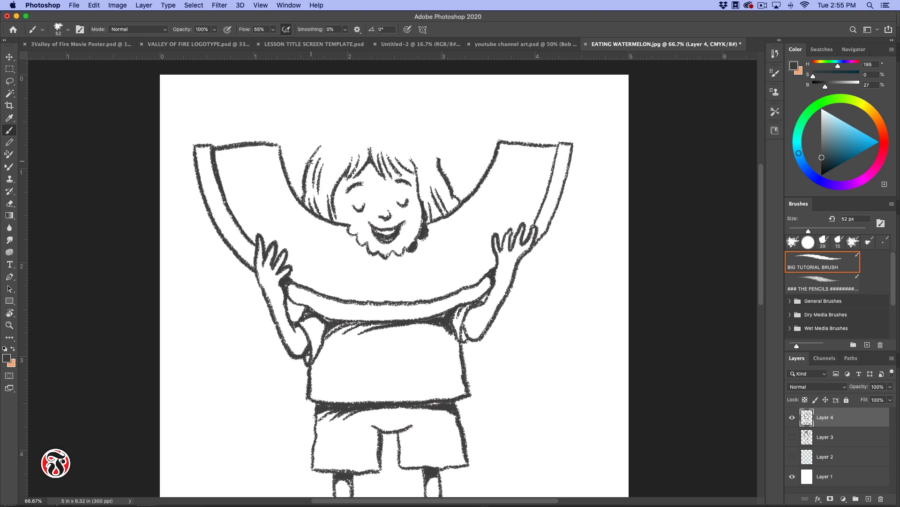
Ink the rounded top of the hair and dab a first seed onto the watermelon slice
{"action": "left_click_drag", "start_coordinate": [307, 167], "coordinate": [380, 121]}
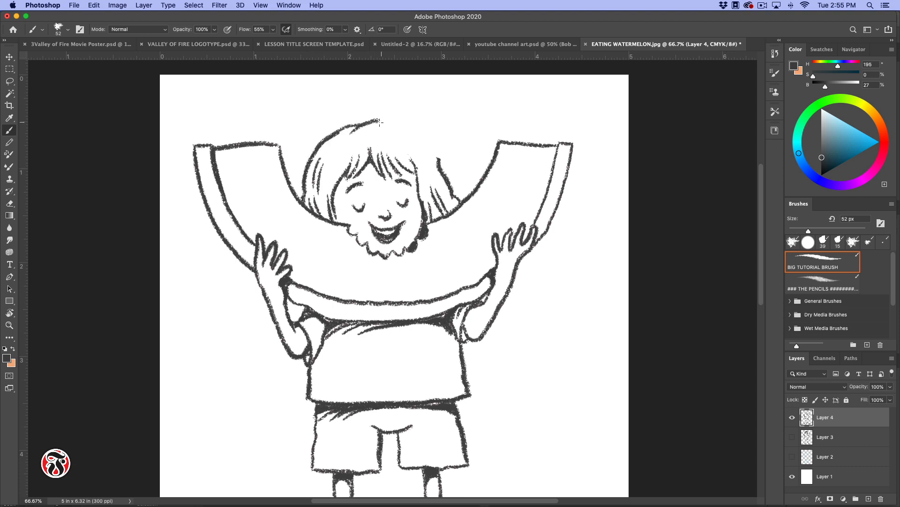
{"action": "left_click_drag", "start_coordinate": [368, 122], "coordinate": [405, 127]}
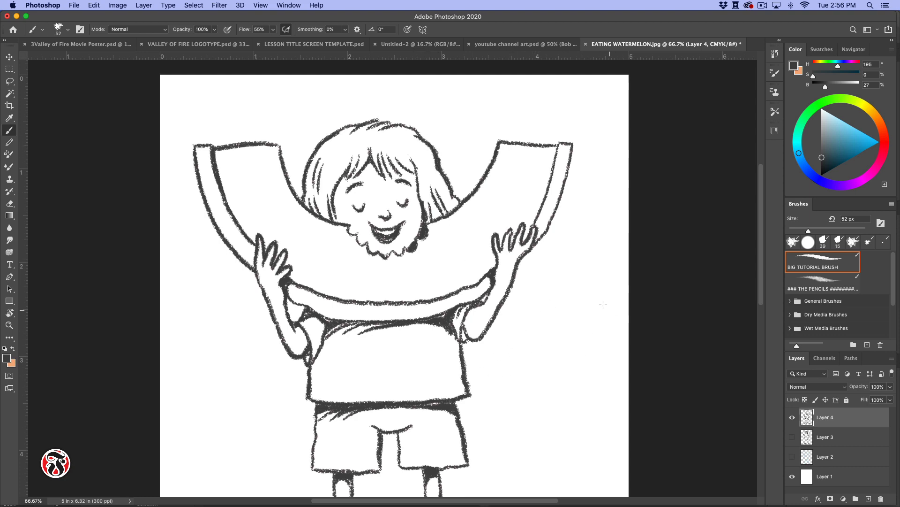
{"action": "left_click", "coordinate": [468, 255]}
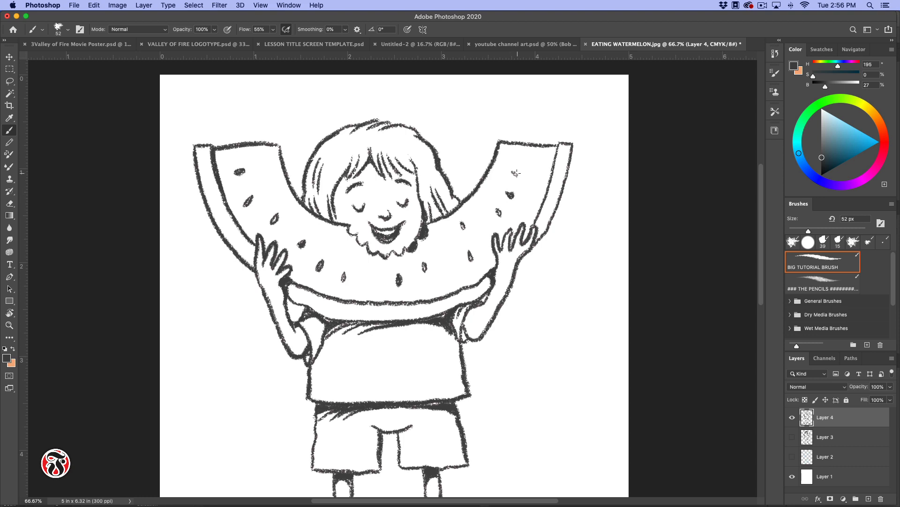
{"action": "mouse_move", "coordinate": [445, 315]}
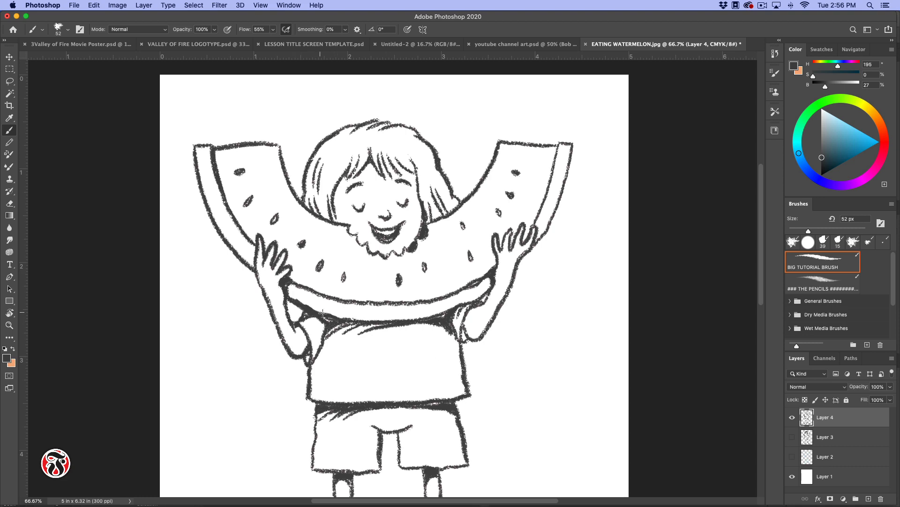
Brush a stroke of seeds across the watermelon slice
{"action": "left_click_drag", "start_coordinate": [319, 313], "coordinate": [448, 313]}
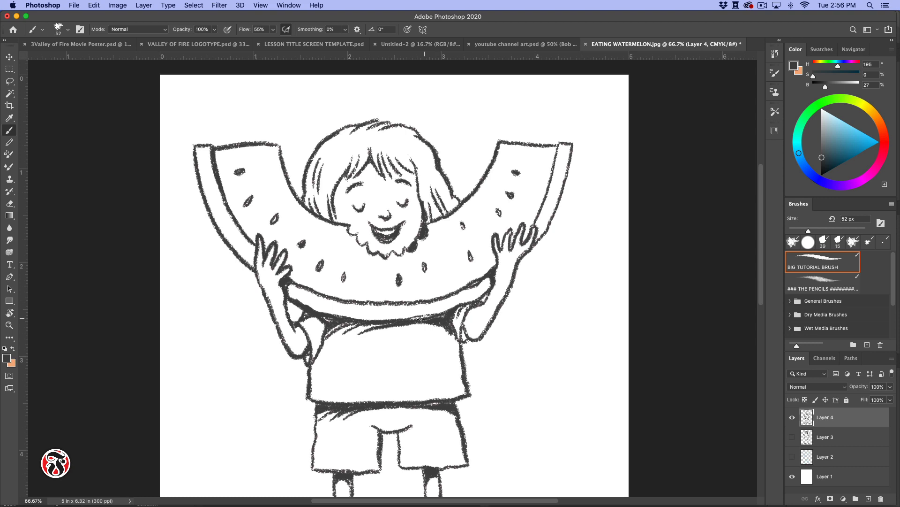